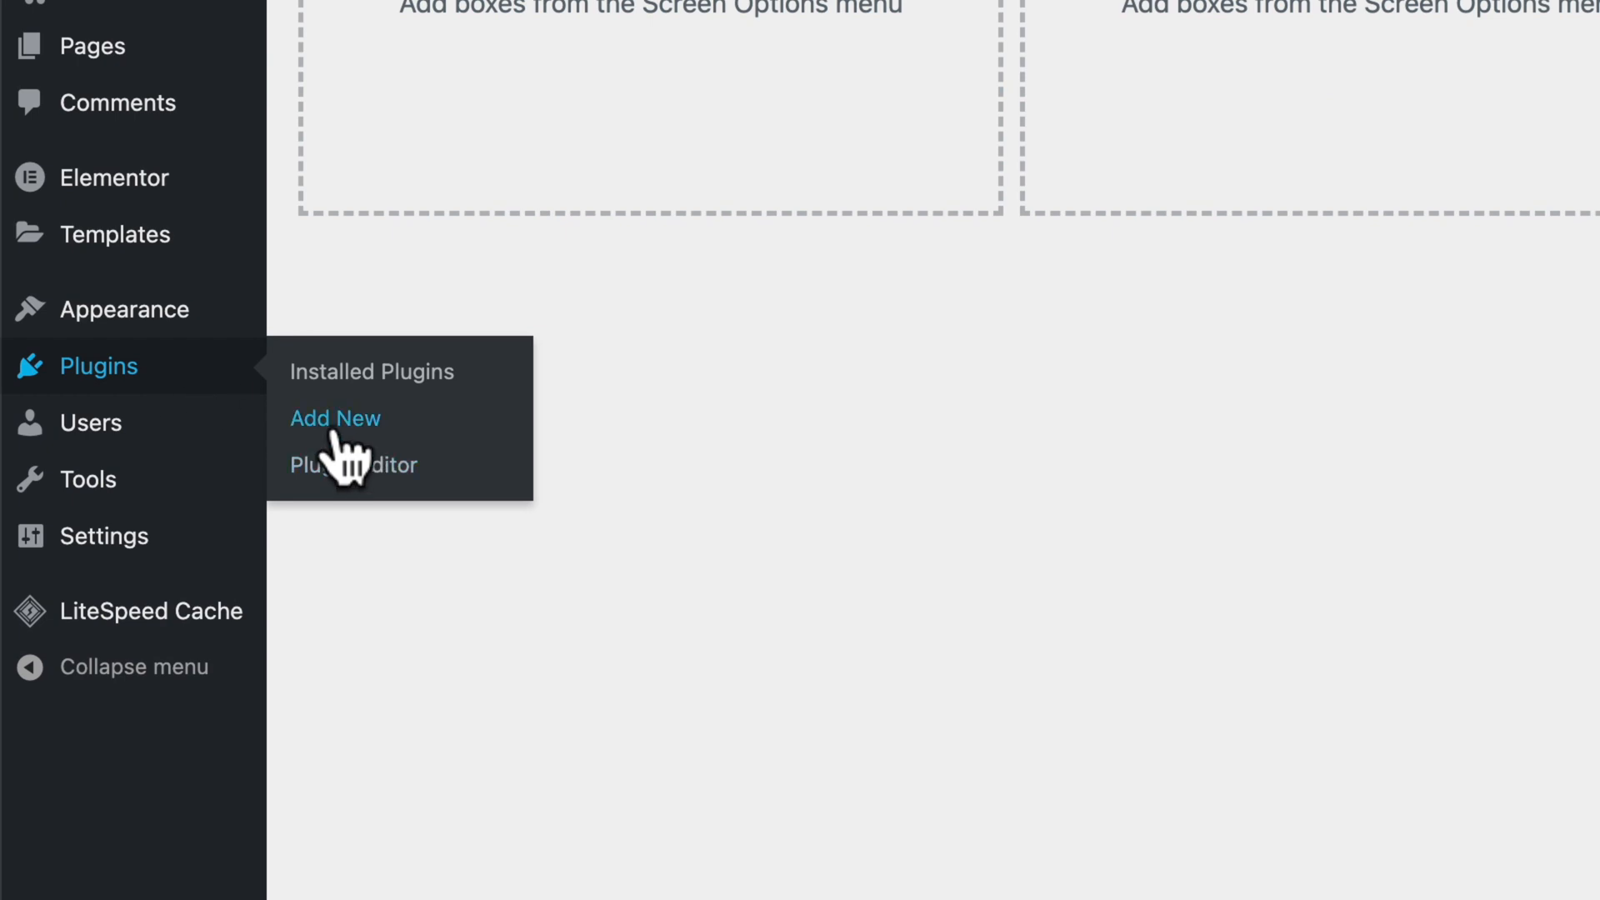
- Install and activate the iThemes Security plugin from Add New plugins
click(335, 417)
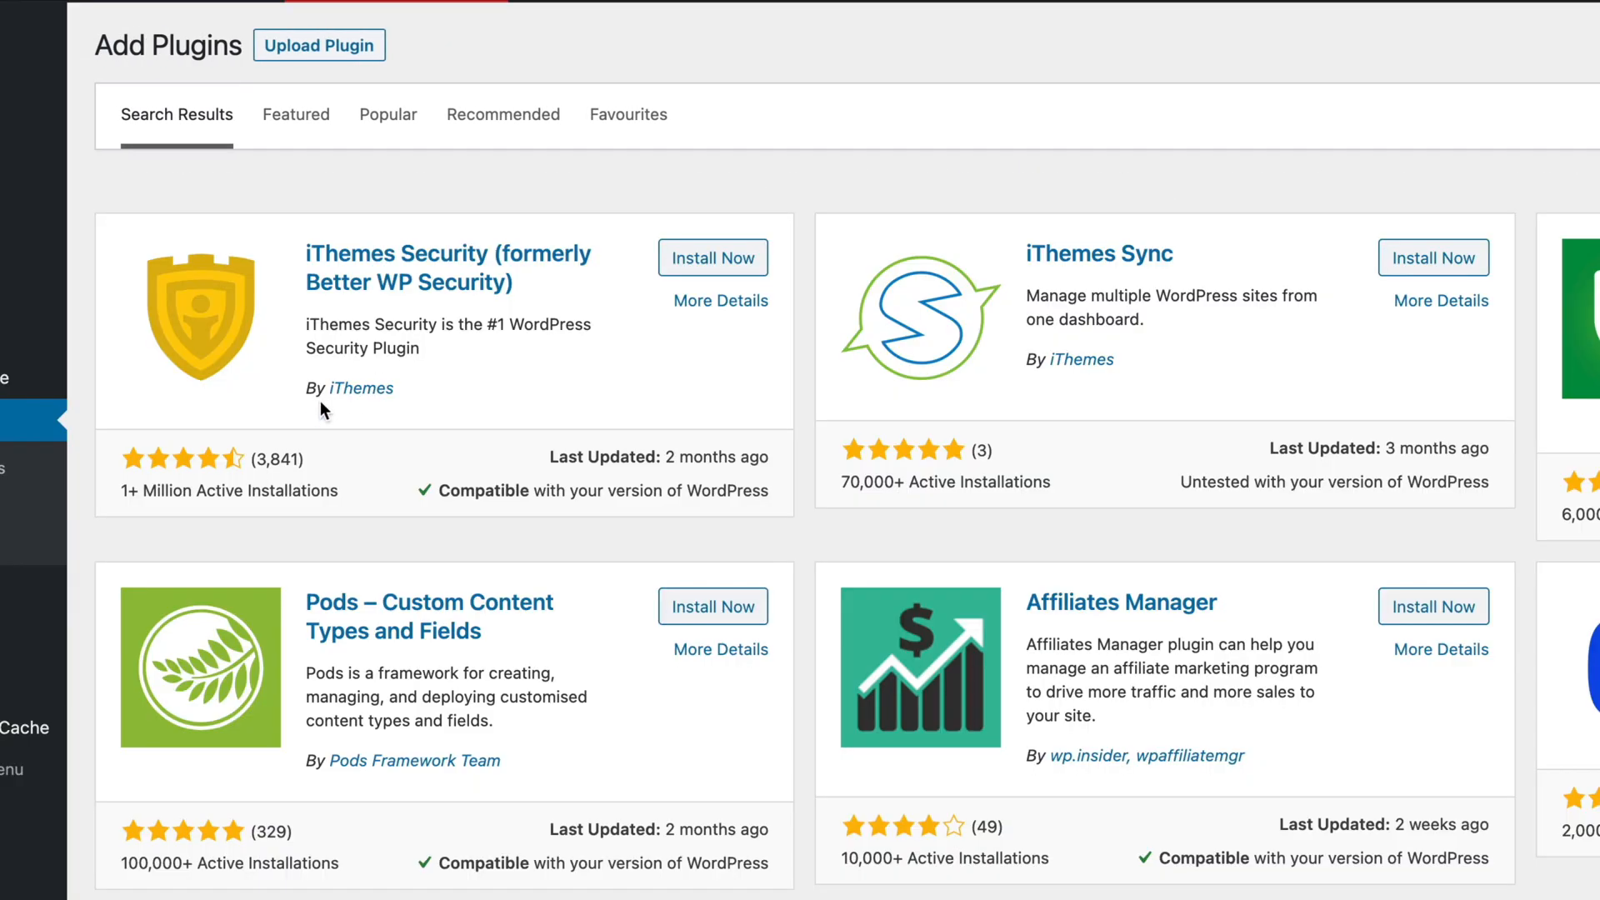
mouse_move(158, 557)
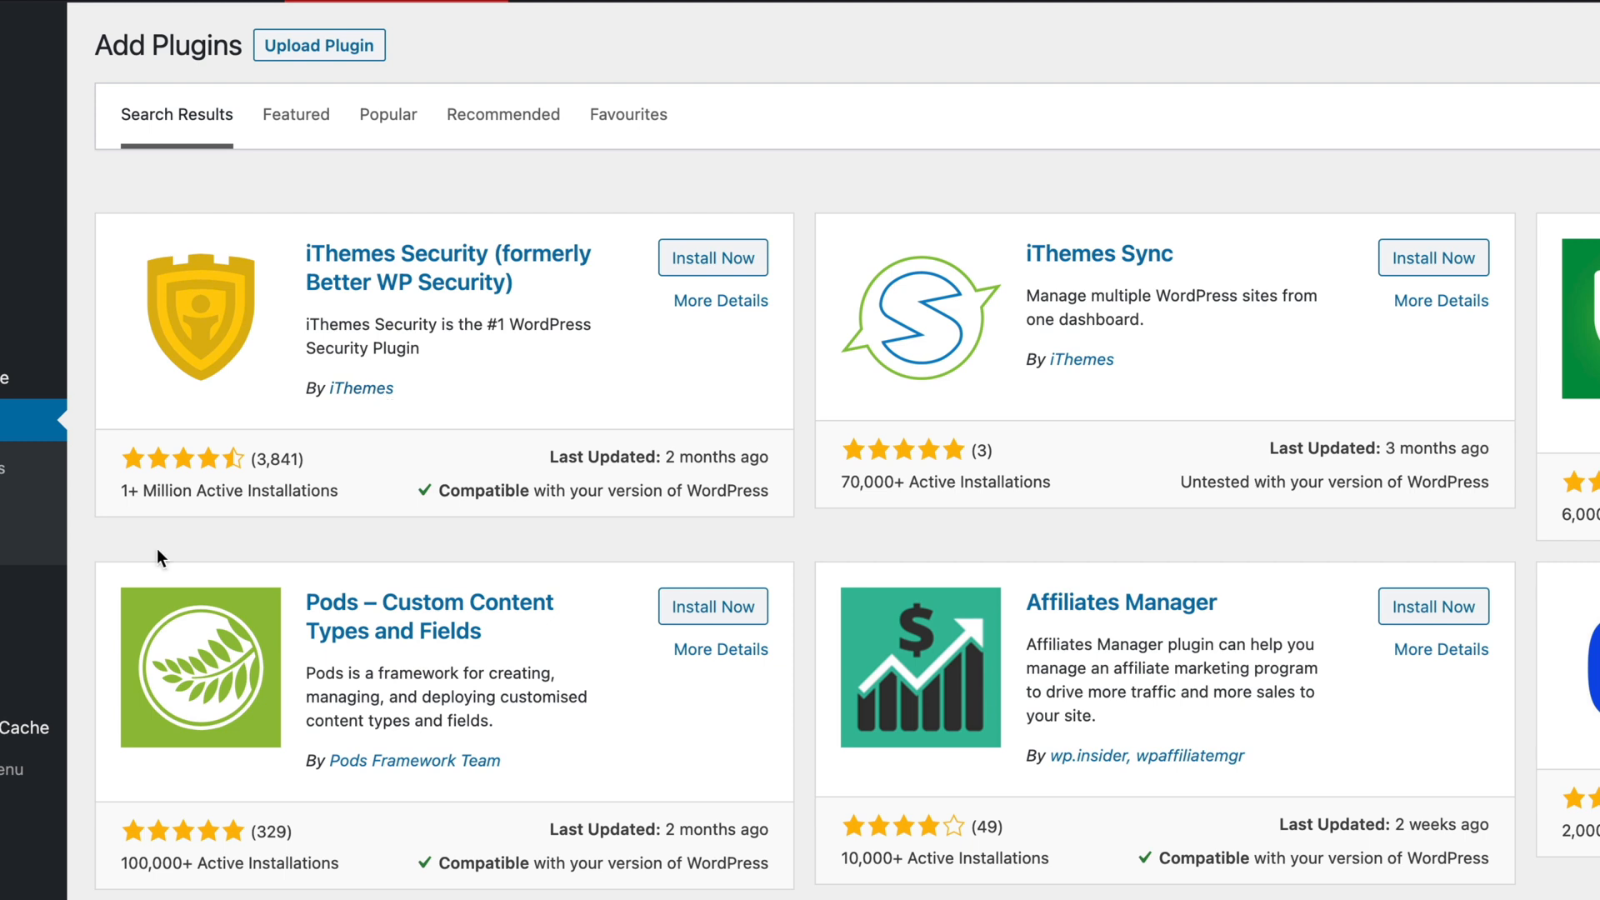
mouse_move(315, 468)
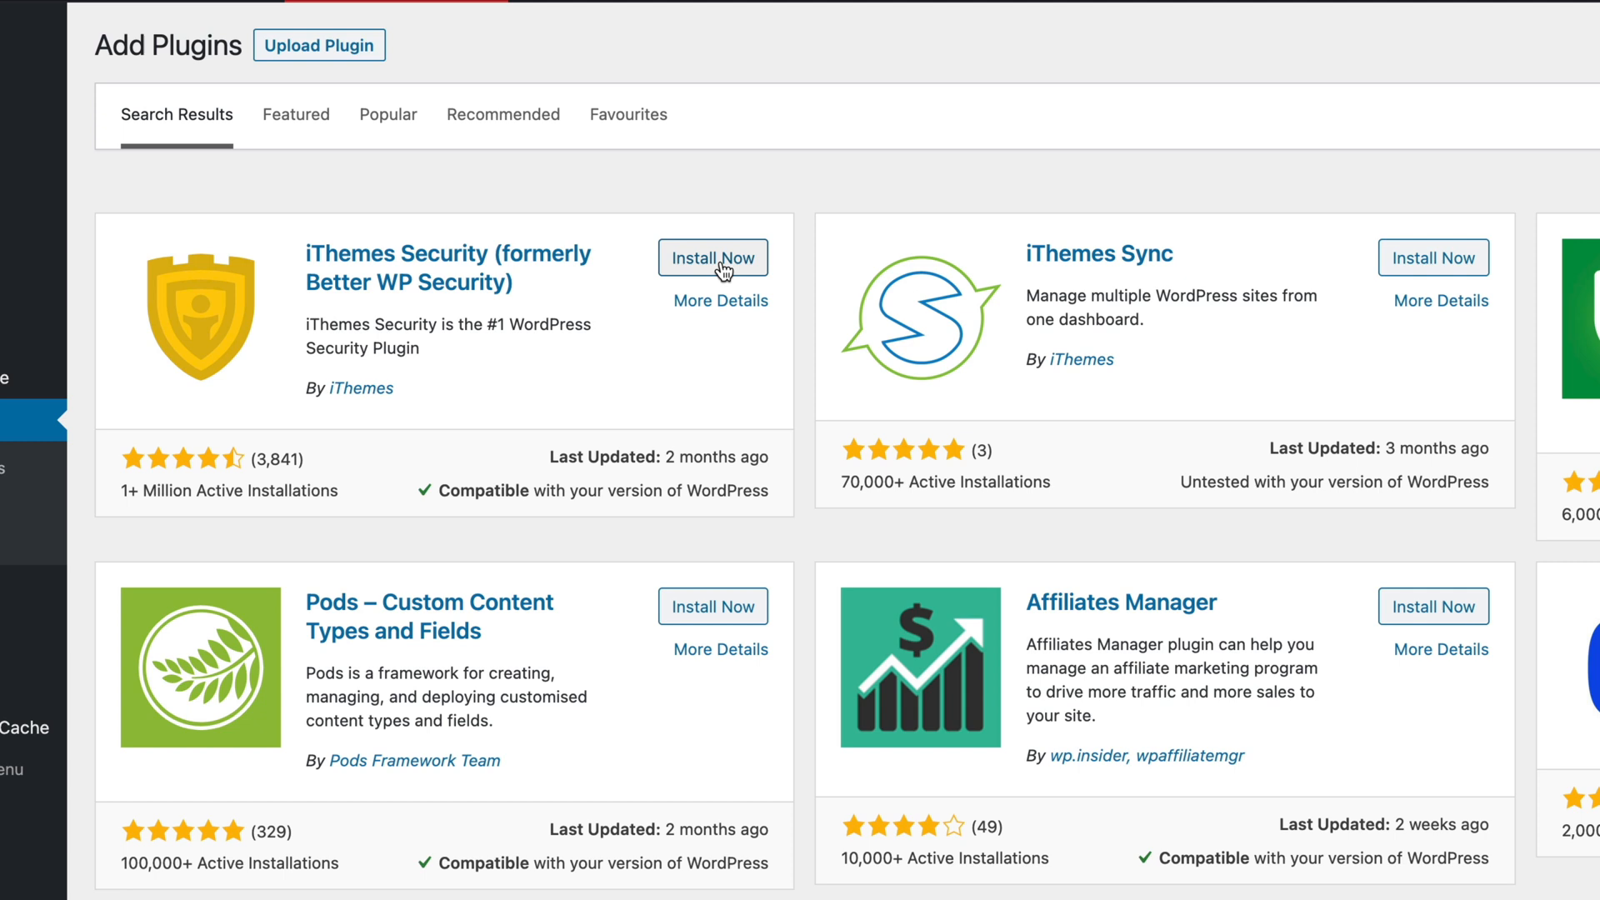
click(712, 257)
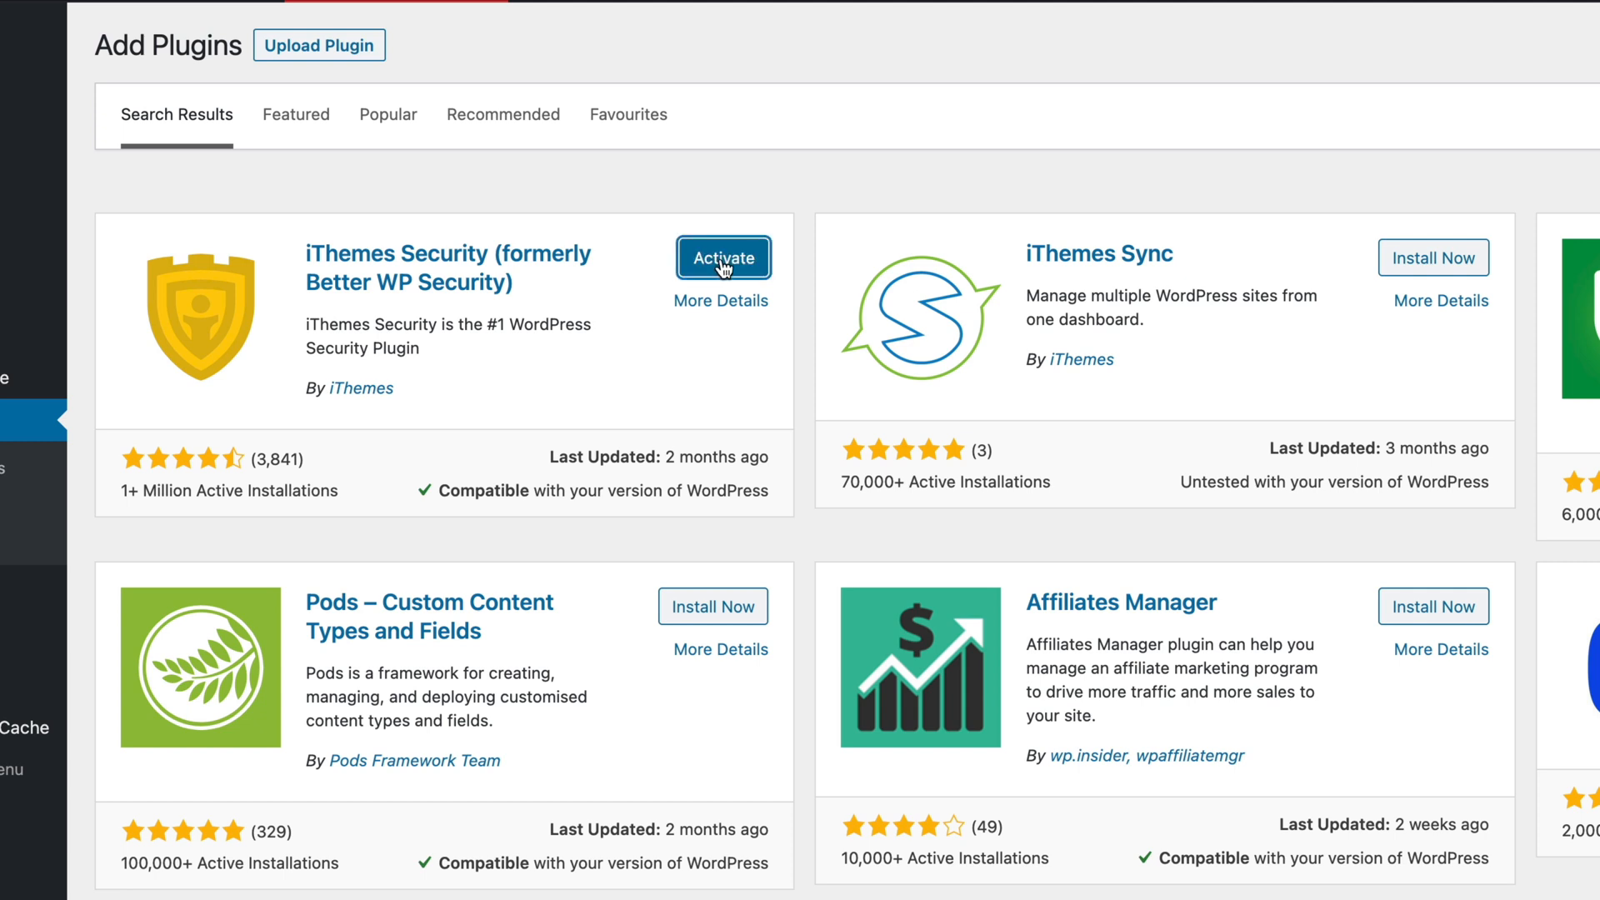
click(722, 256)
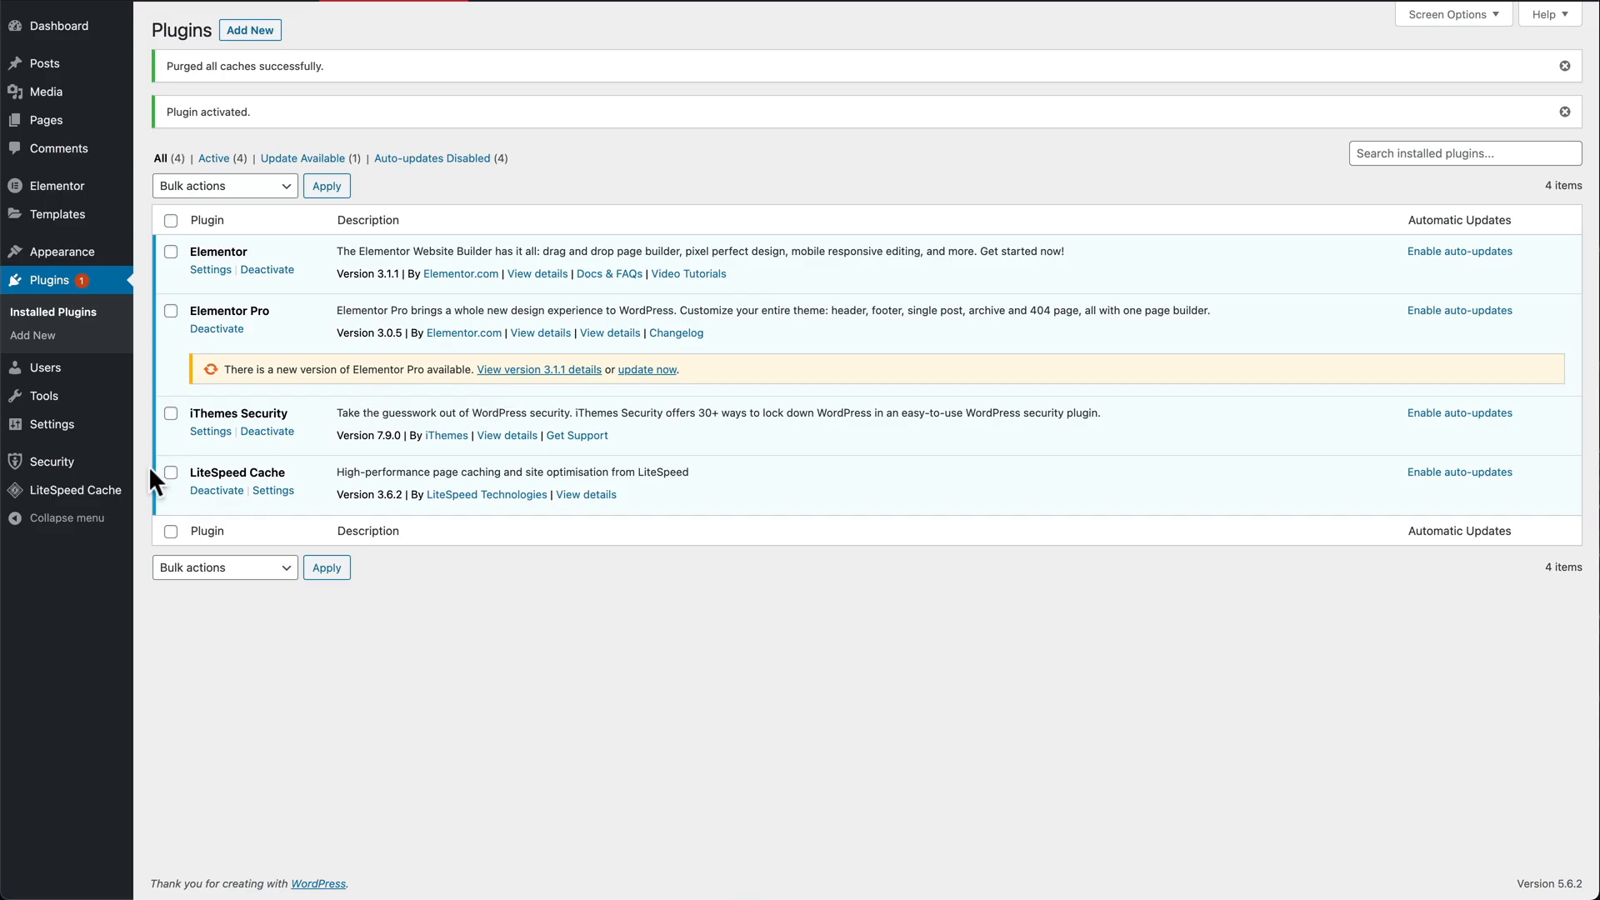
mouse_move(52, 462)
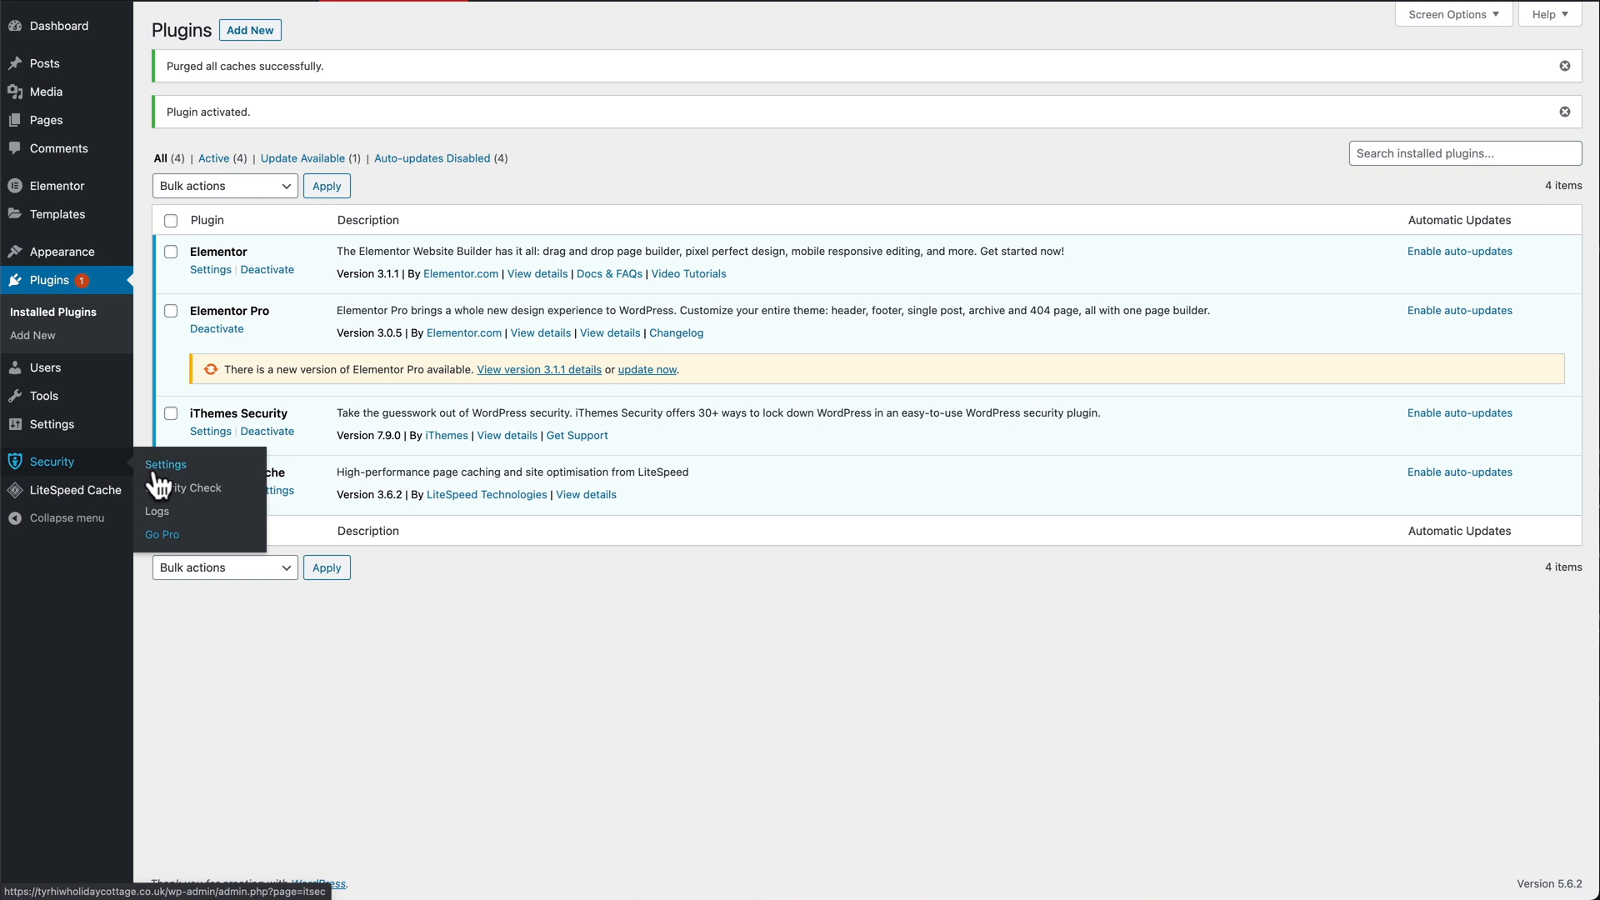
- Run Secure Site from Security Settings to enable recommended modules and close the results
click(193, 489)
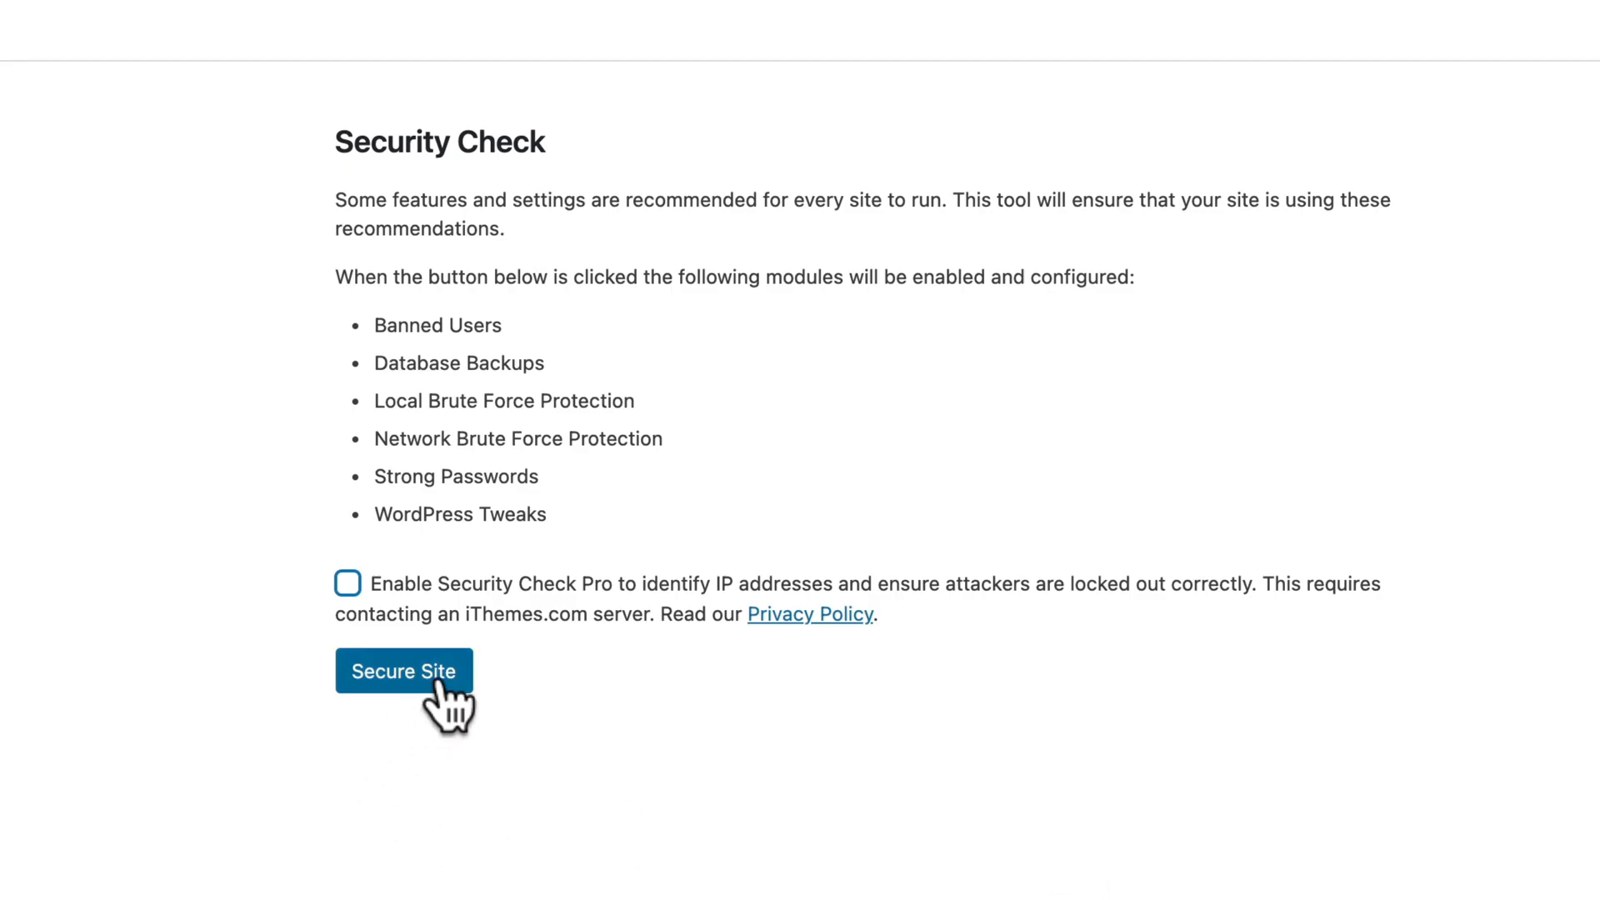
click(403, 671)
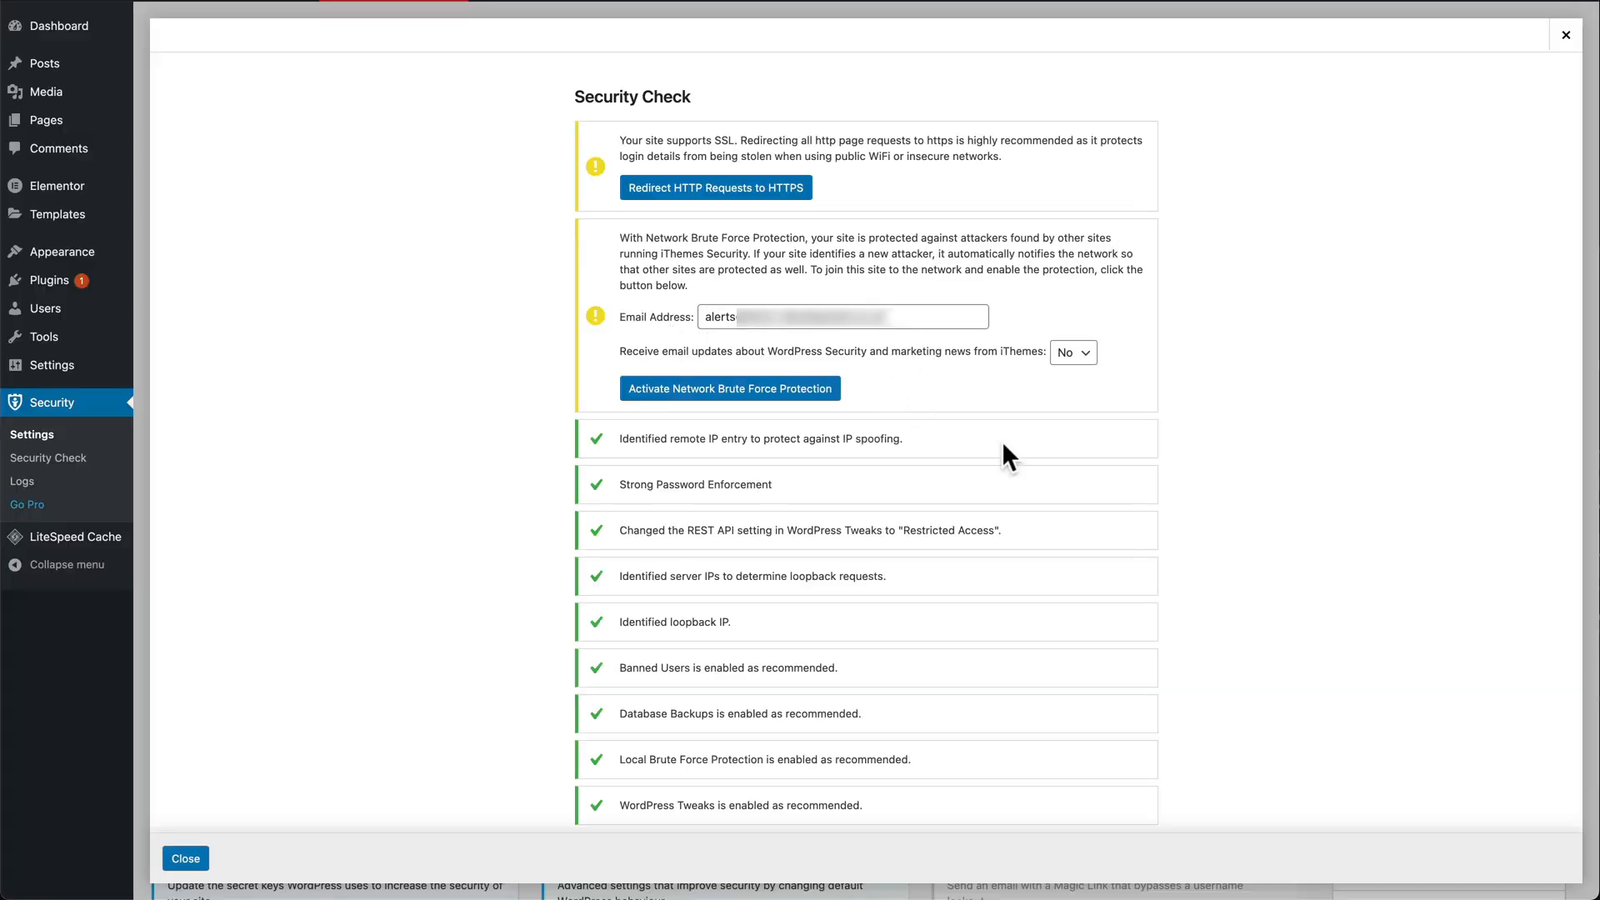
click(728, 389)
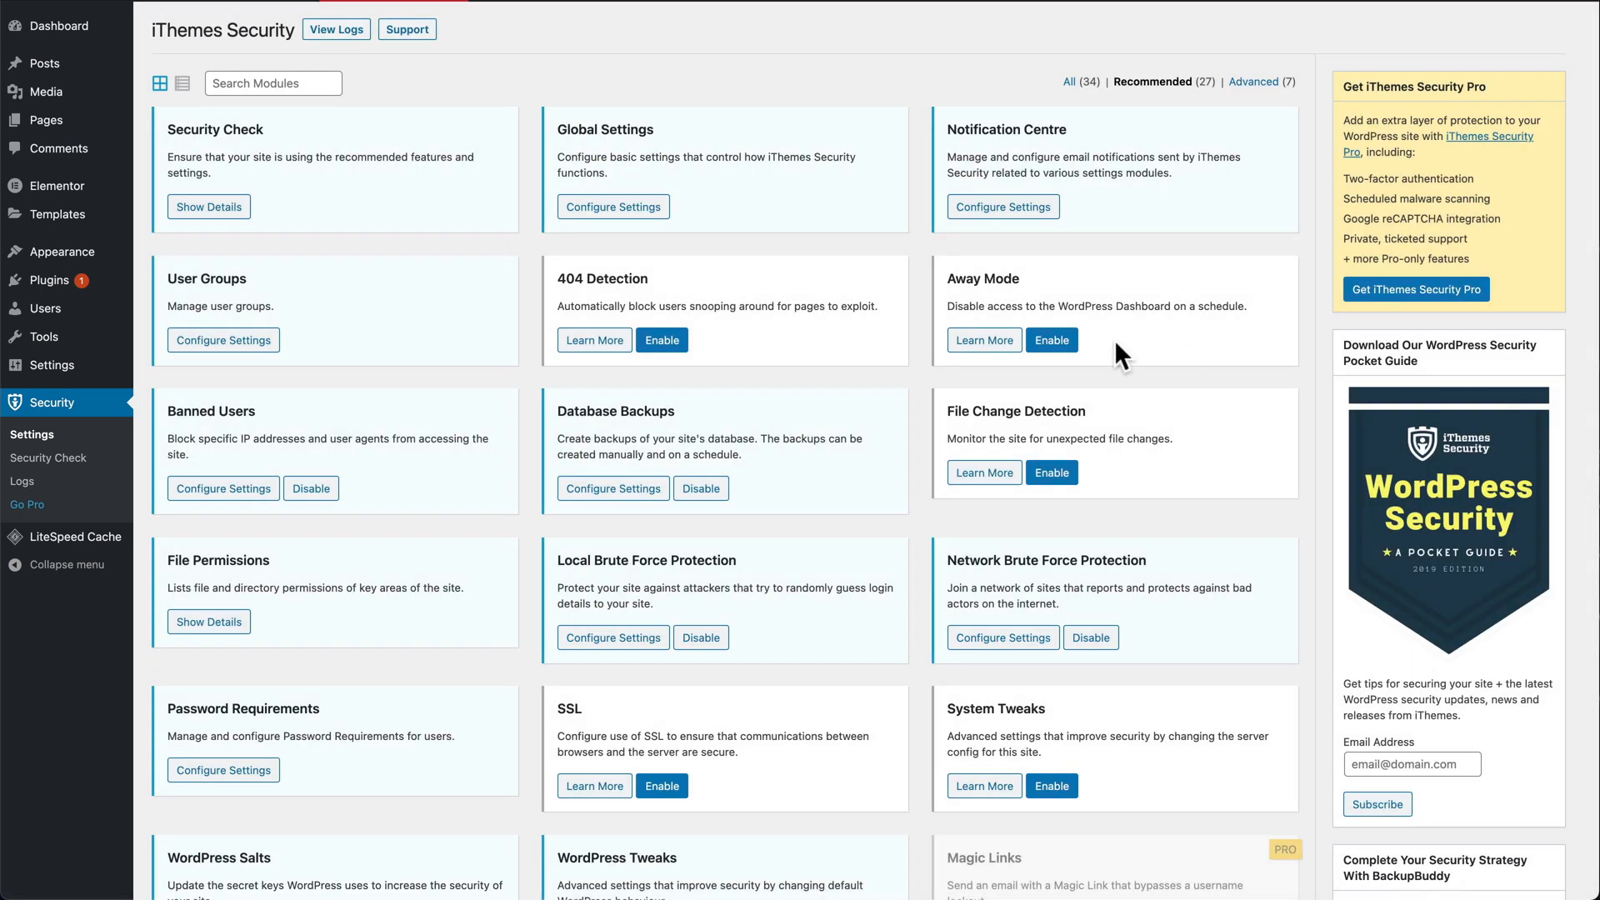
- Enable Away Mode with a daily start time of 10 pm and save the schedule
click(1051, 340)
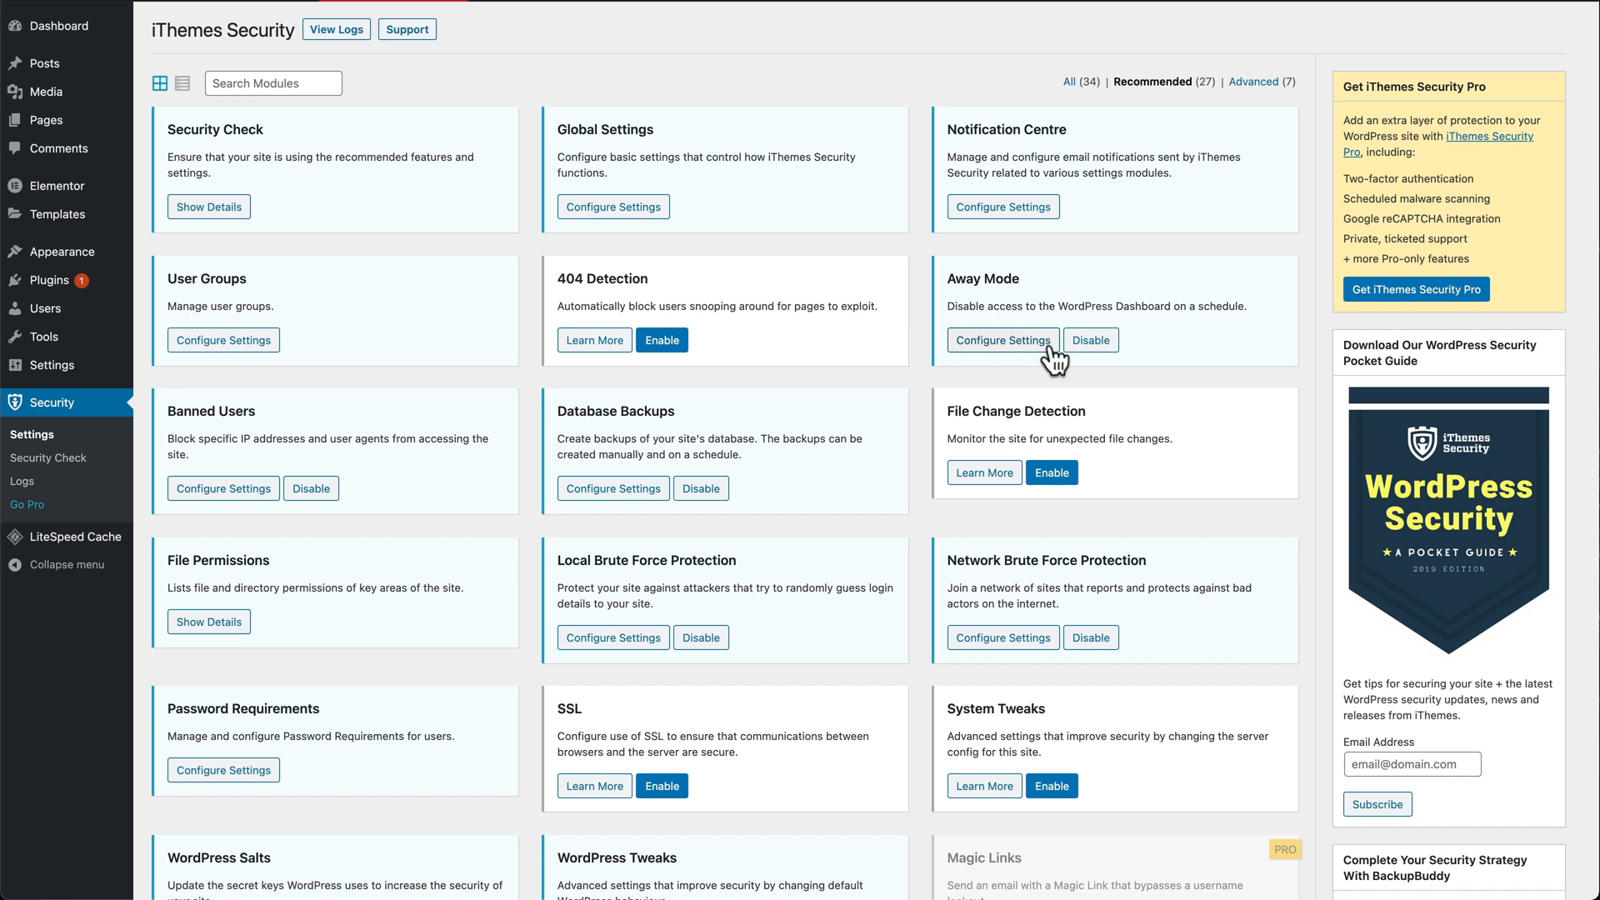
click(1002, 340)
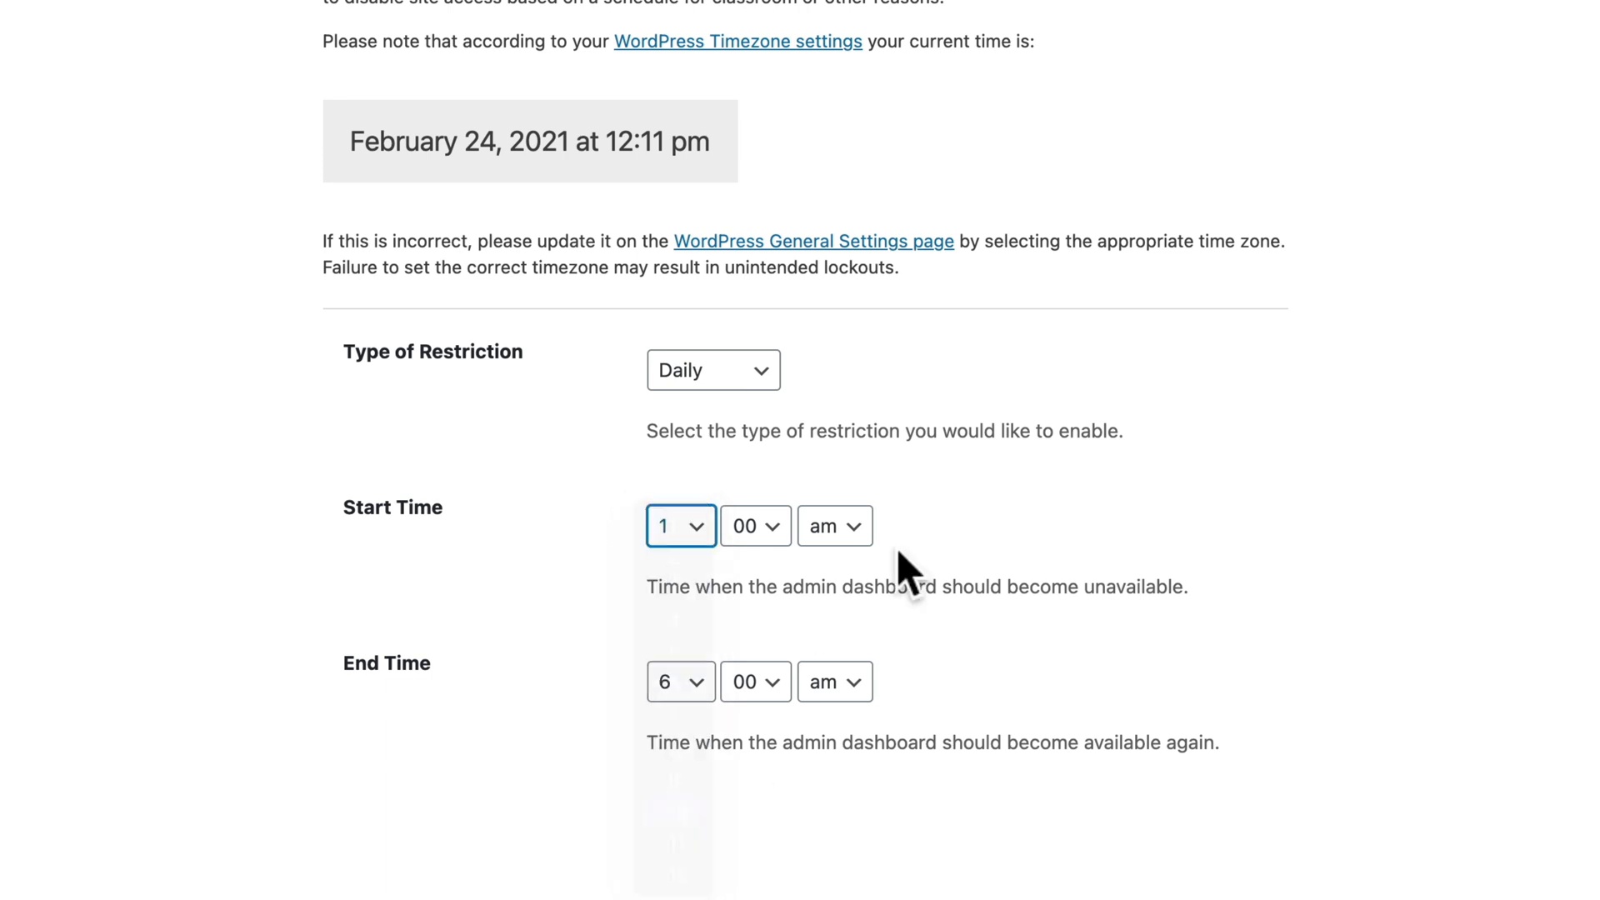
click(834, 525)
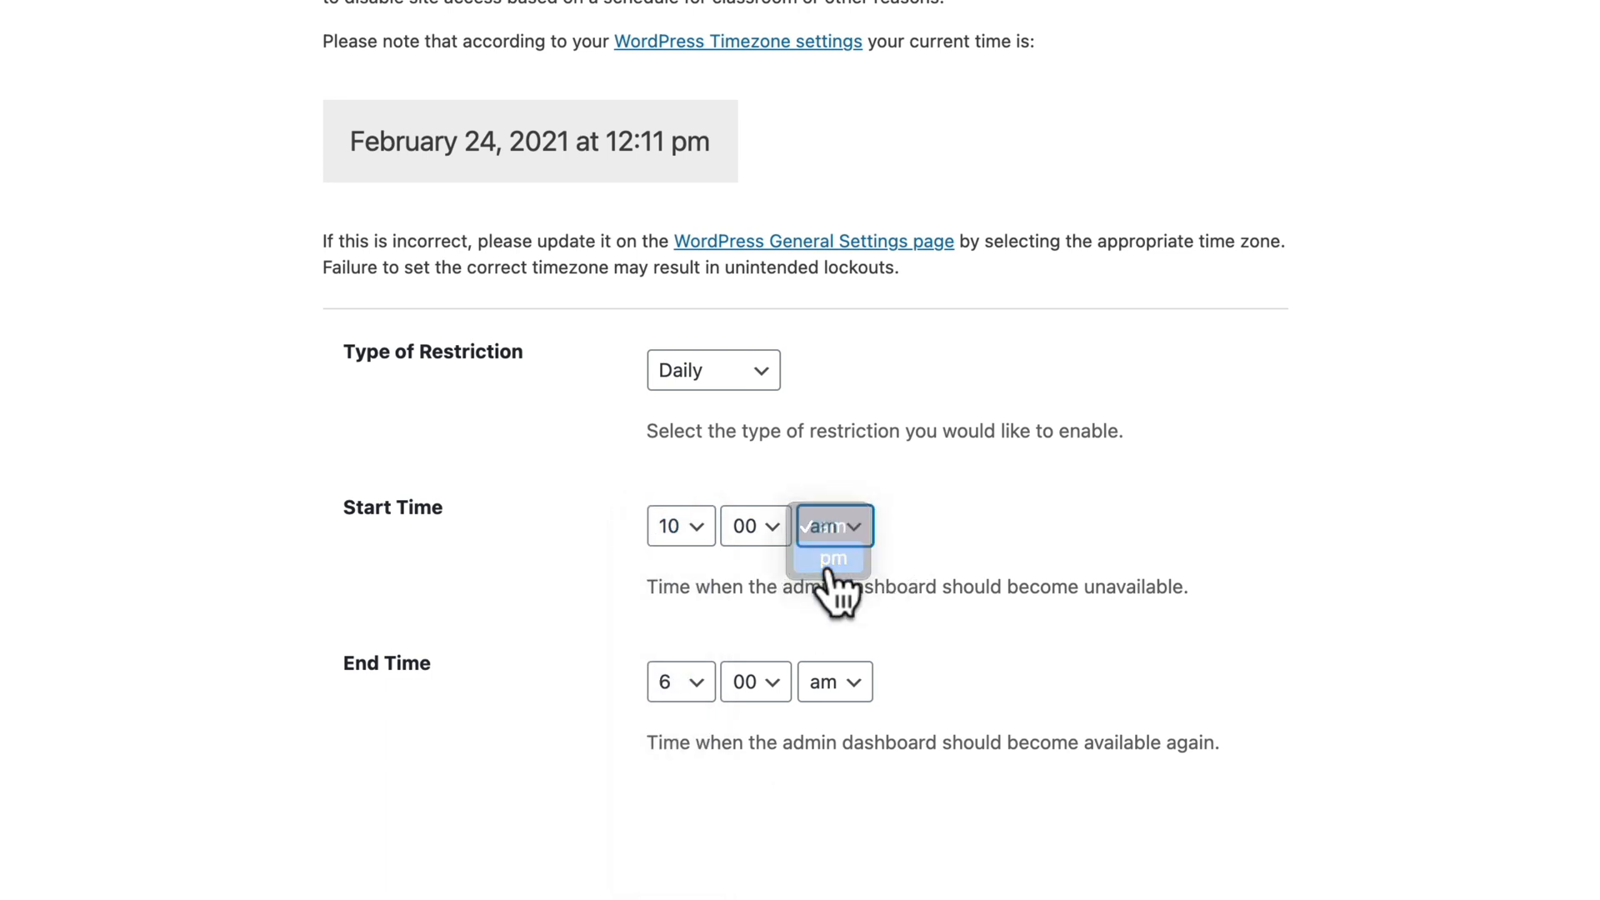
click(833, 558)
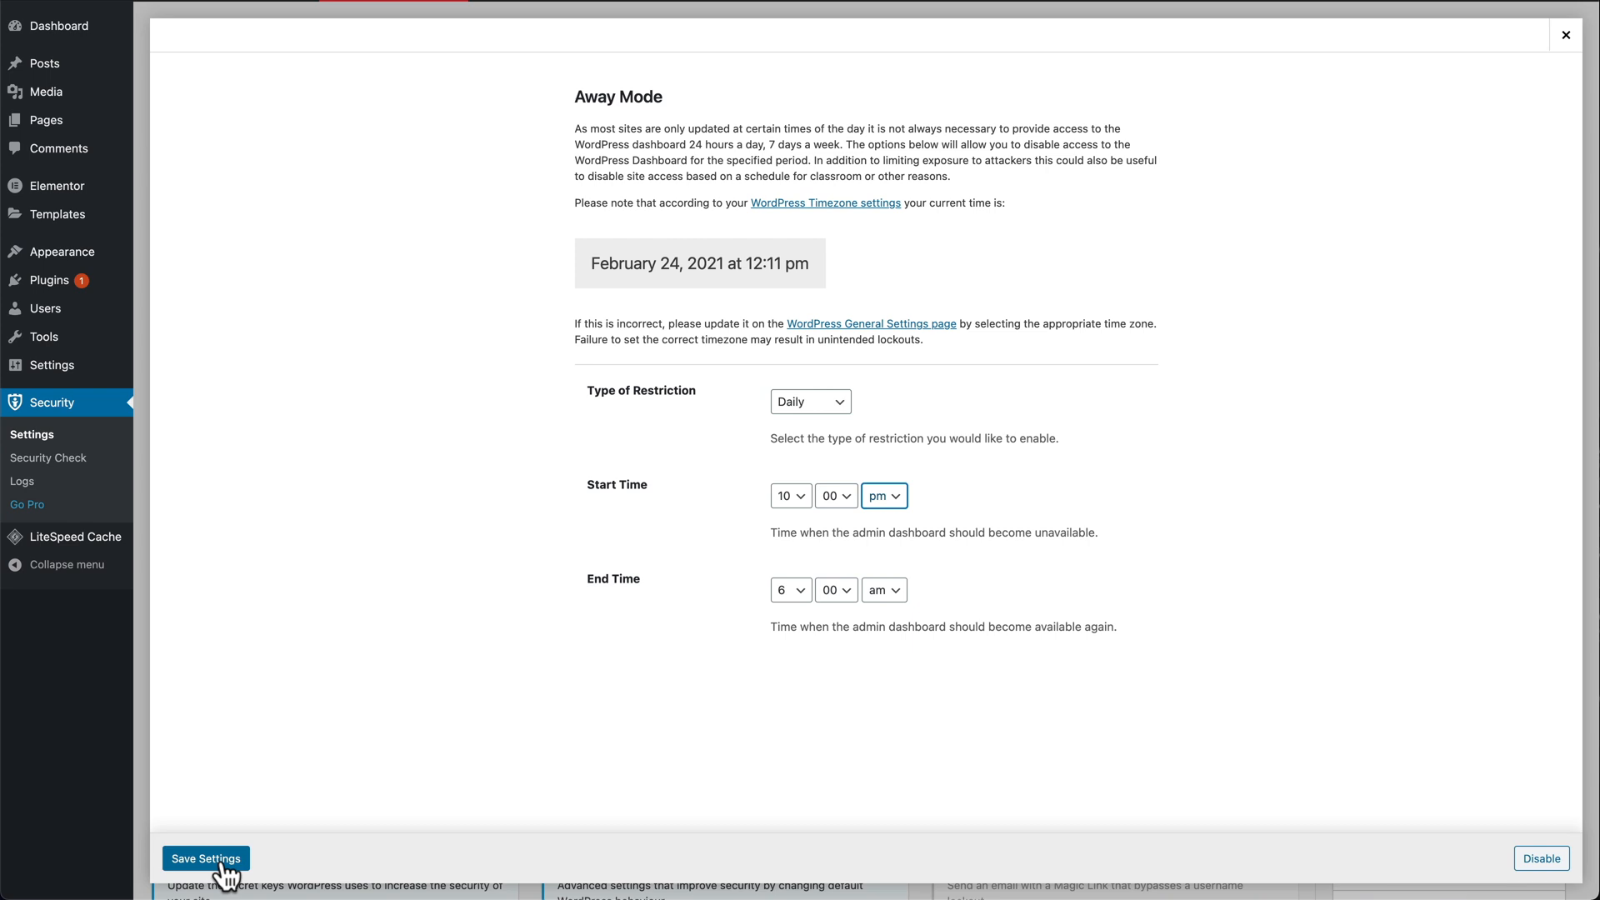
click(205, 858)
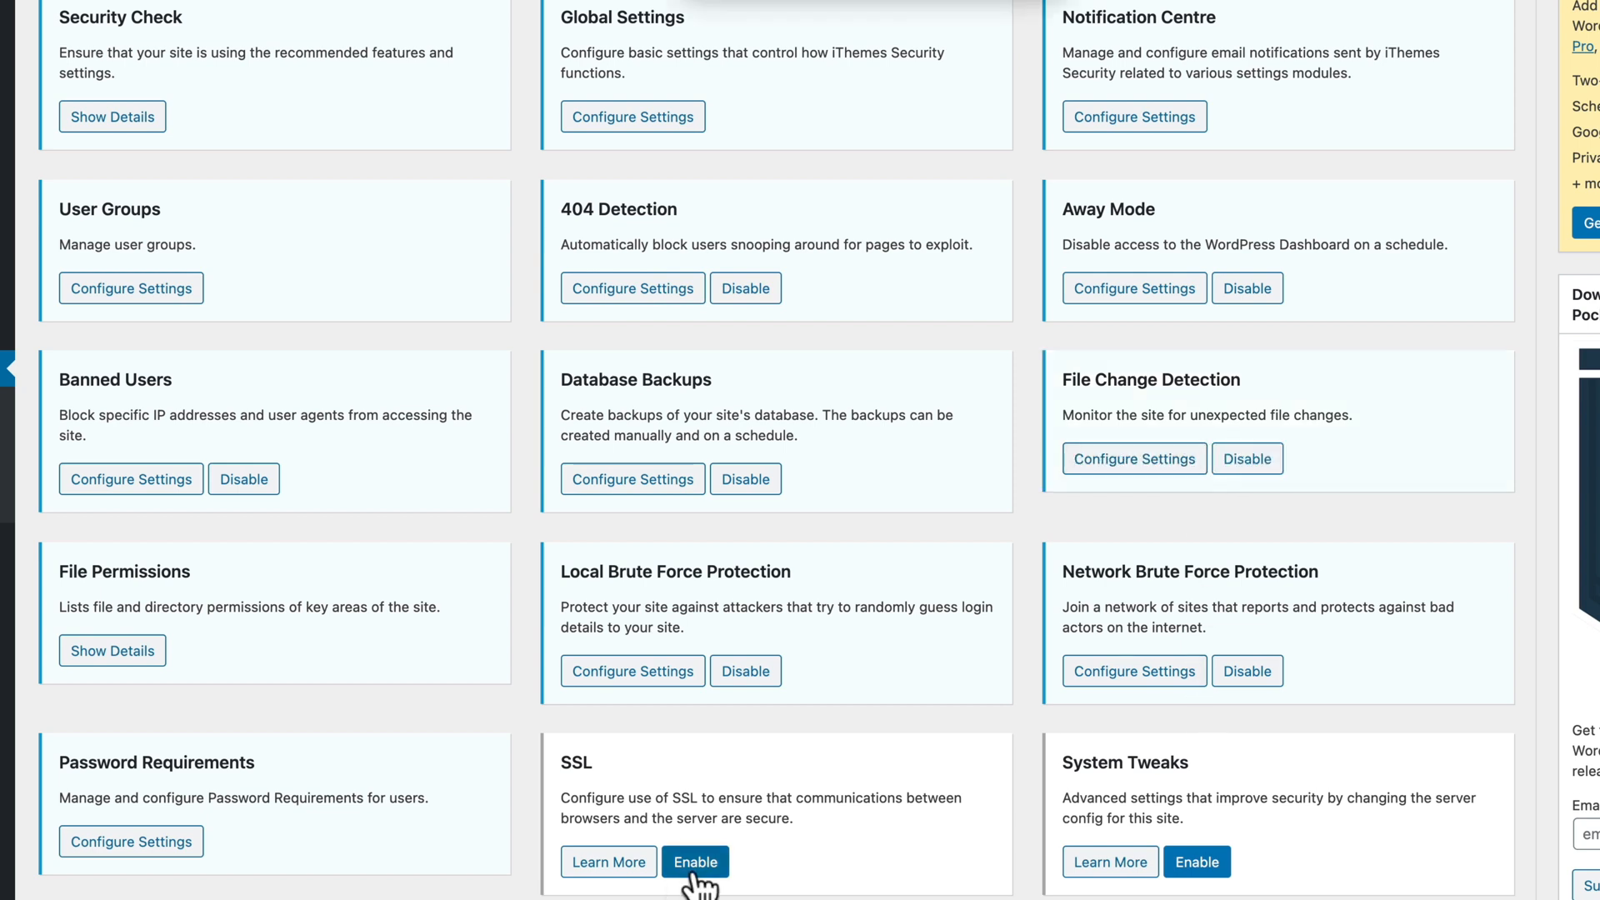
- Enable the SSL and System Tweaks modules and review the rest of the modules list
click(694, 861)
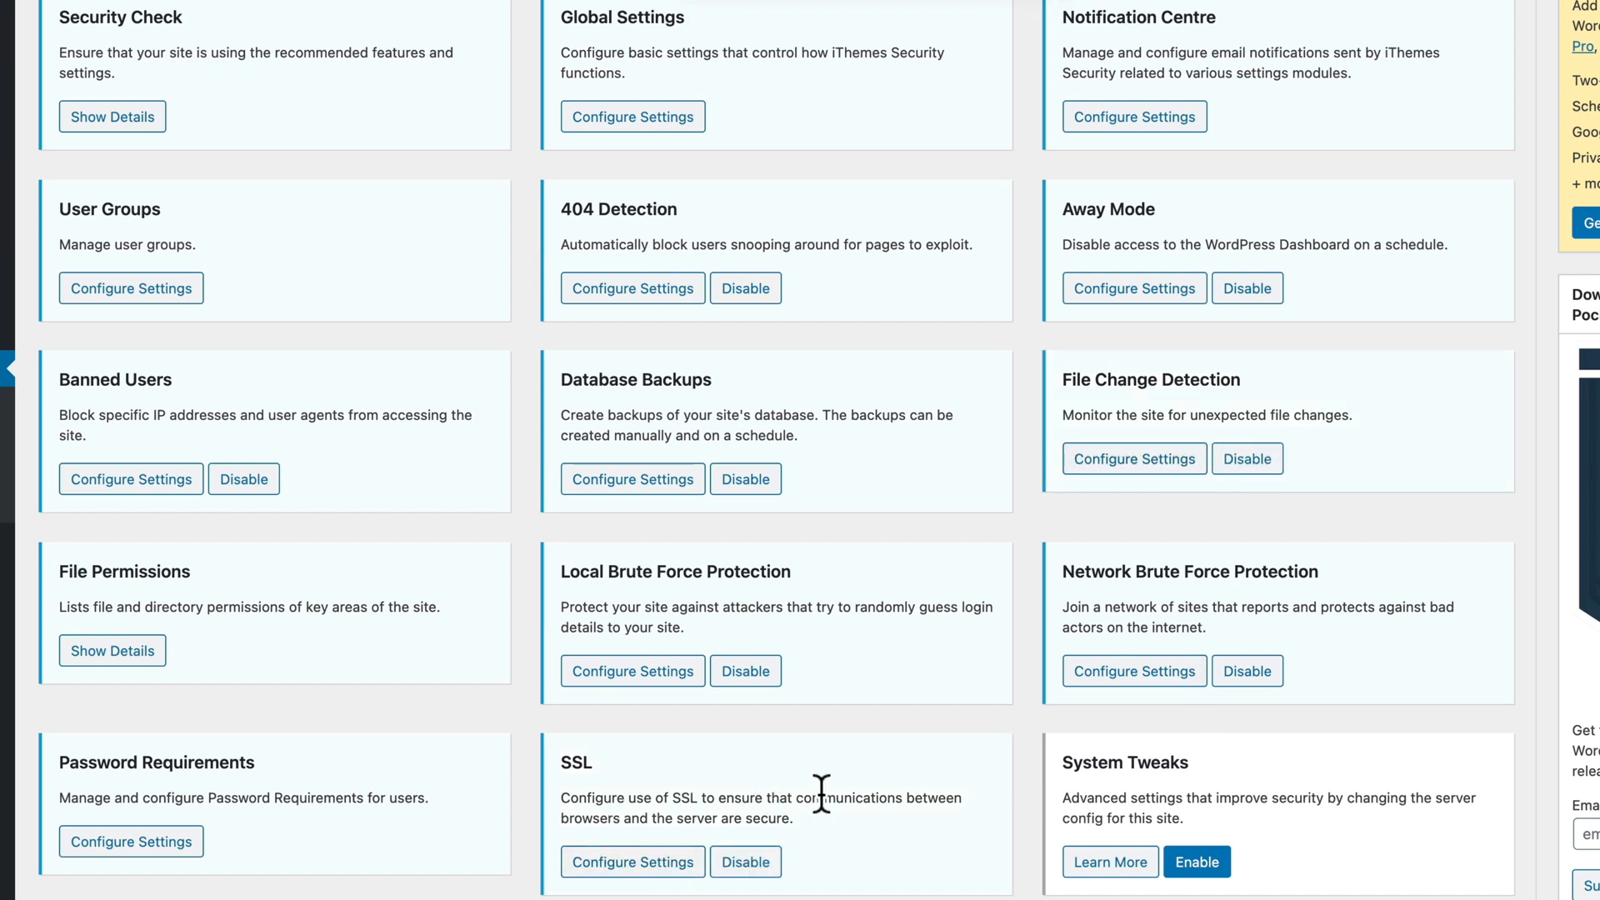
mouse_move(1288, 863)
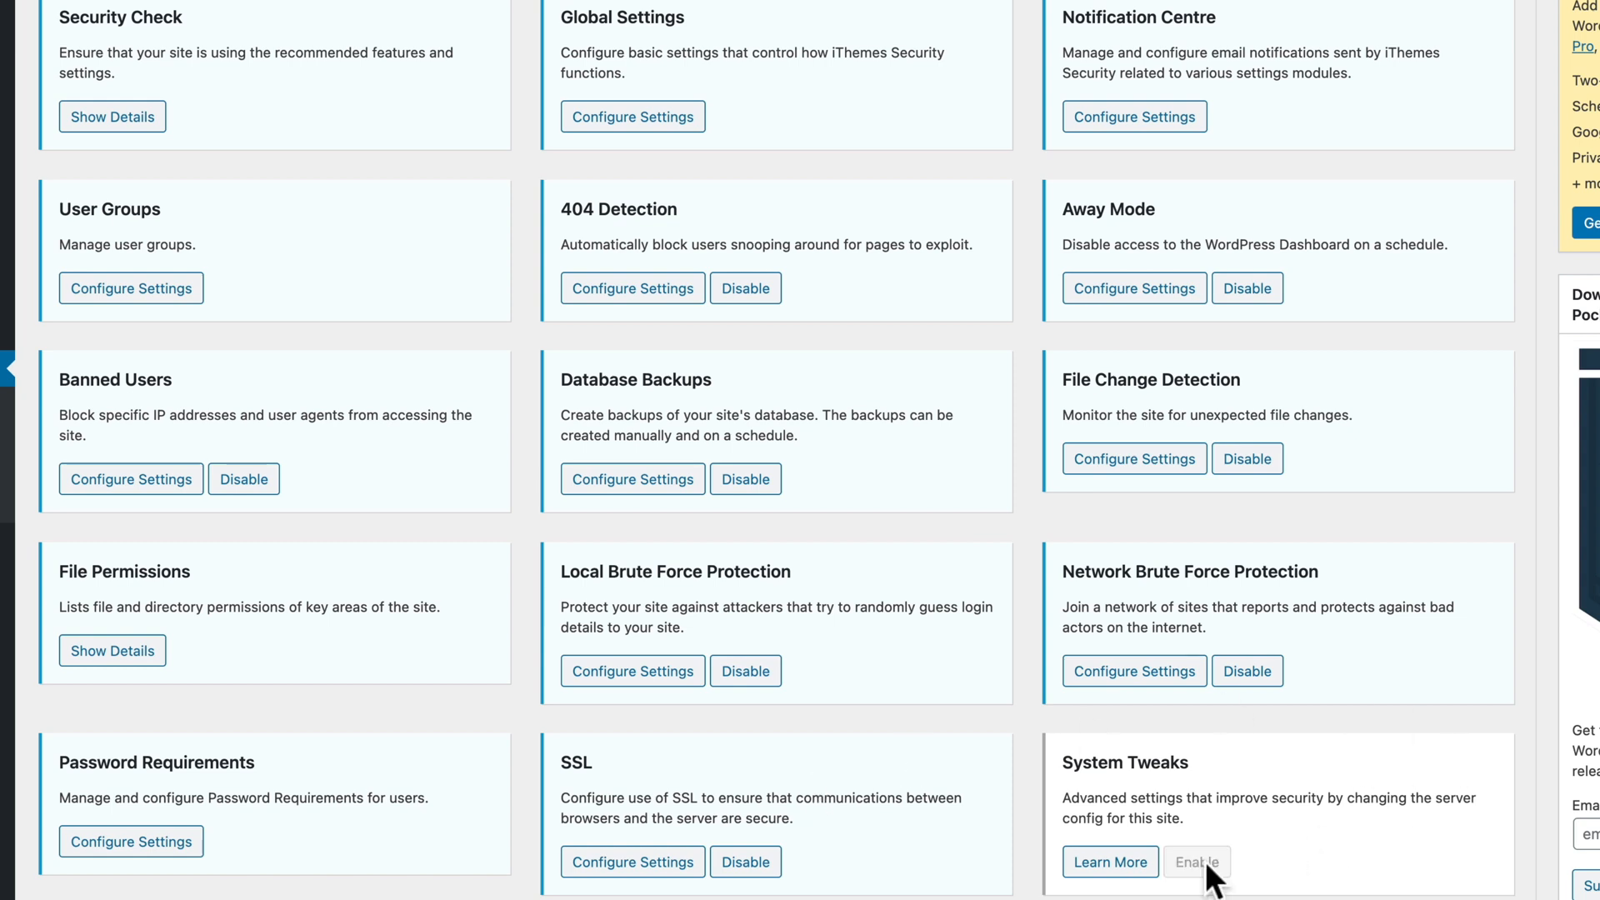
scroll(down, 3)
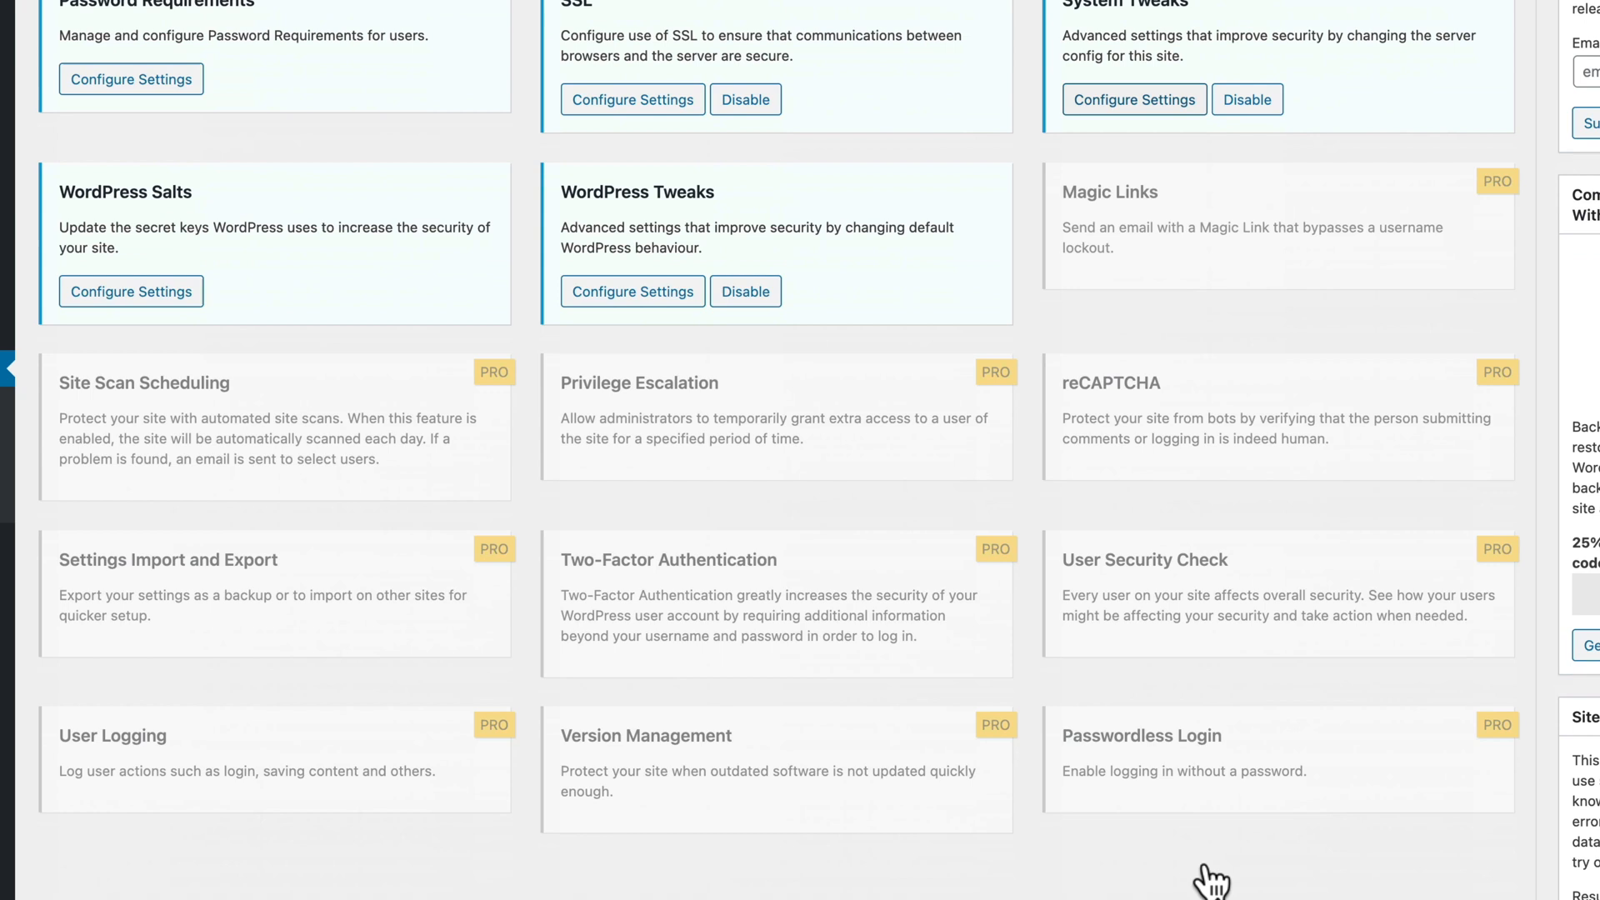
scroll(down, 3)
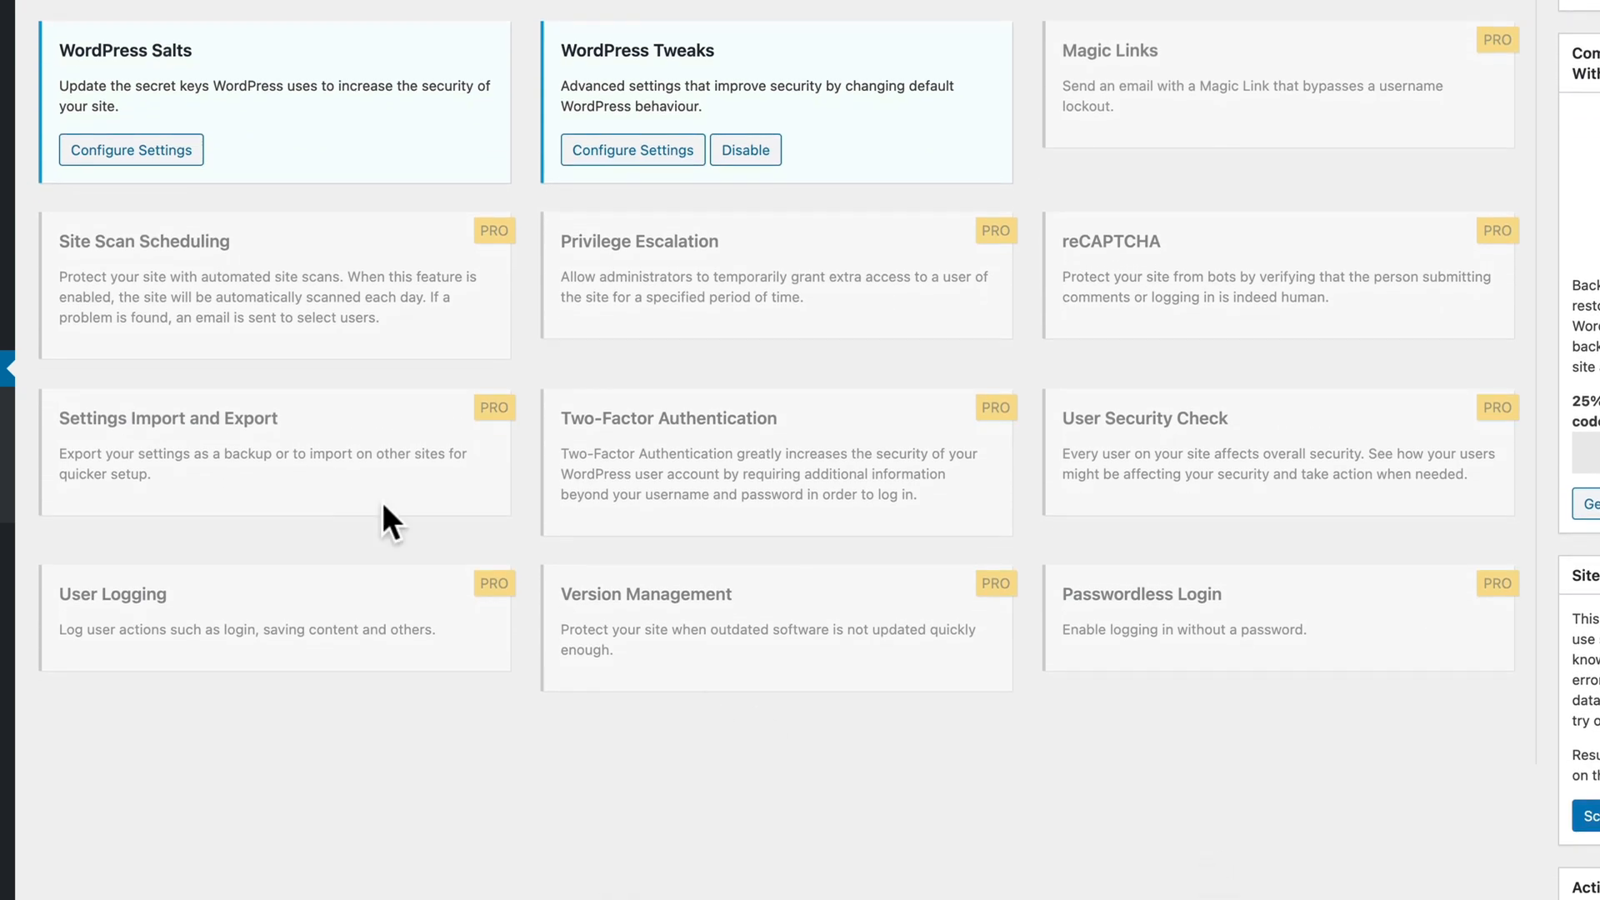
mouse_move(505, 267)
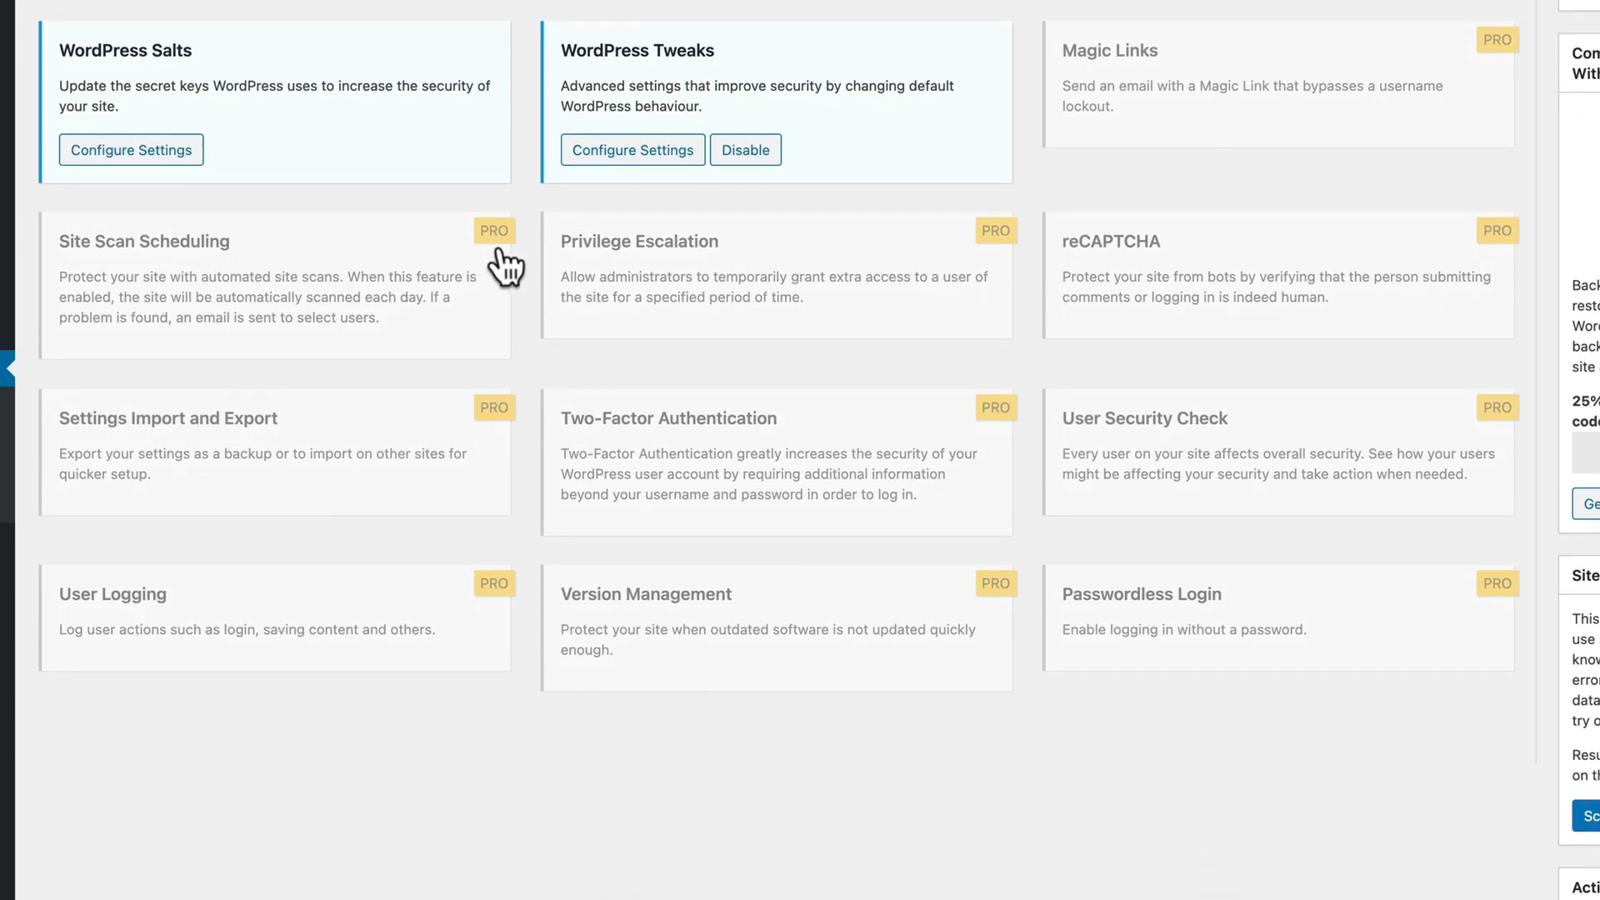
scroll(up, 3)
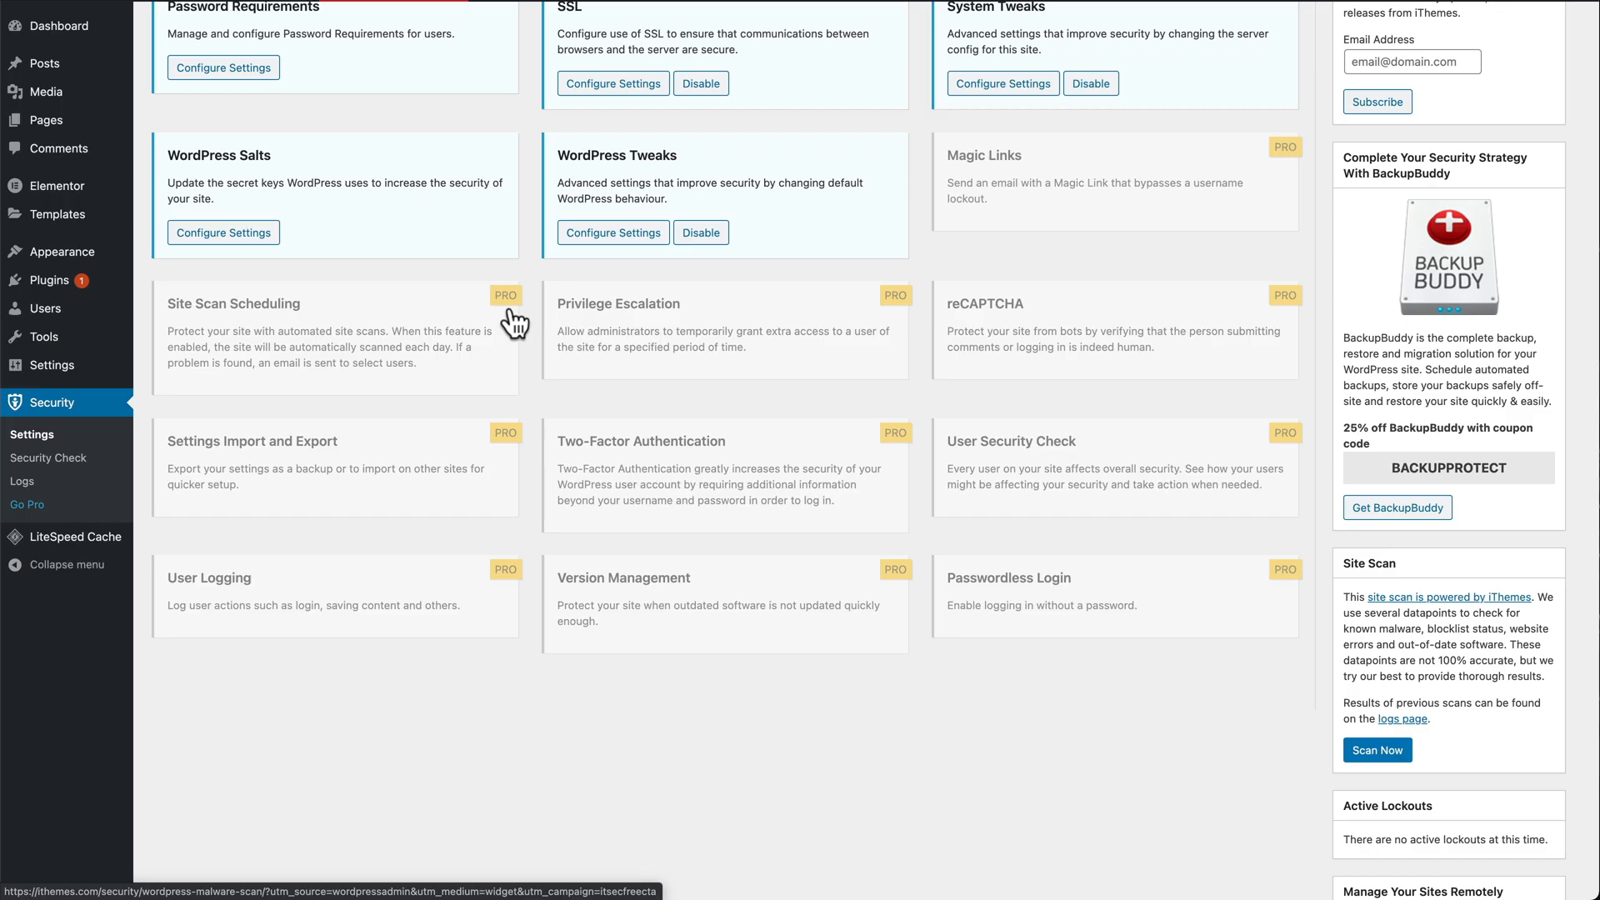
scroll(up, 3)
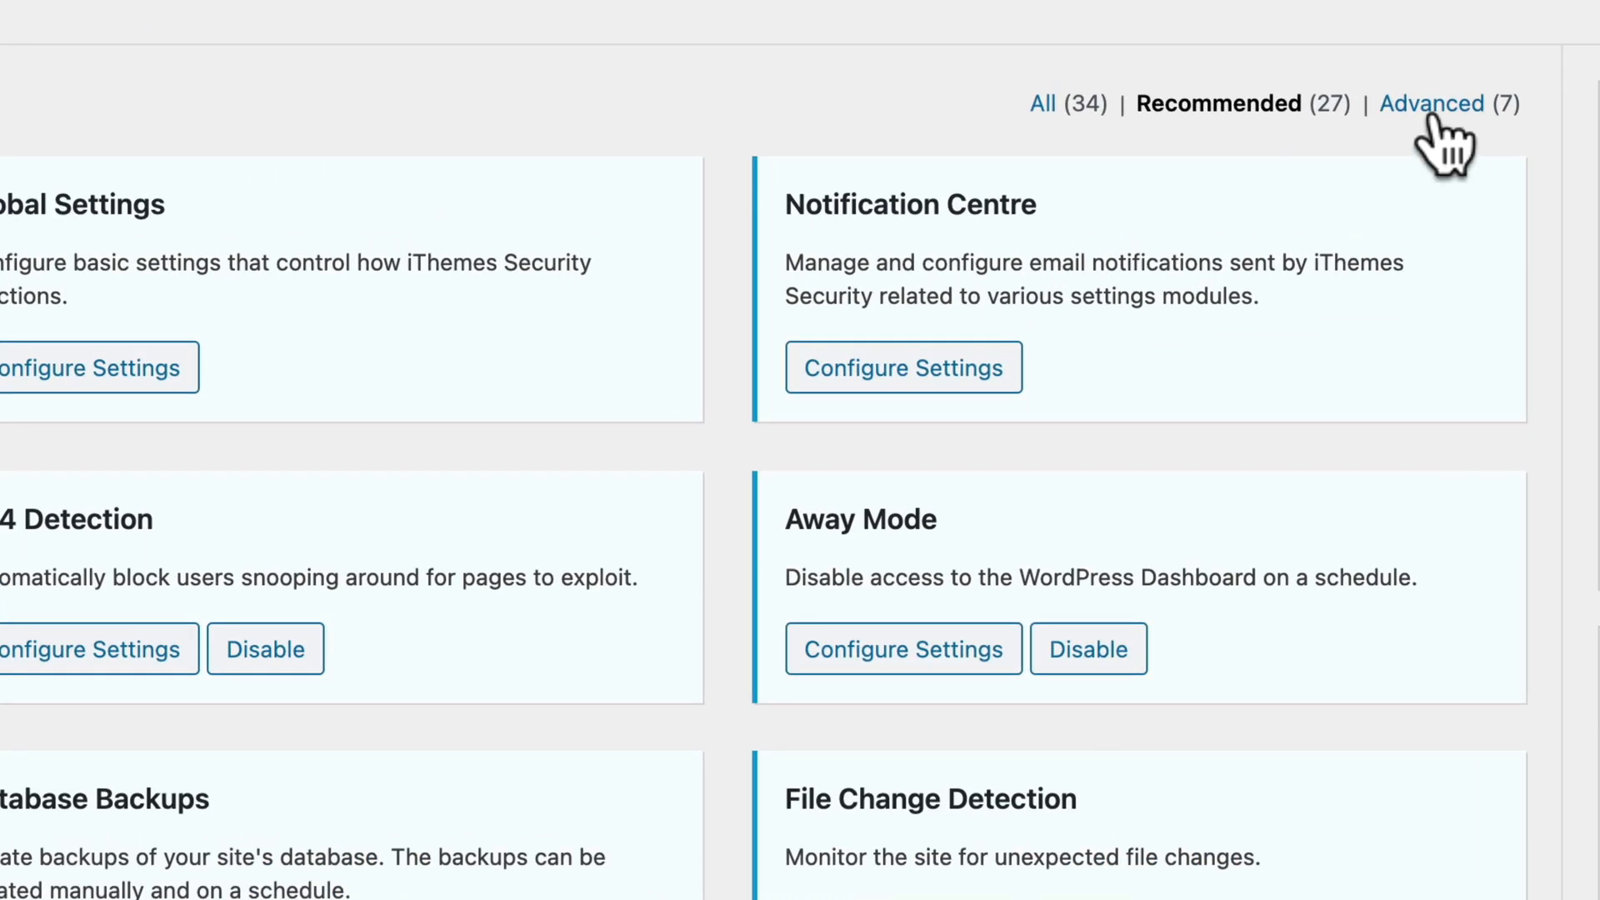
- In the Advanced Admin User tool, tick Change the ID of the user with ID 1
click(1432, 103)
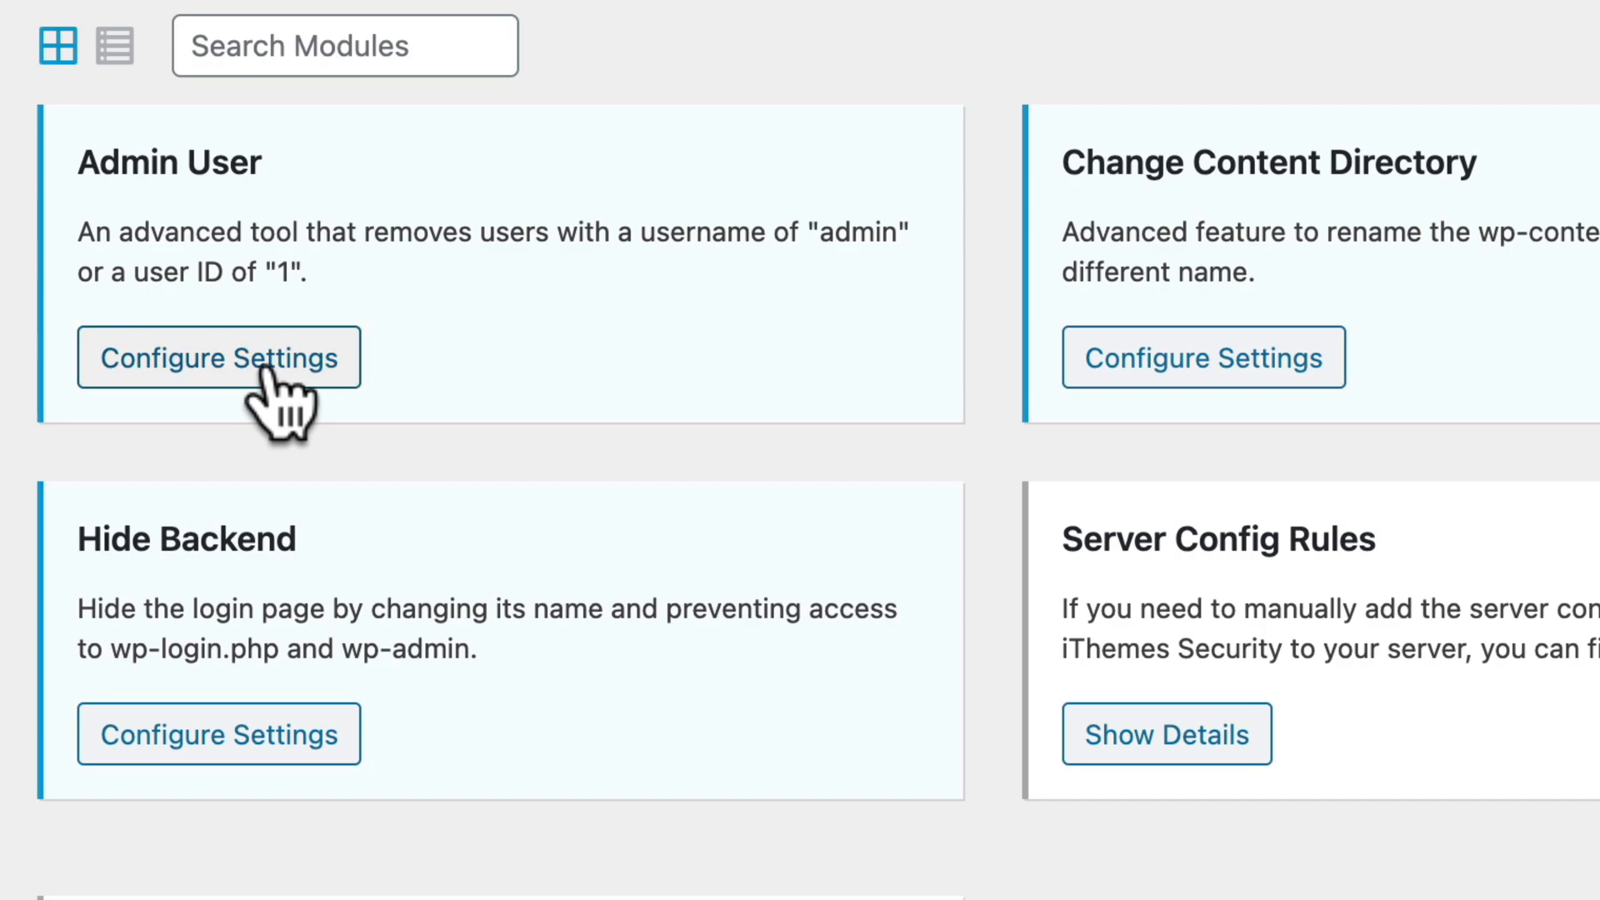
click(219, 356)
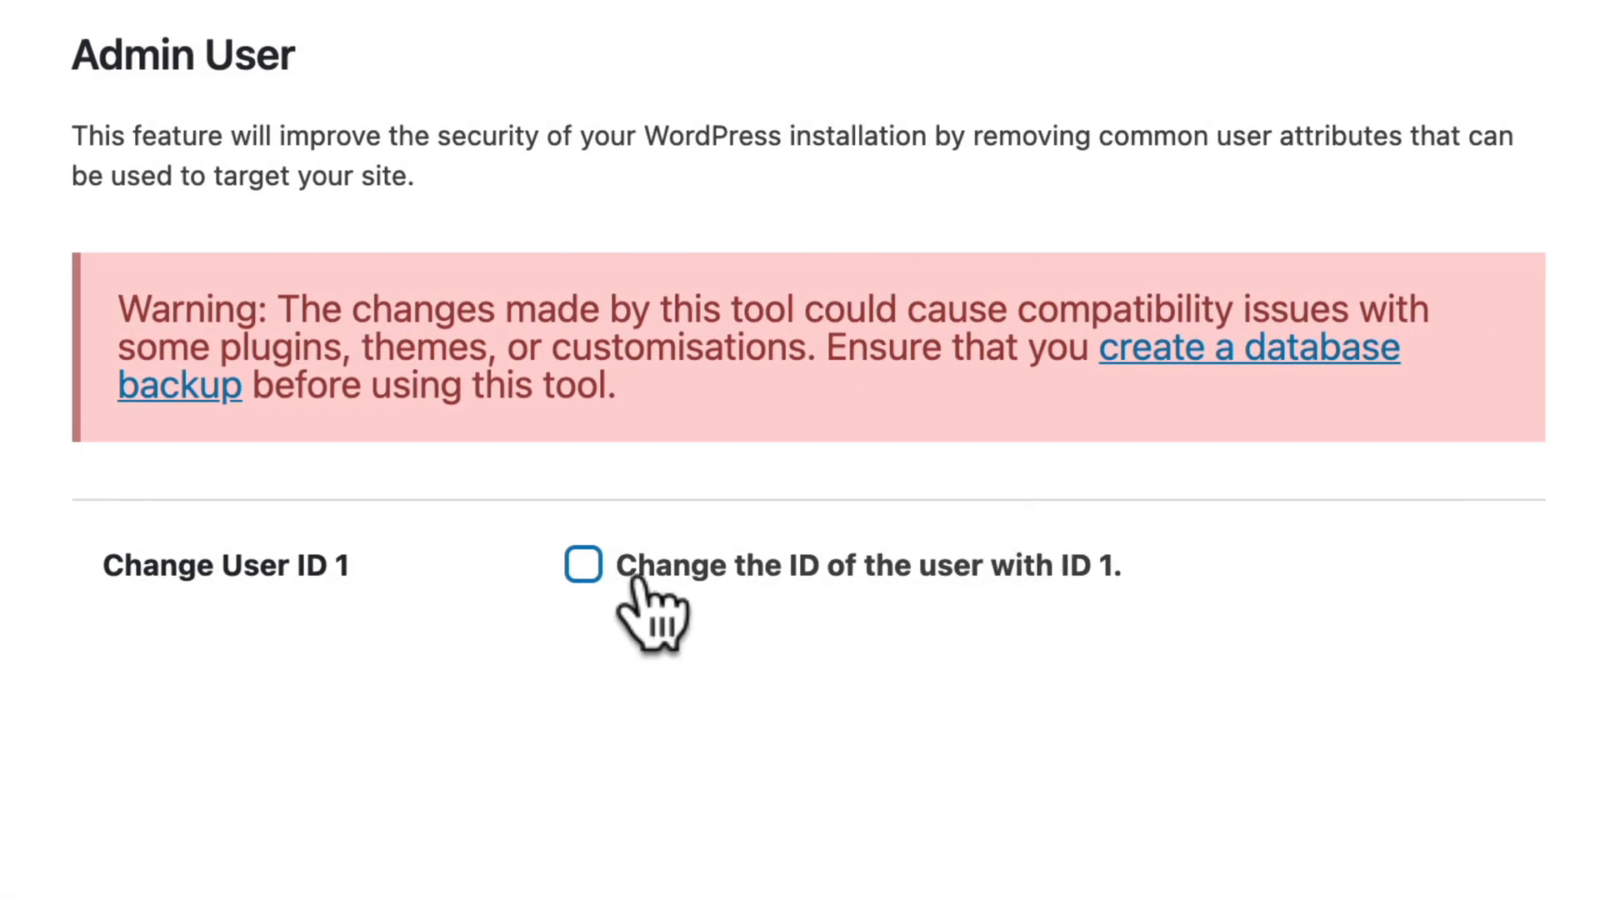
click(584, 565)
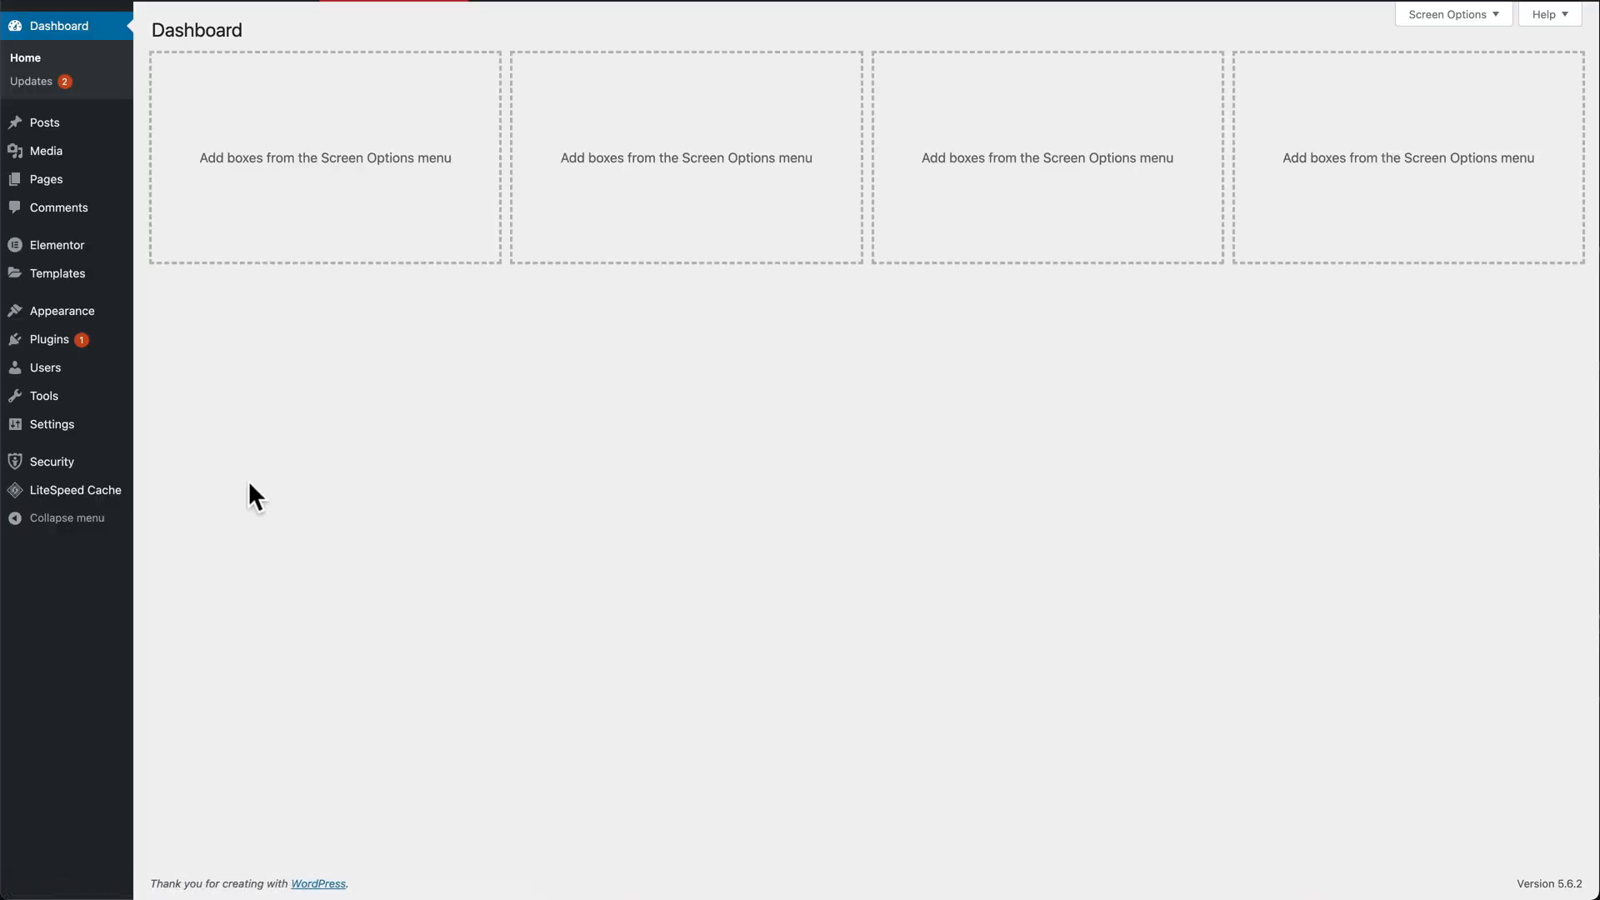
mouse_move(51, 461)
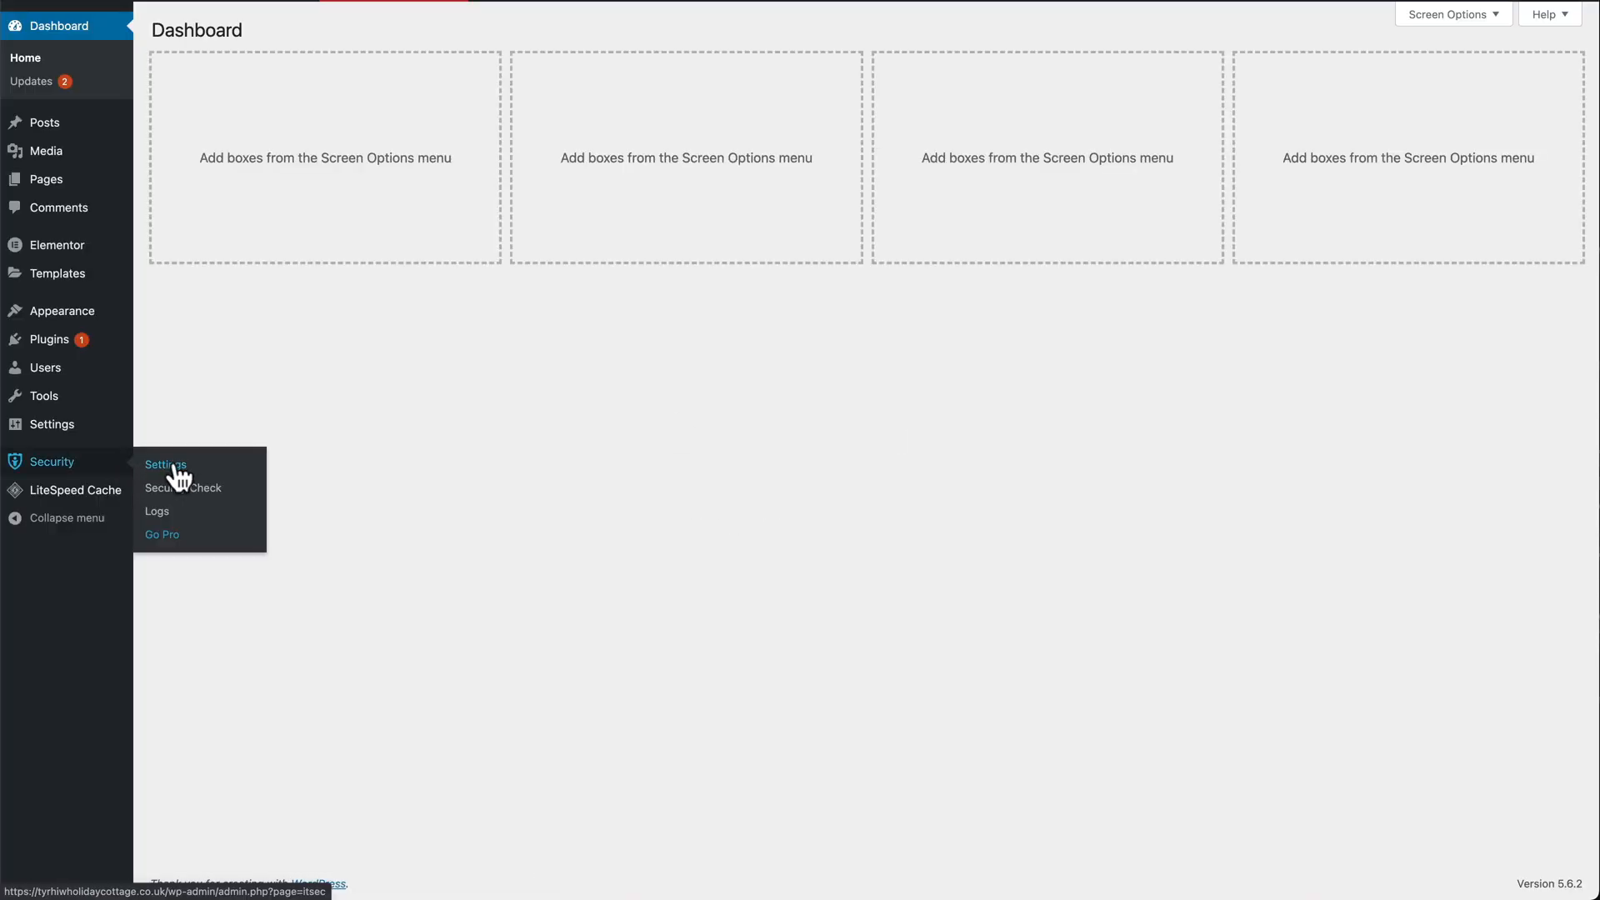
- Check the Change Database Table Prefix tool shows wpr7_ and return to the Advanced modules
click(165, 465)
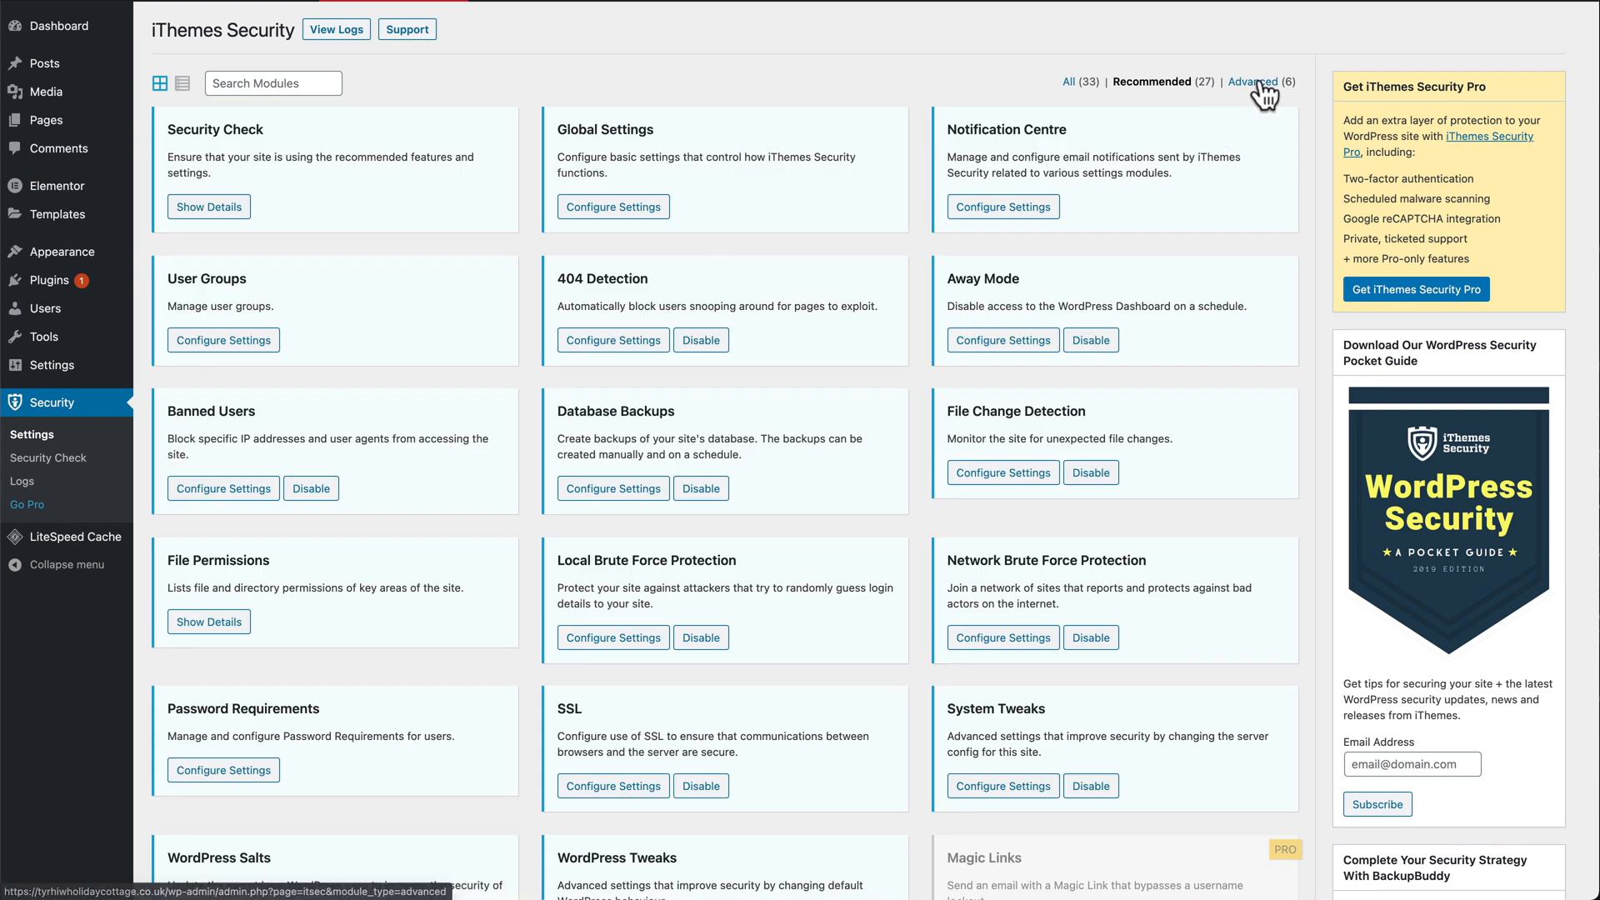
click(1254, 82)
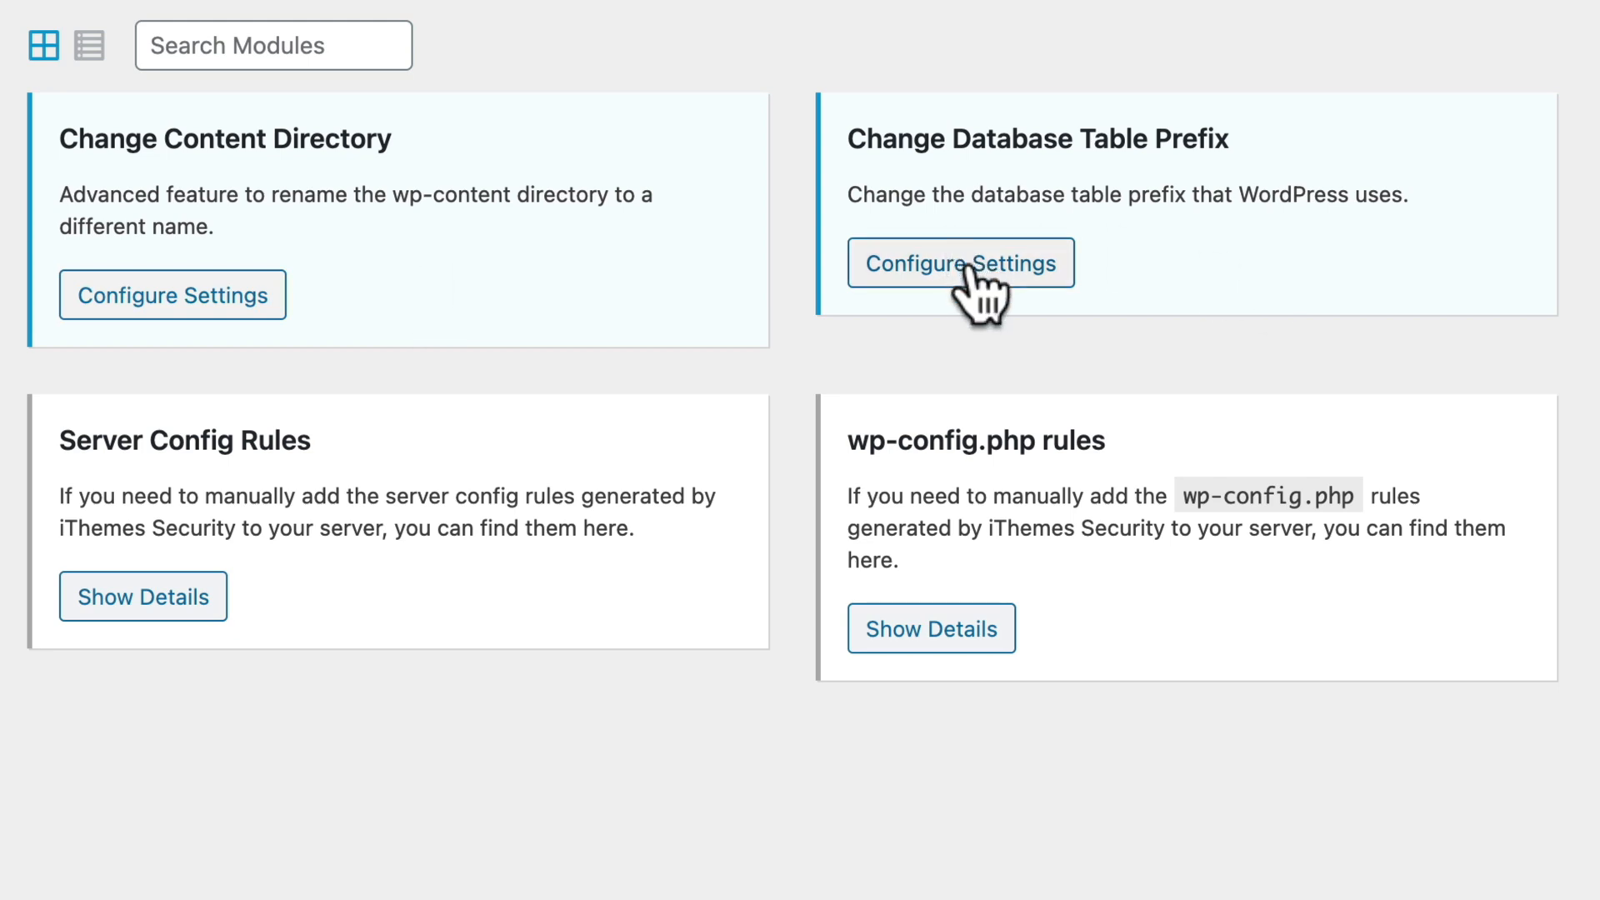
click(960, 261)
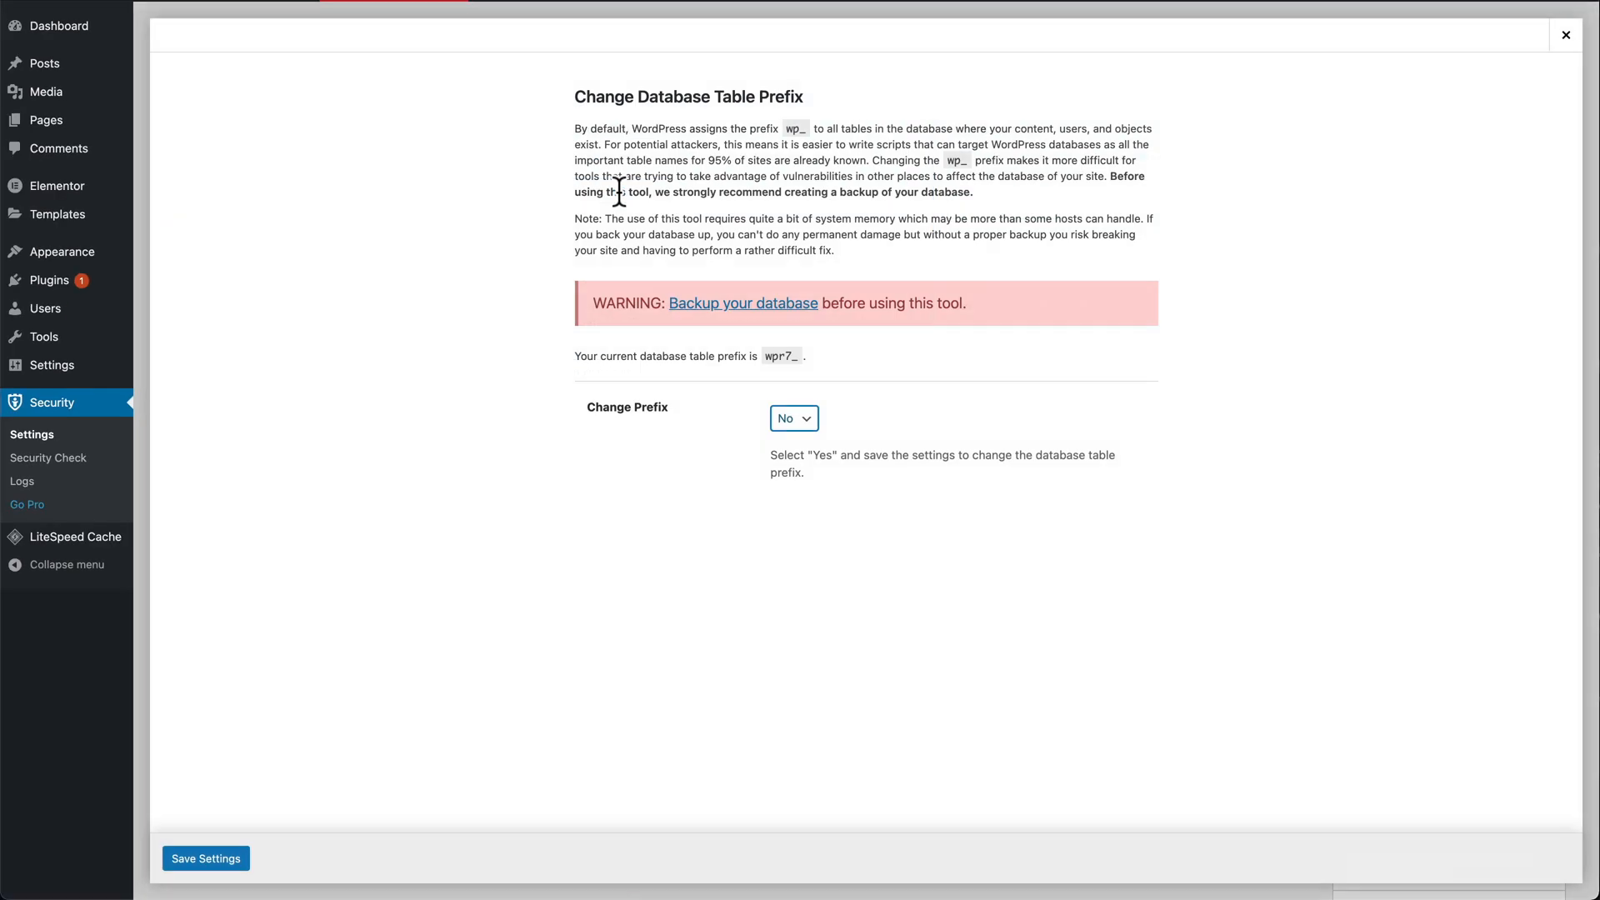
click(793, 418)
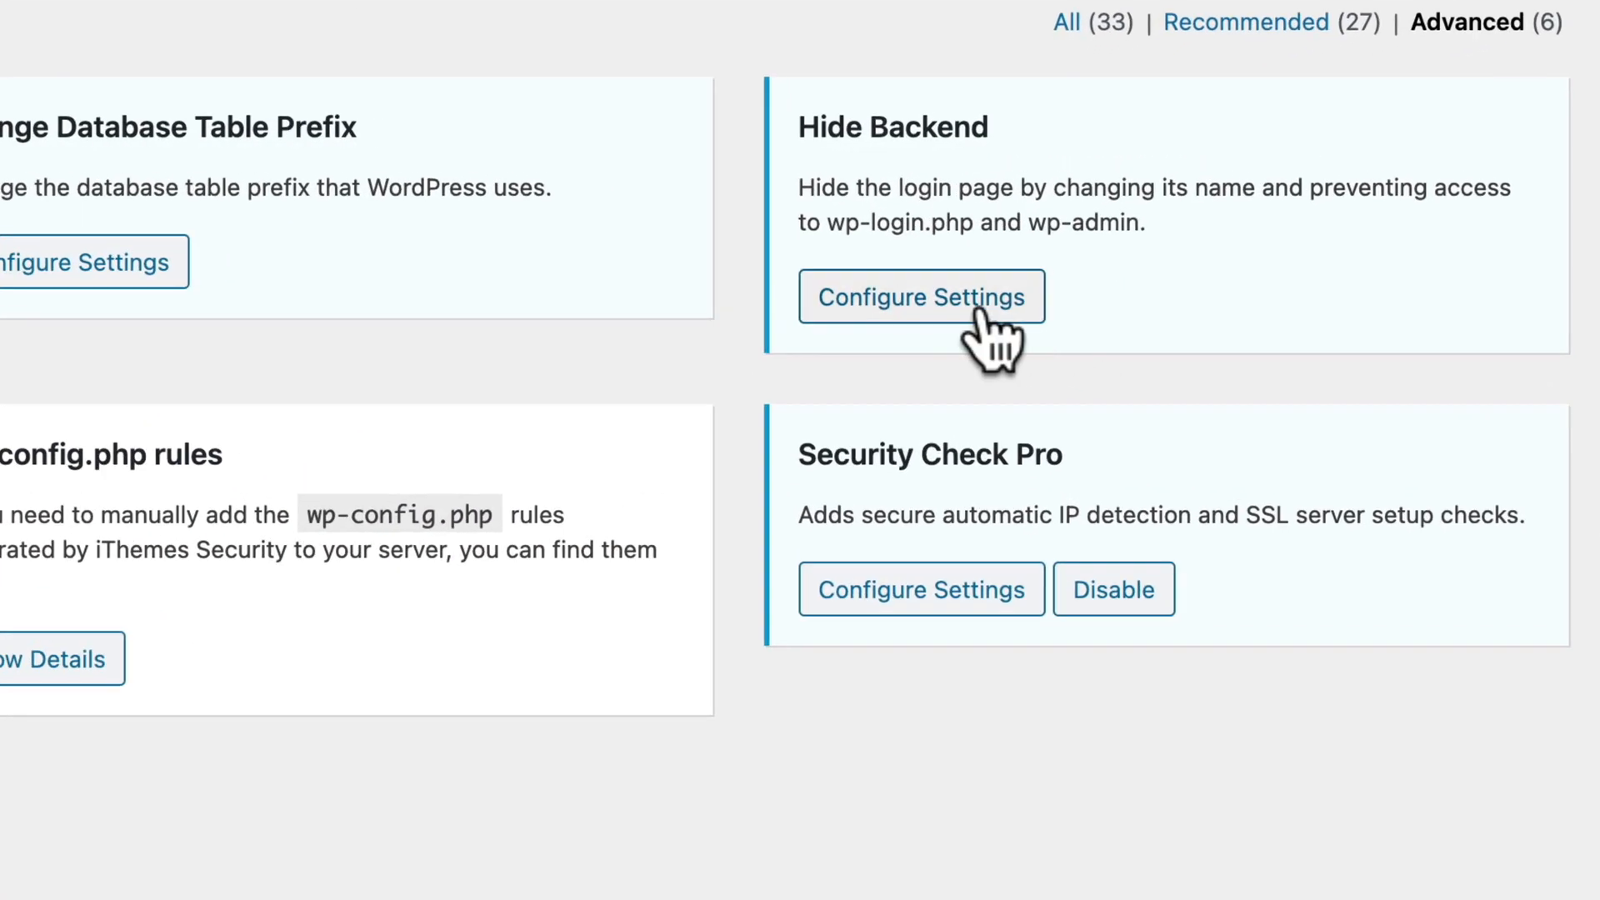
click(920, 296)
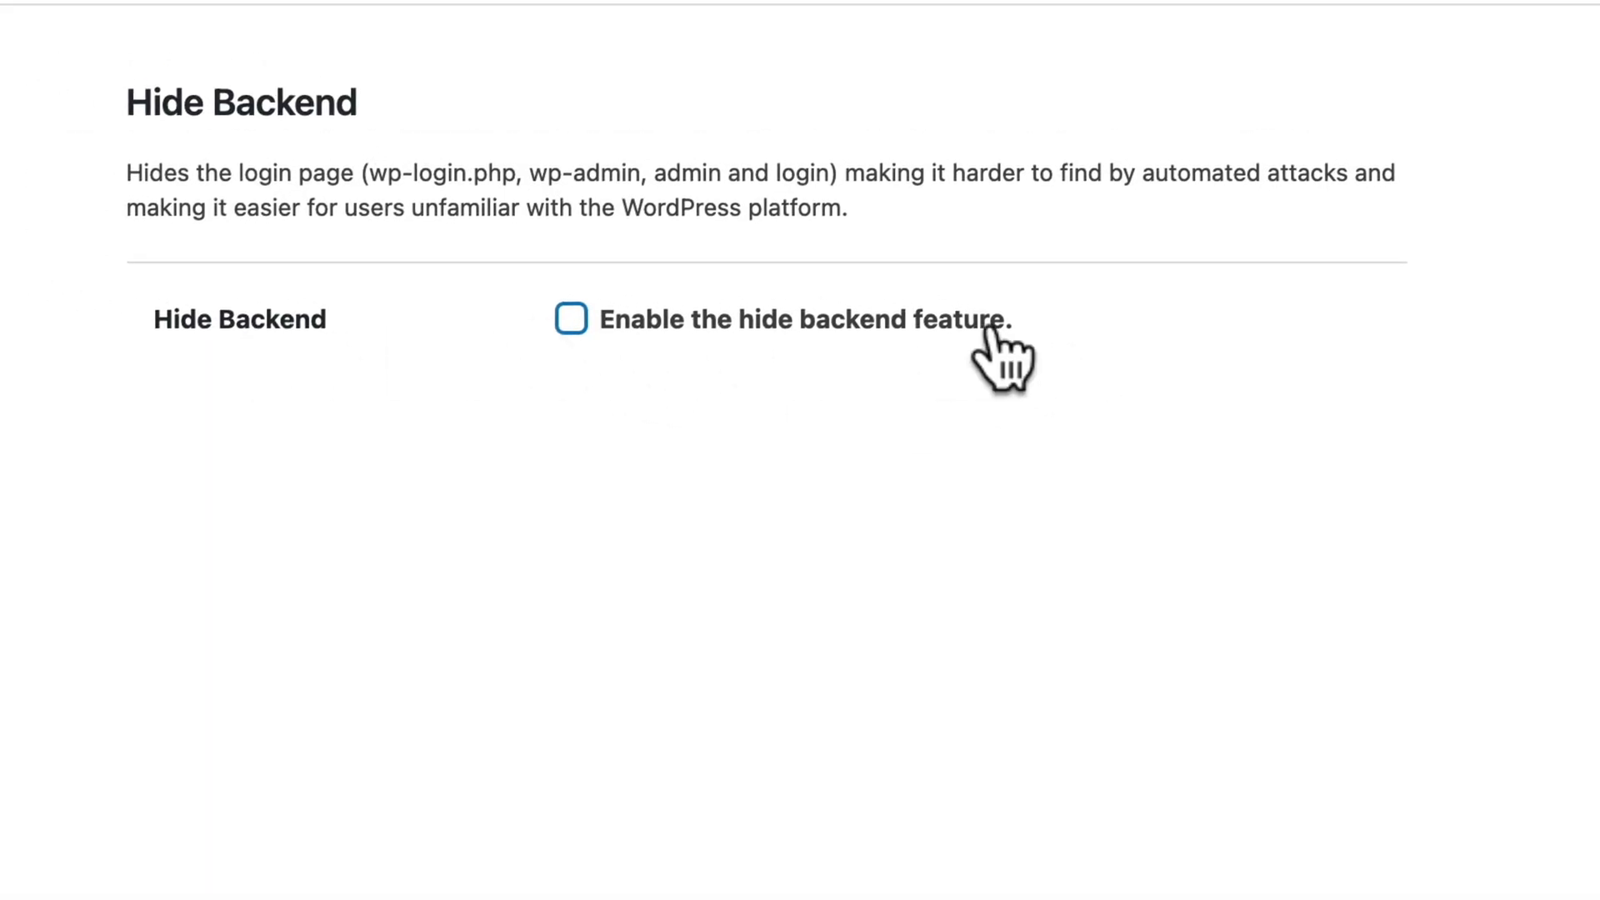
click(570, 320)
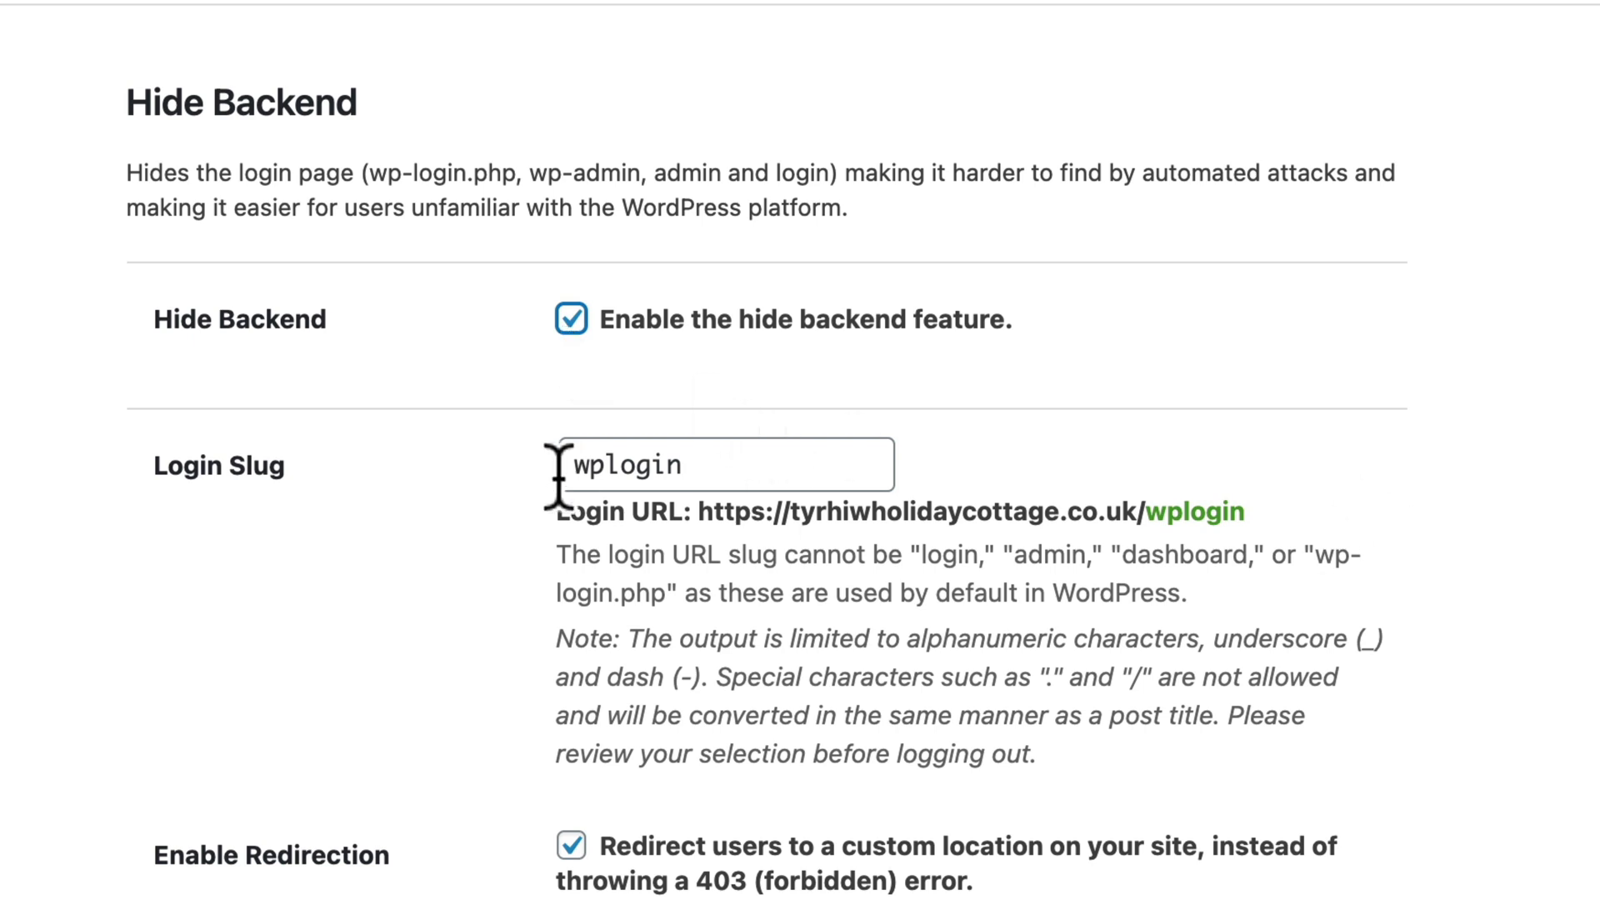
click(725, 465)
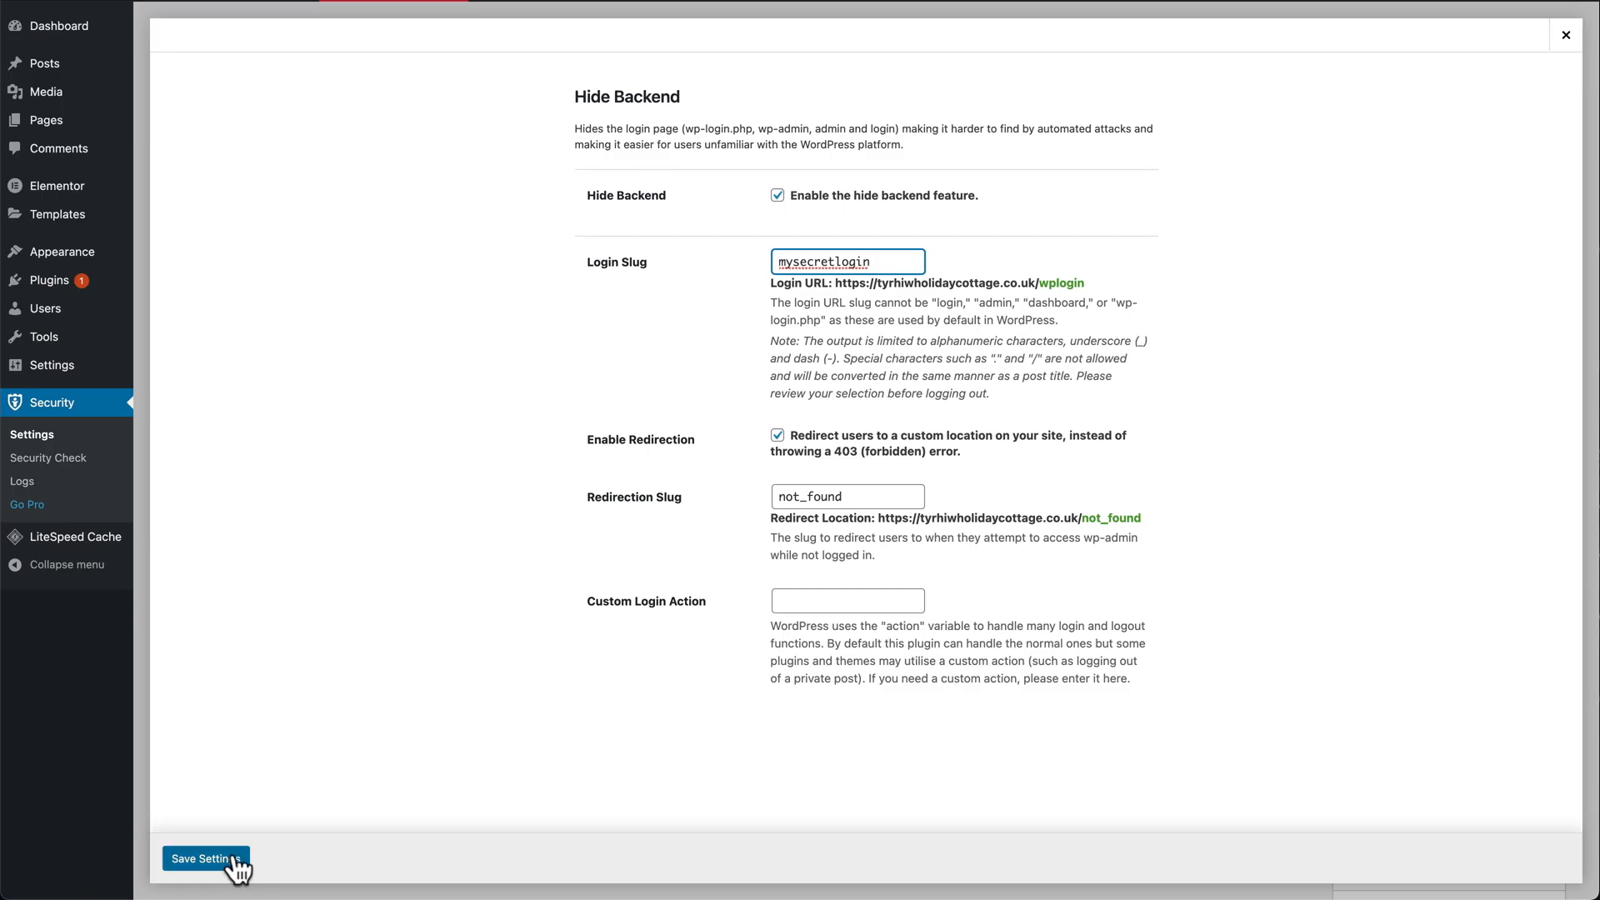
click(205, 858)
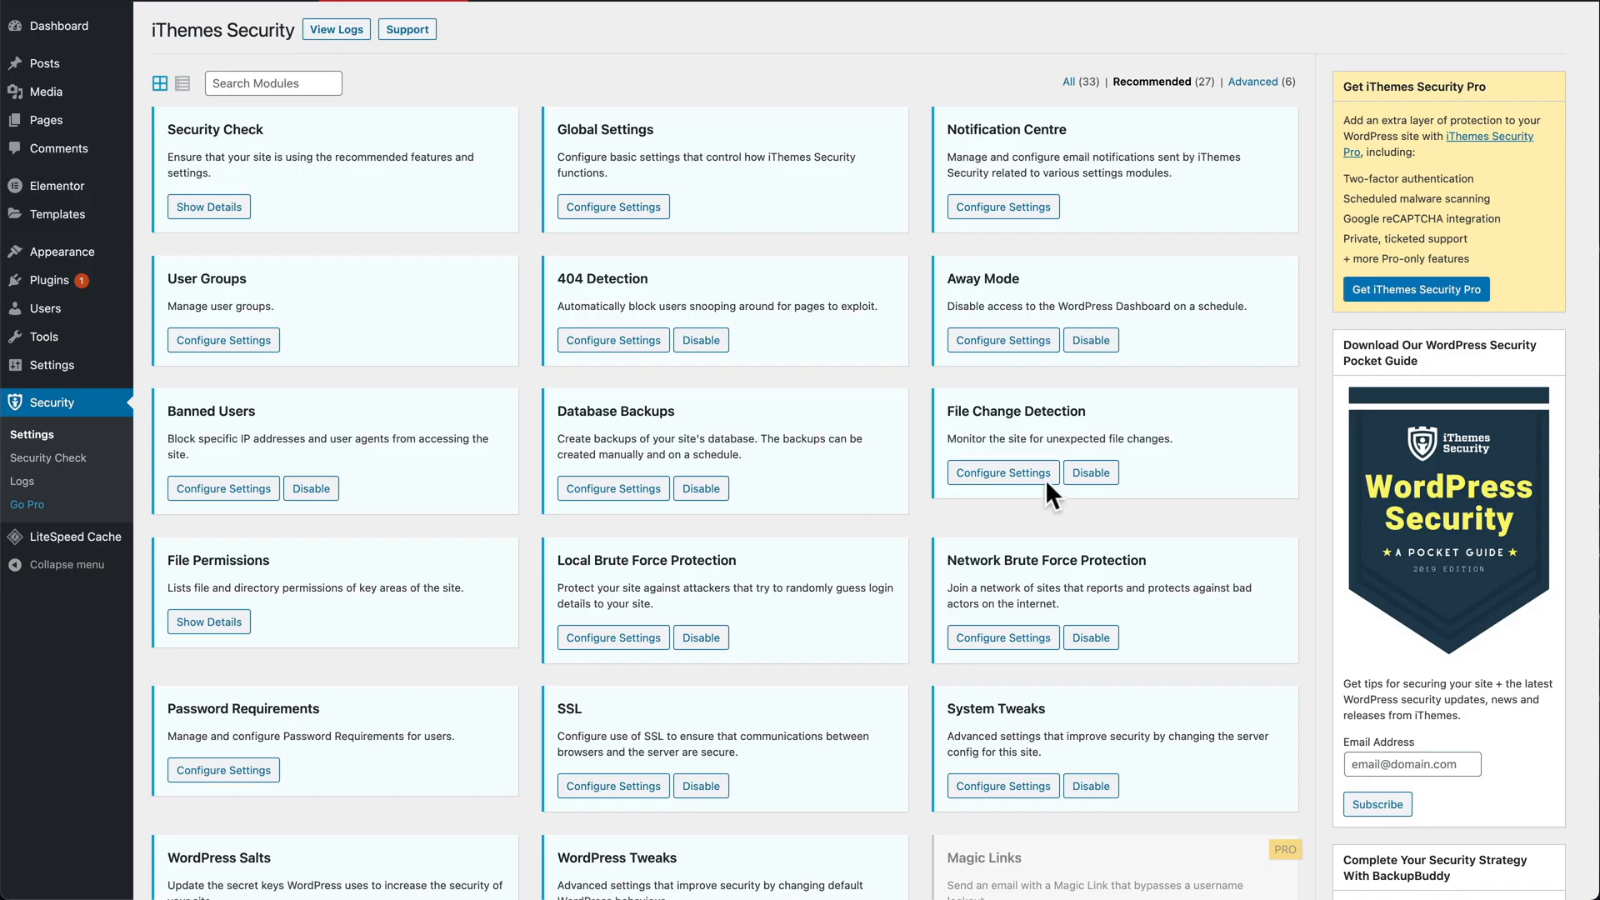
mouse_move(48, 418)
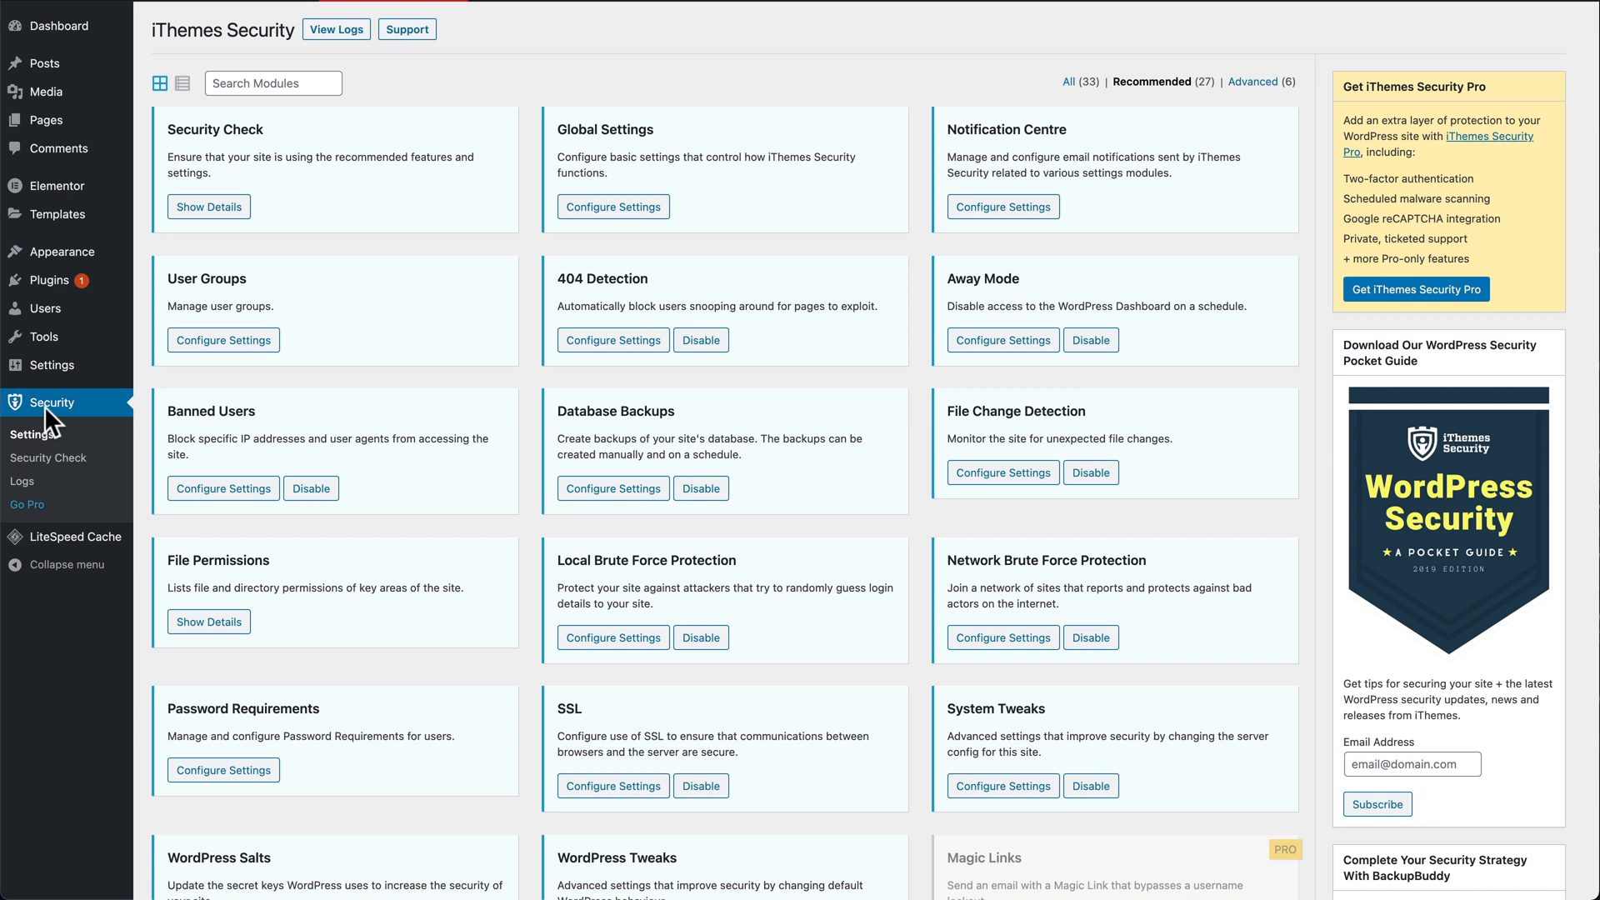
- Start a Site Scan from the dashboard widget, then view notice-level entries in Security Logs
scroll(down, 3)
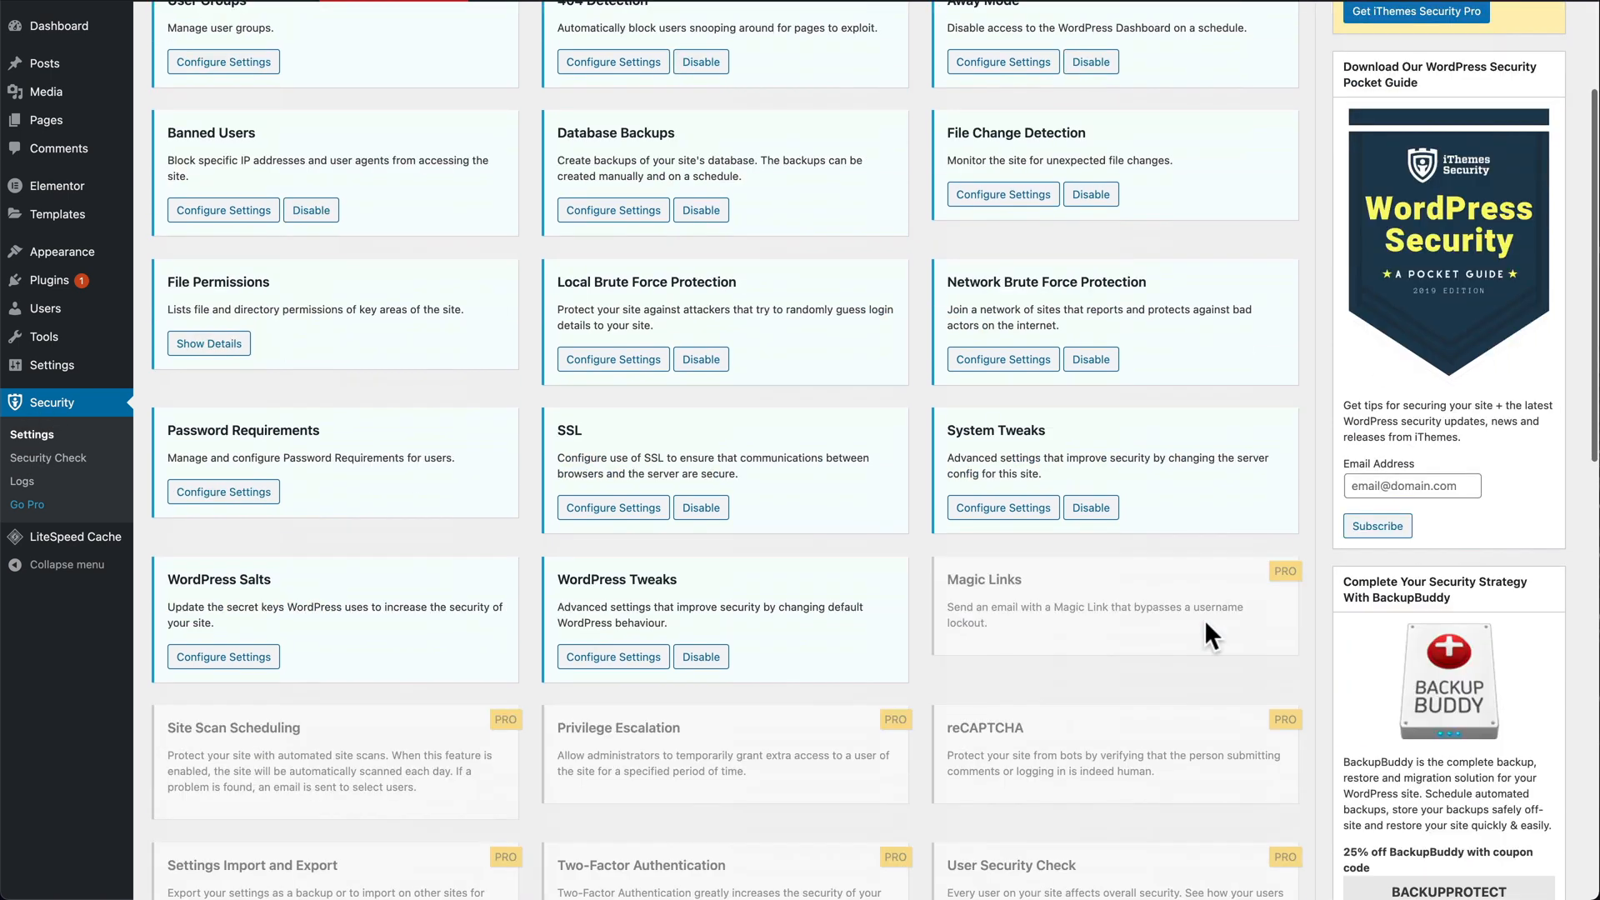
scroll(down, 3)
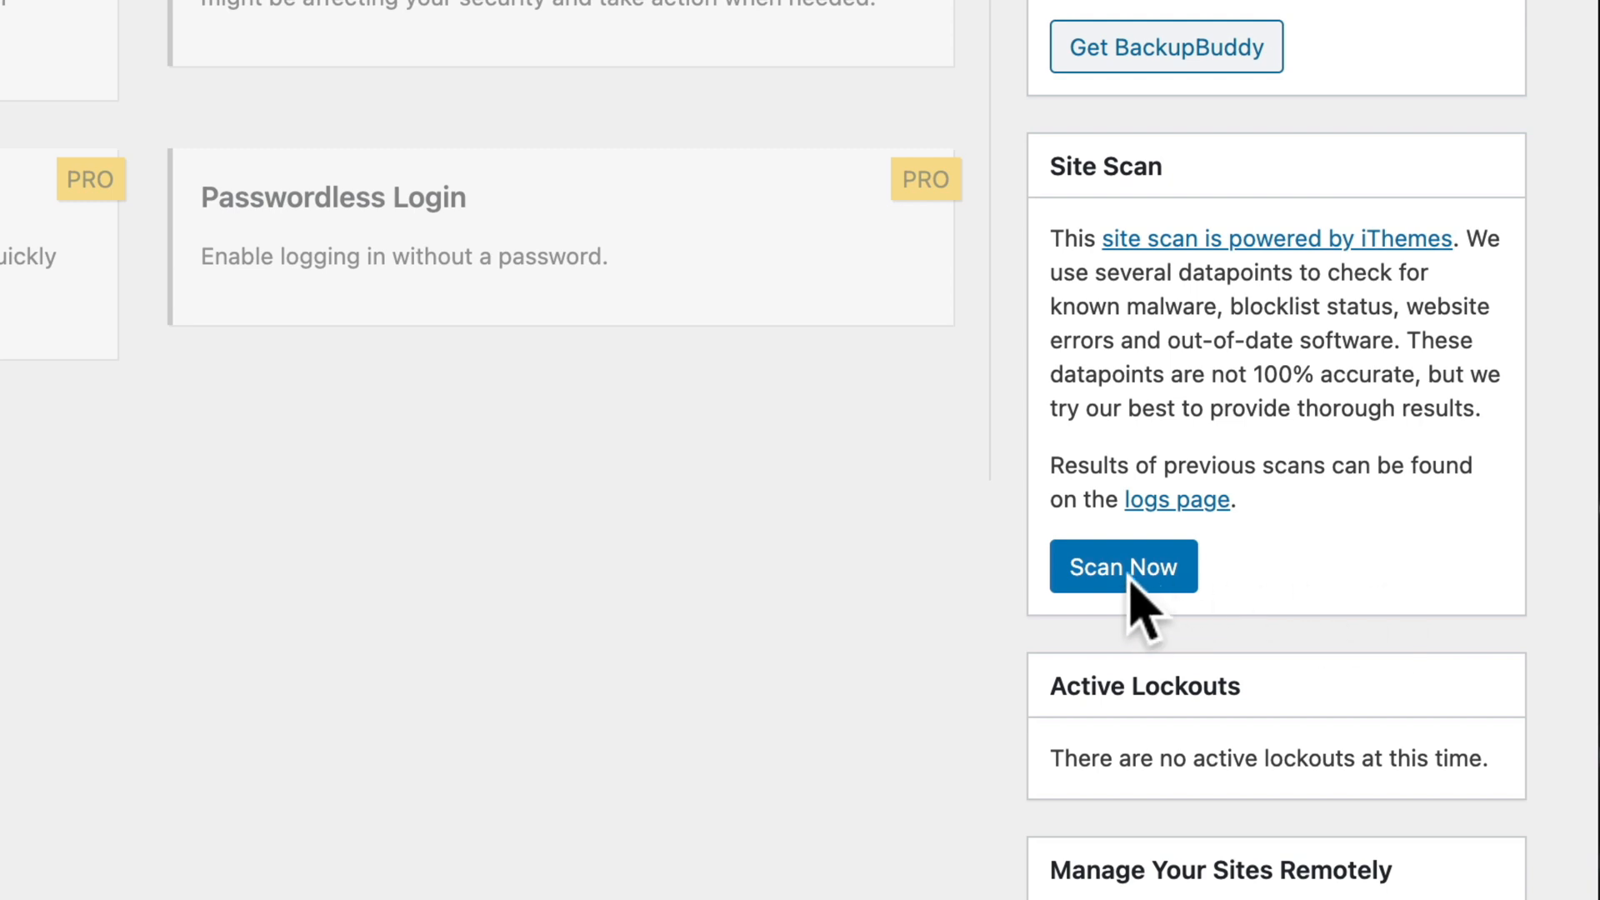
click(1121, 567)
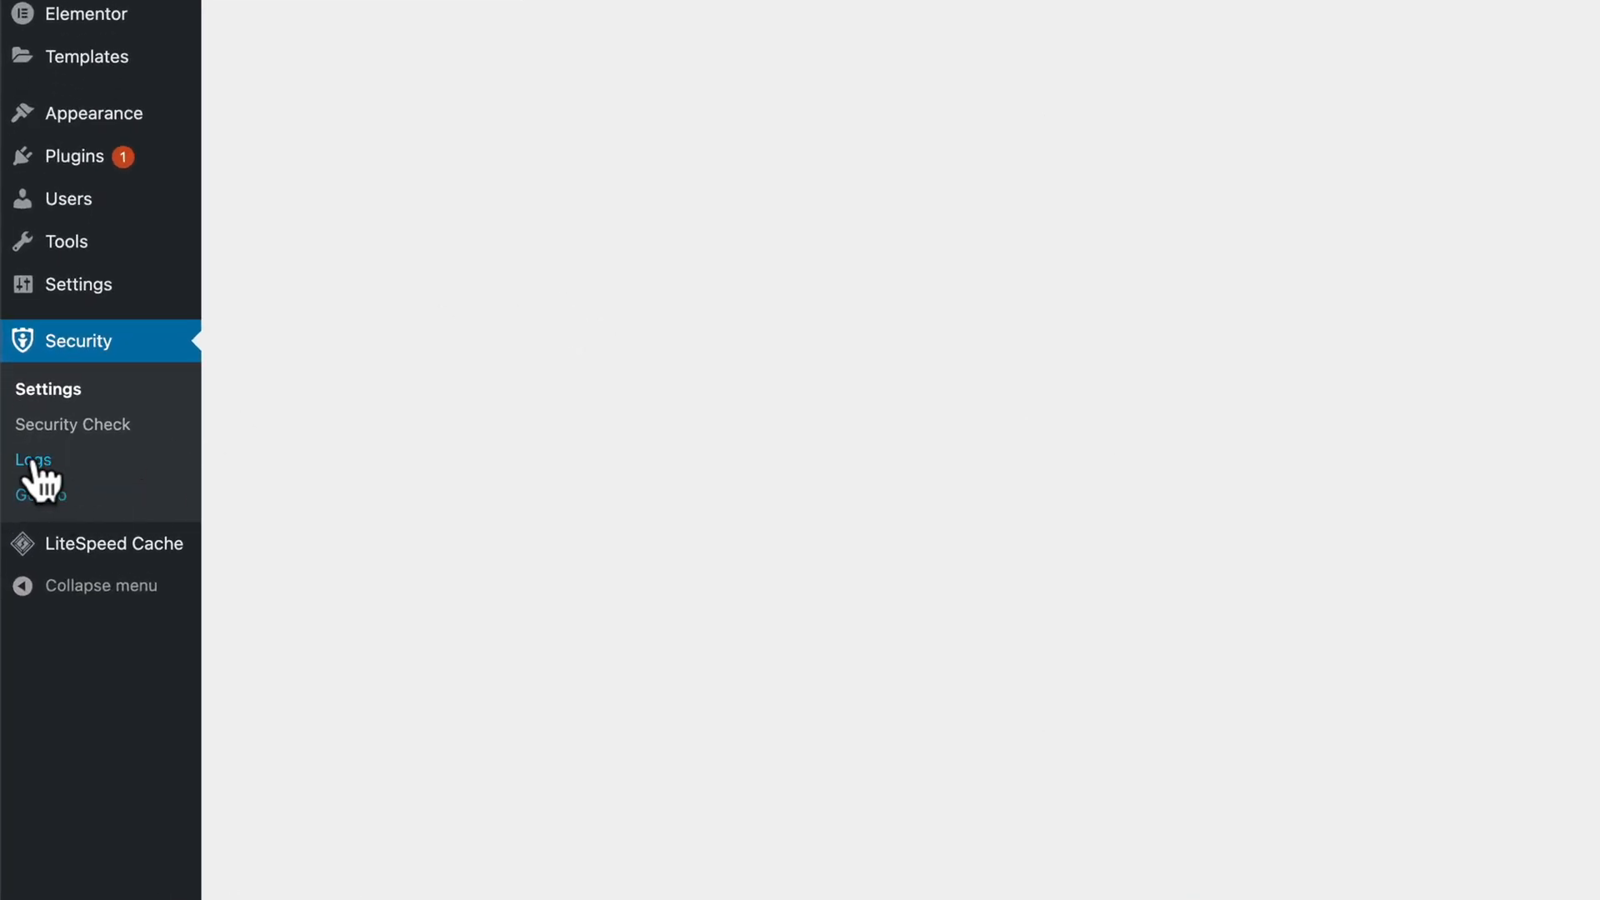
click(33, 460)
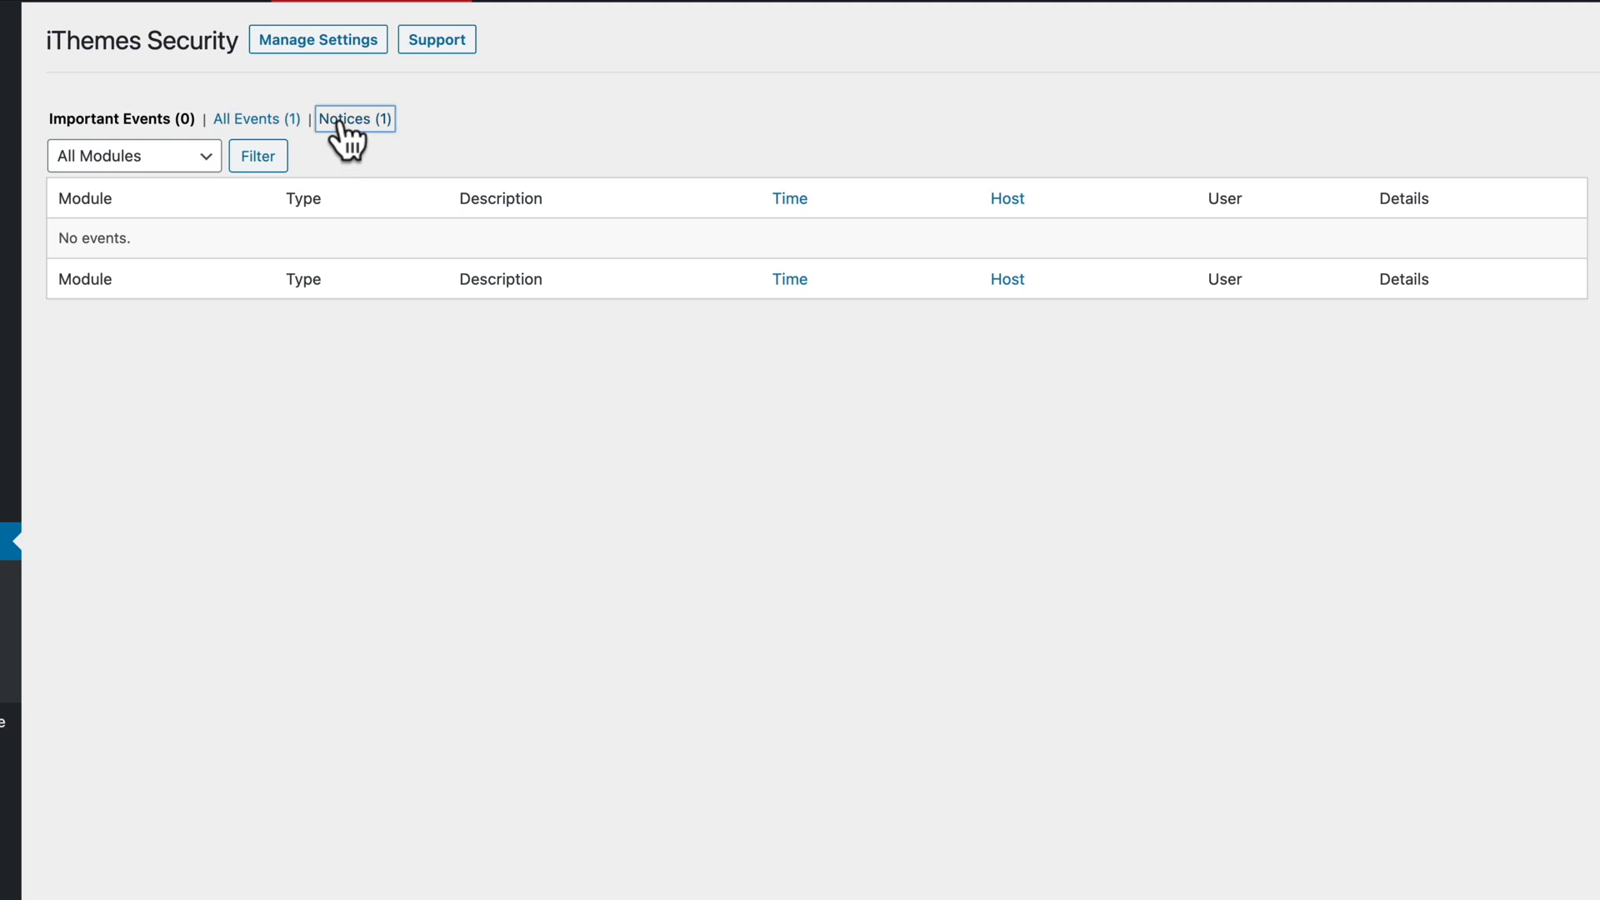
click(353, 119)
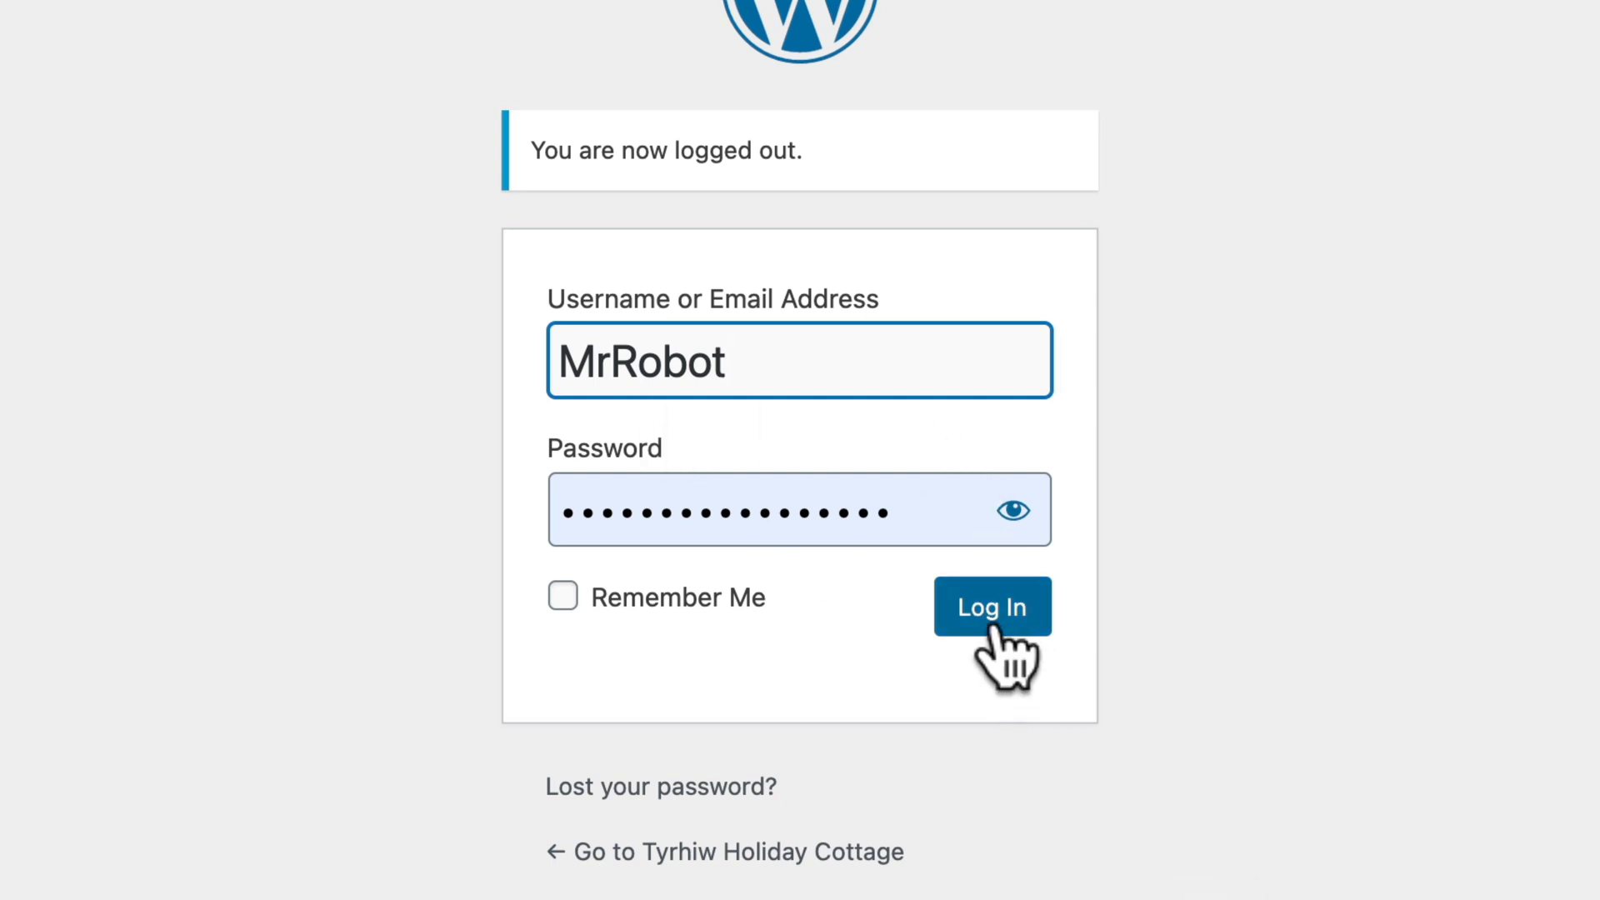
- Log back in and sort the log notices showing the invalid login and clean scan by time
click(990, 607)
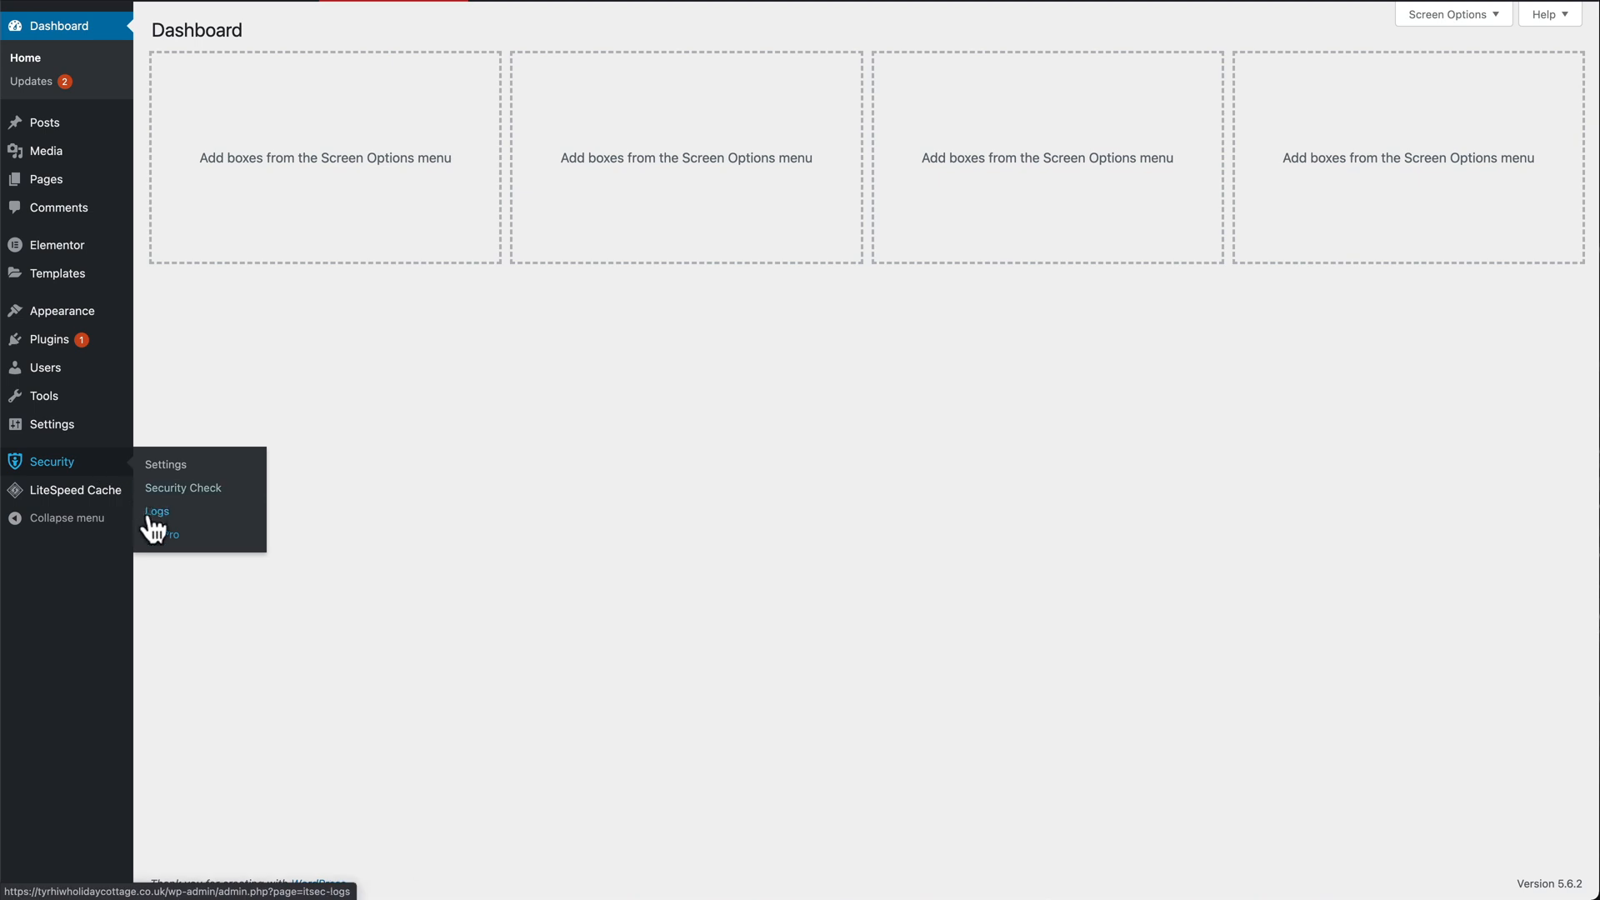
click(157, 512)
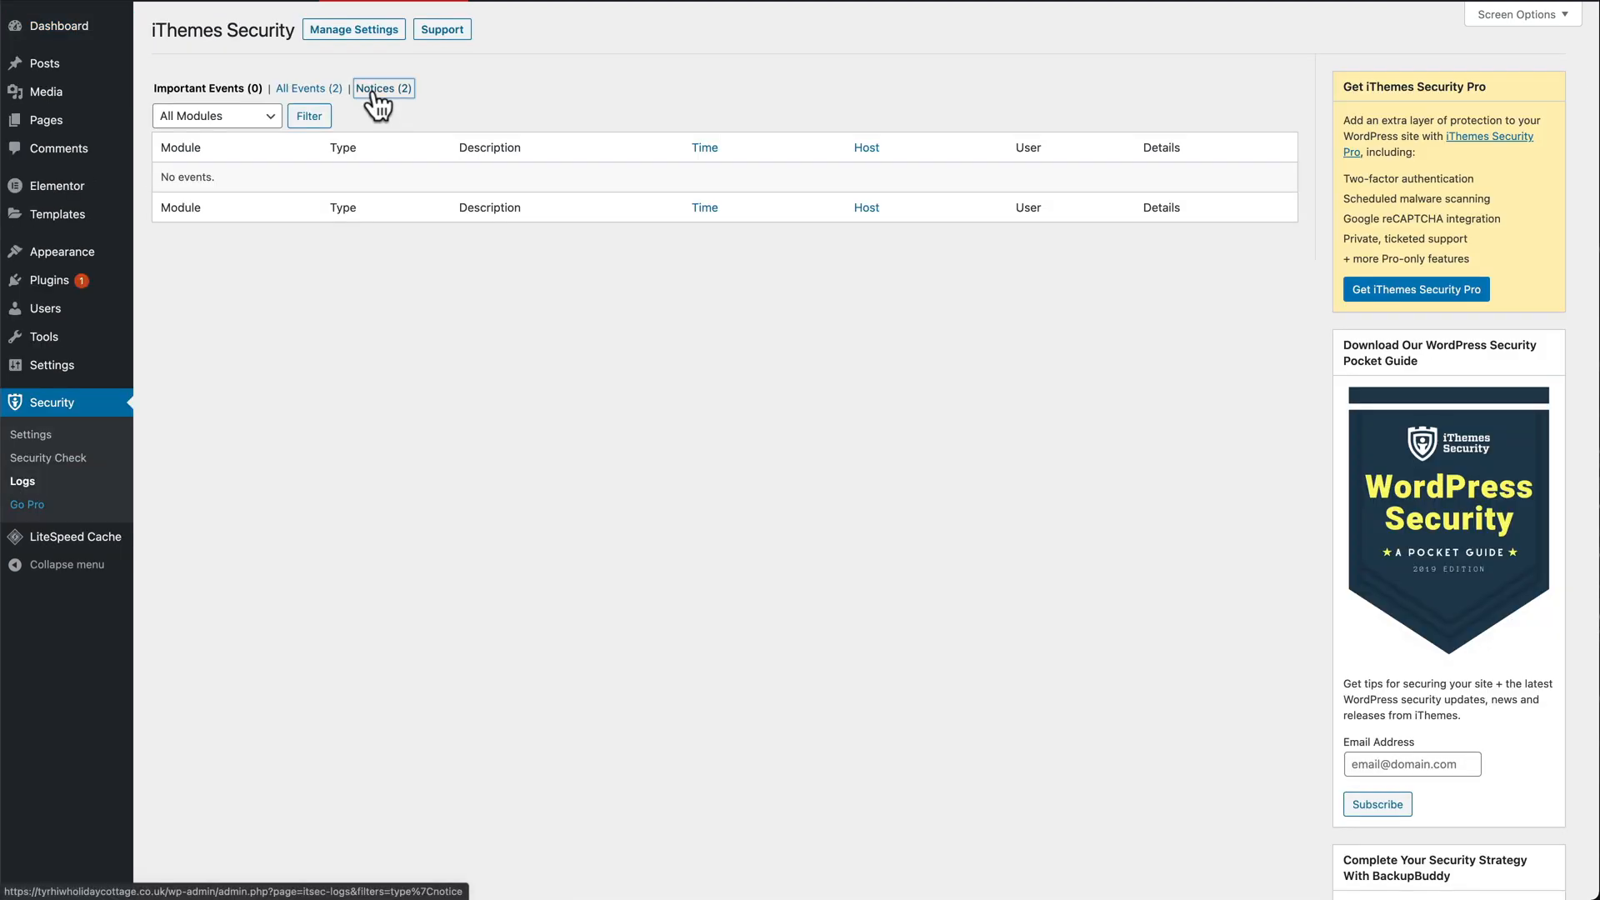
click(384, 89)
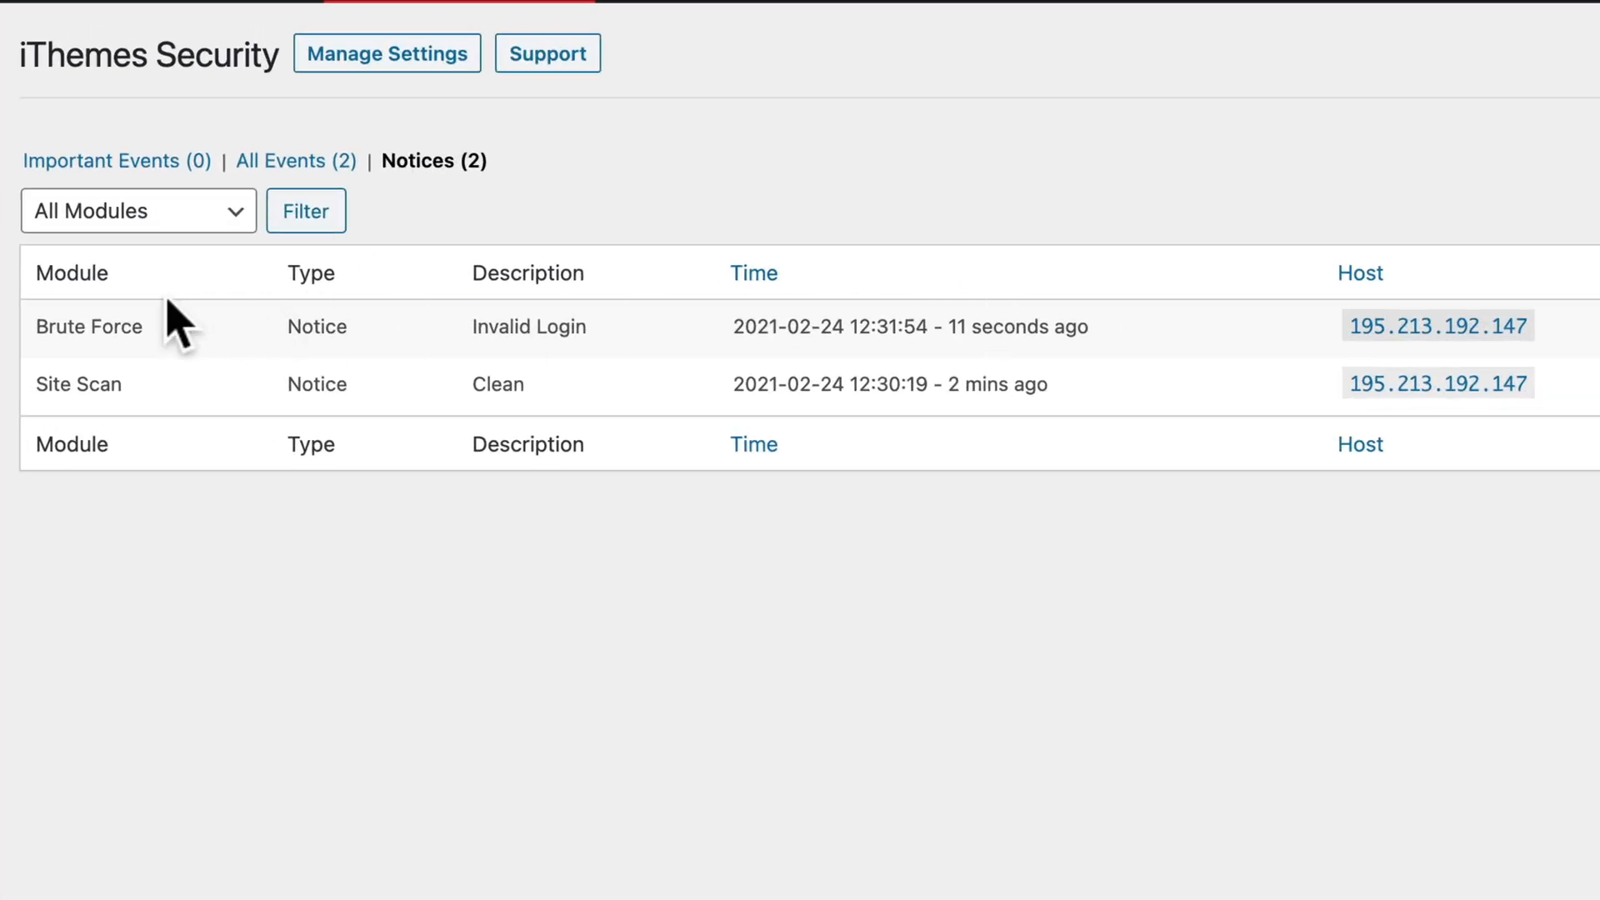
mouse_move(606, 370)
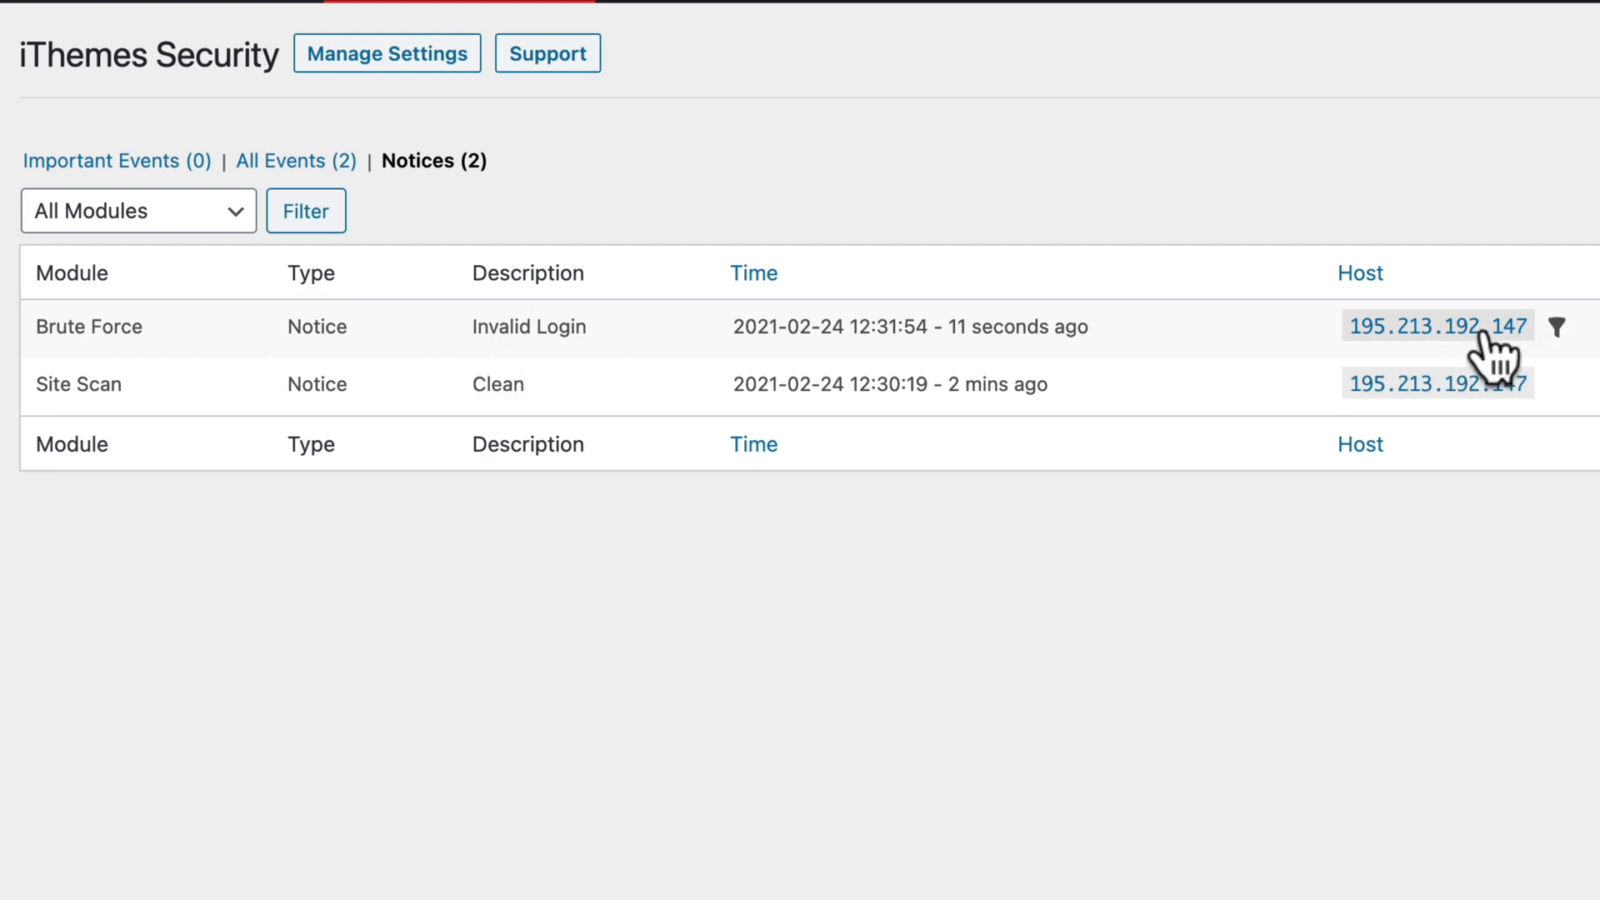
mouse_move(944, 616)
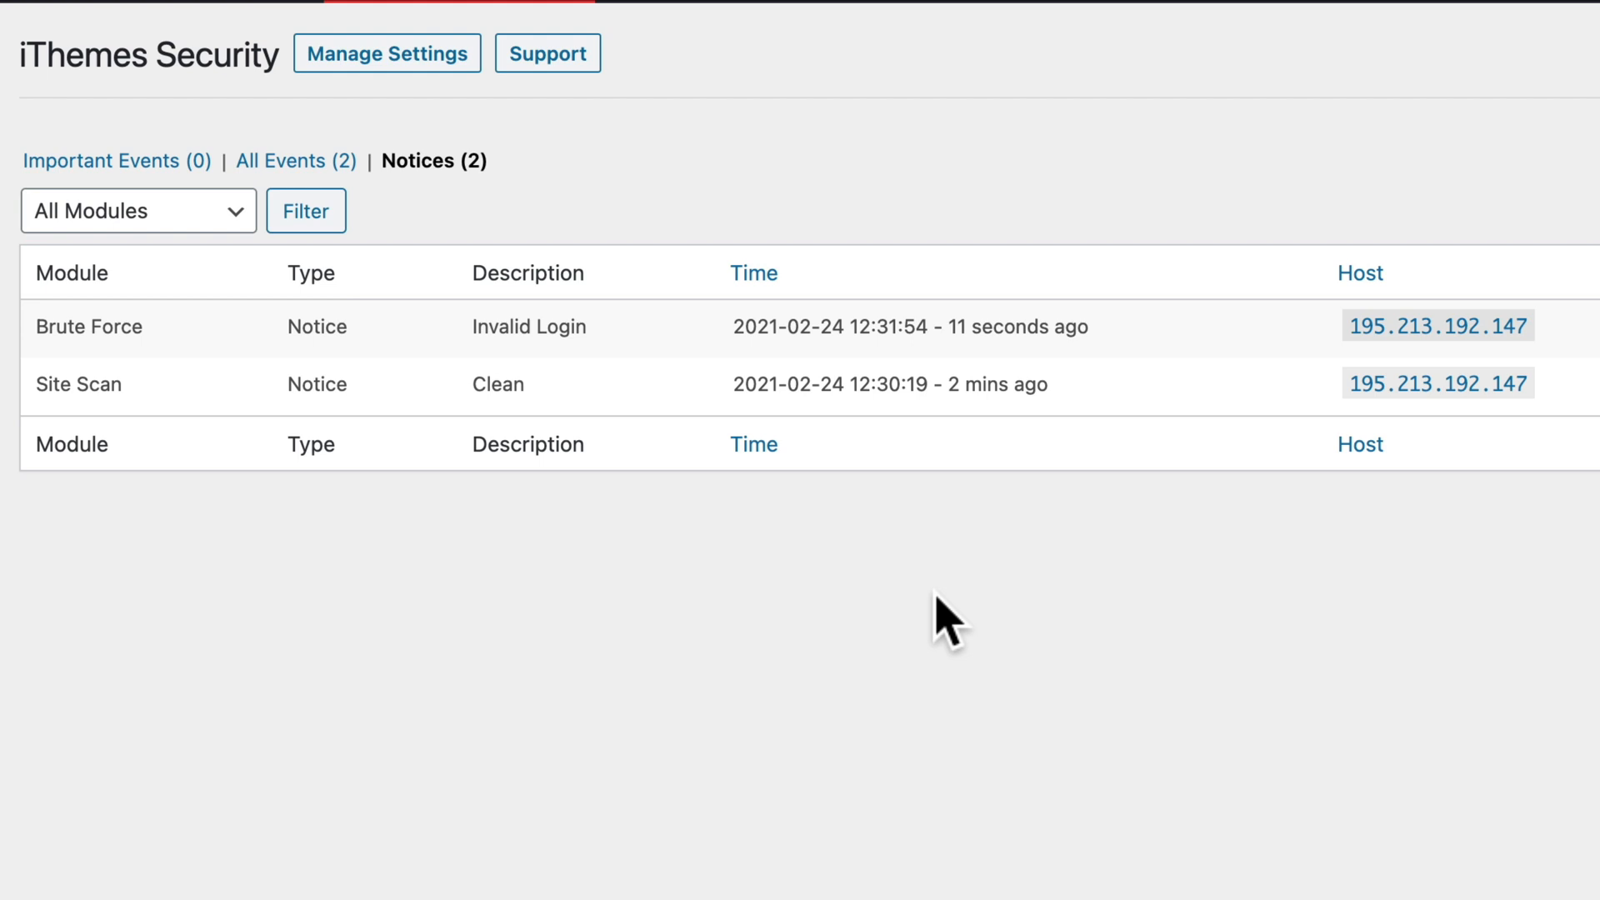
click(753, 444)
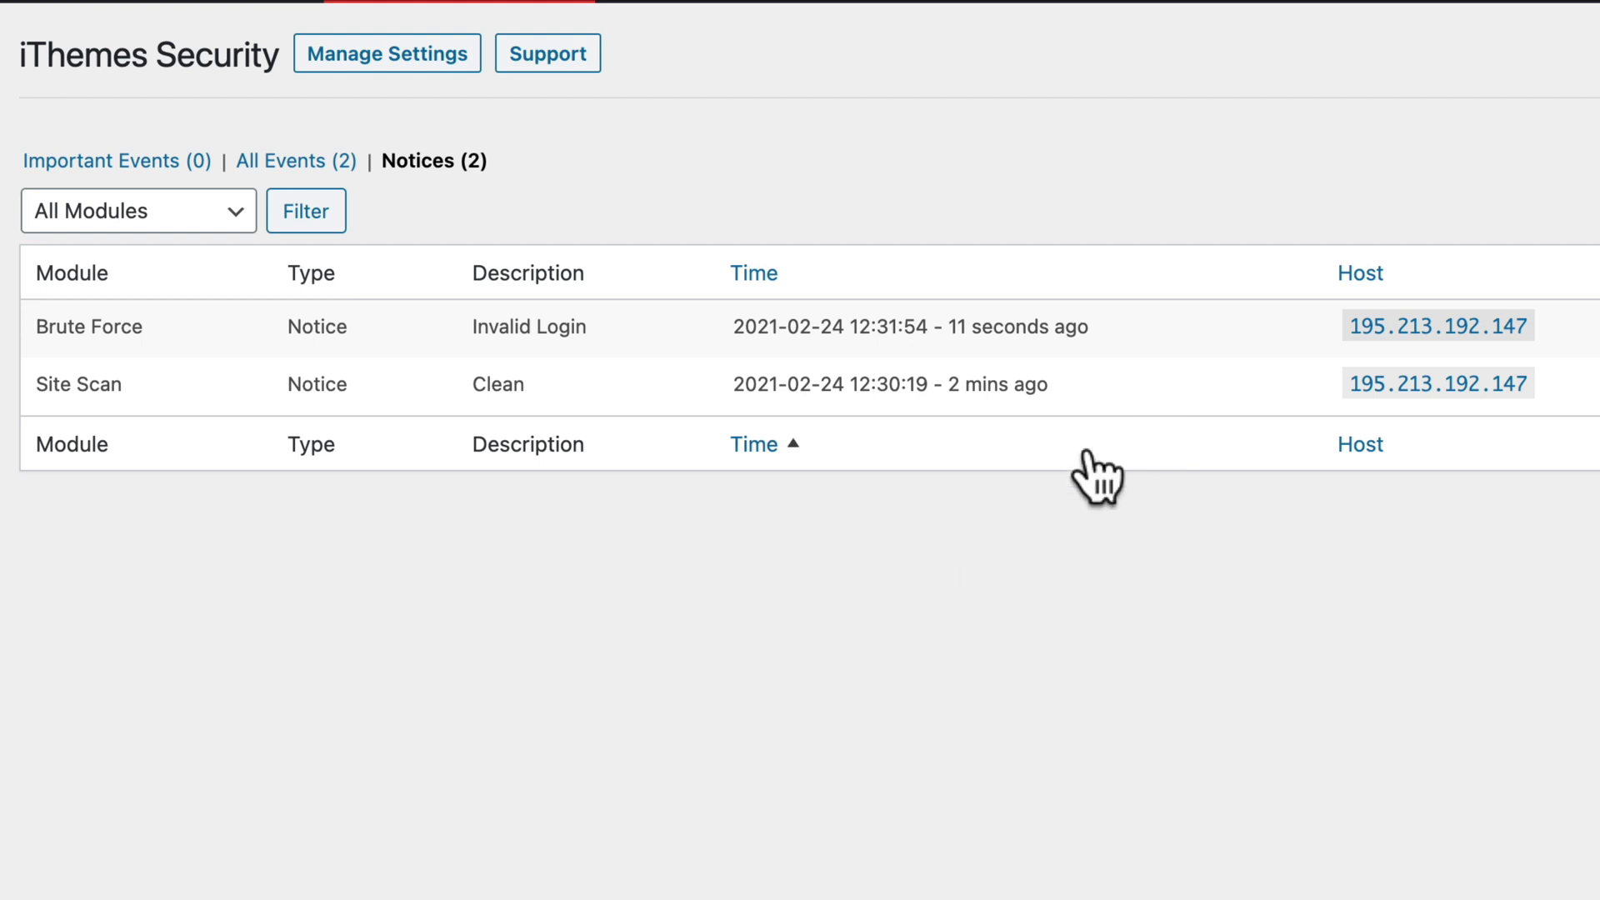
click(385, 53)
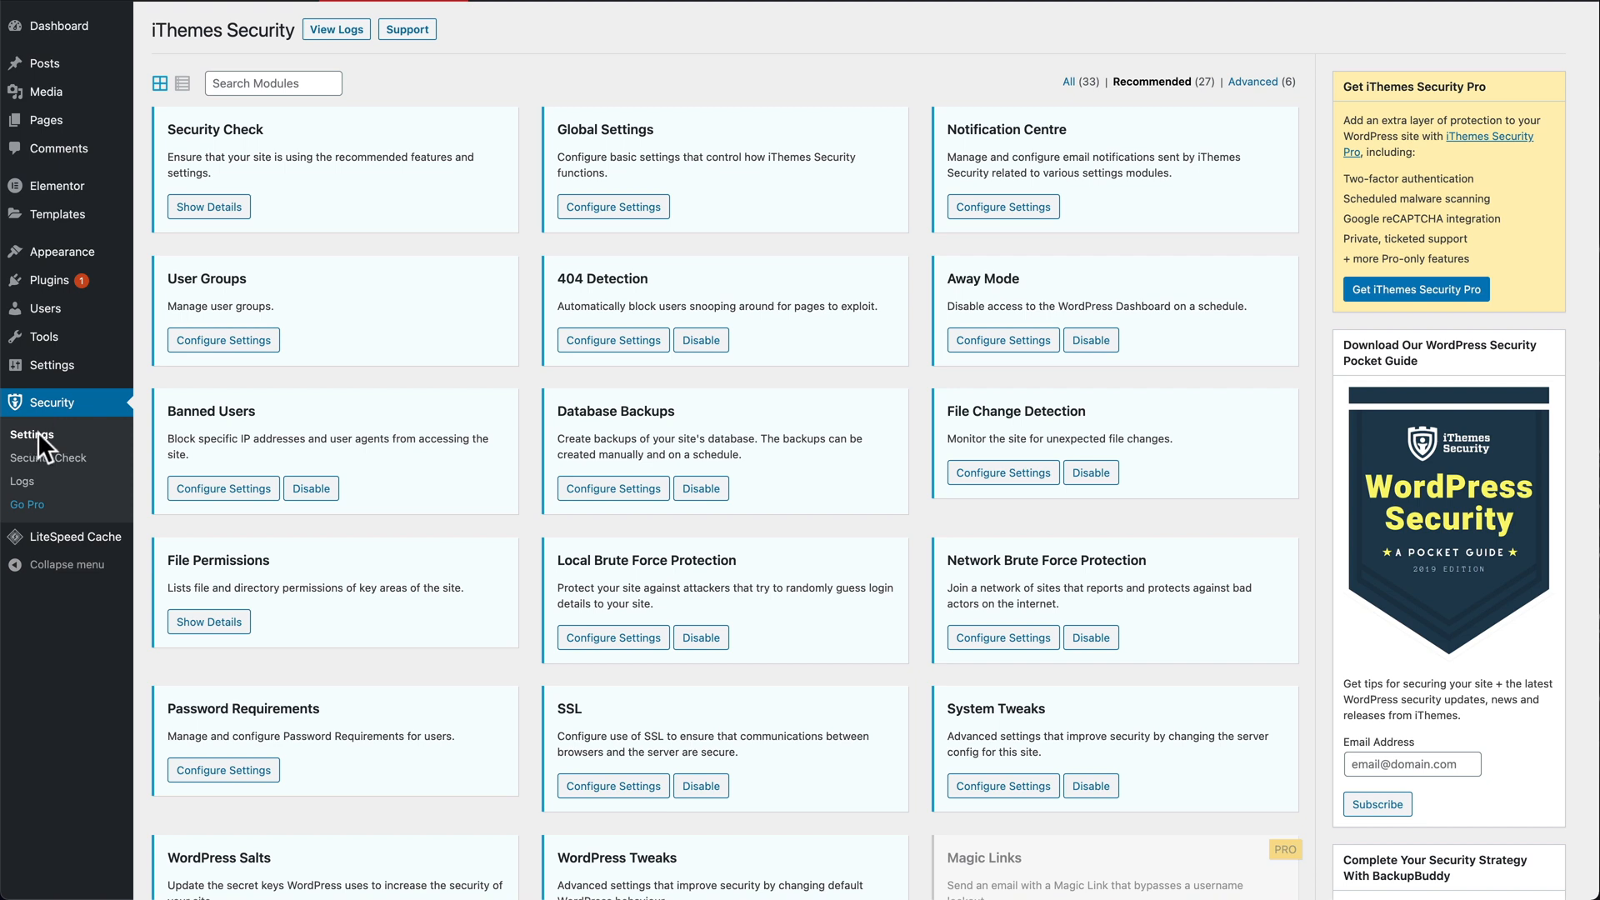
mouse_move(40, 447)
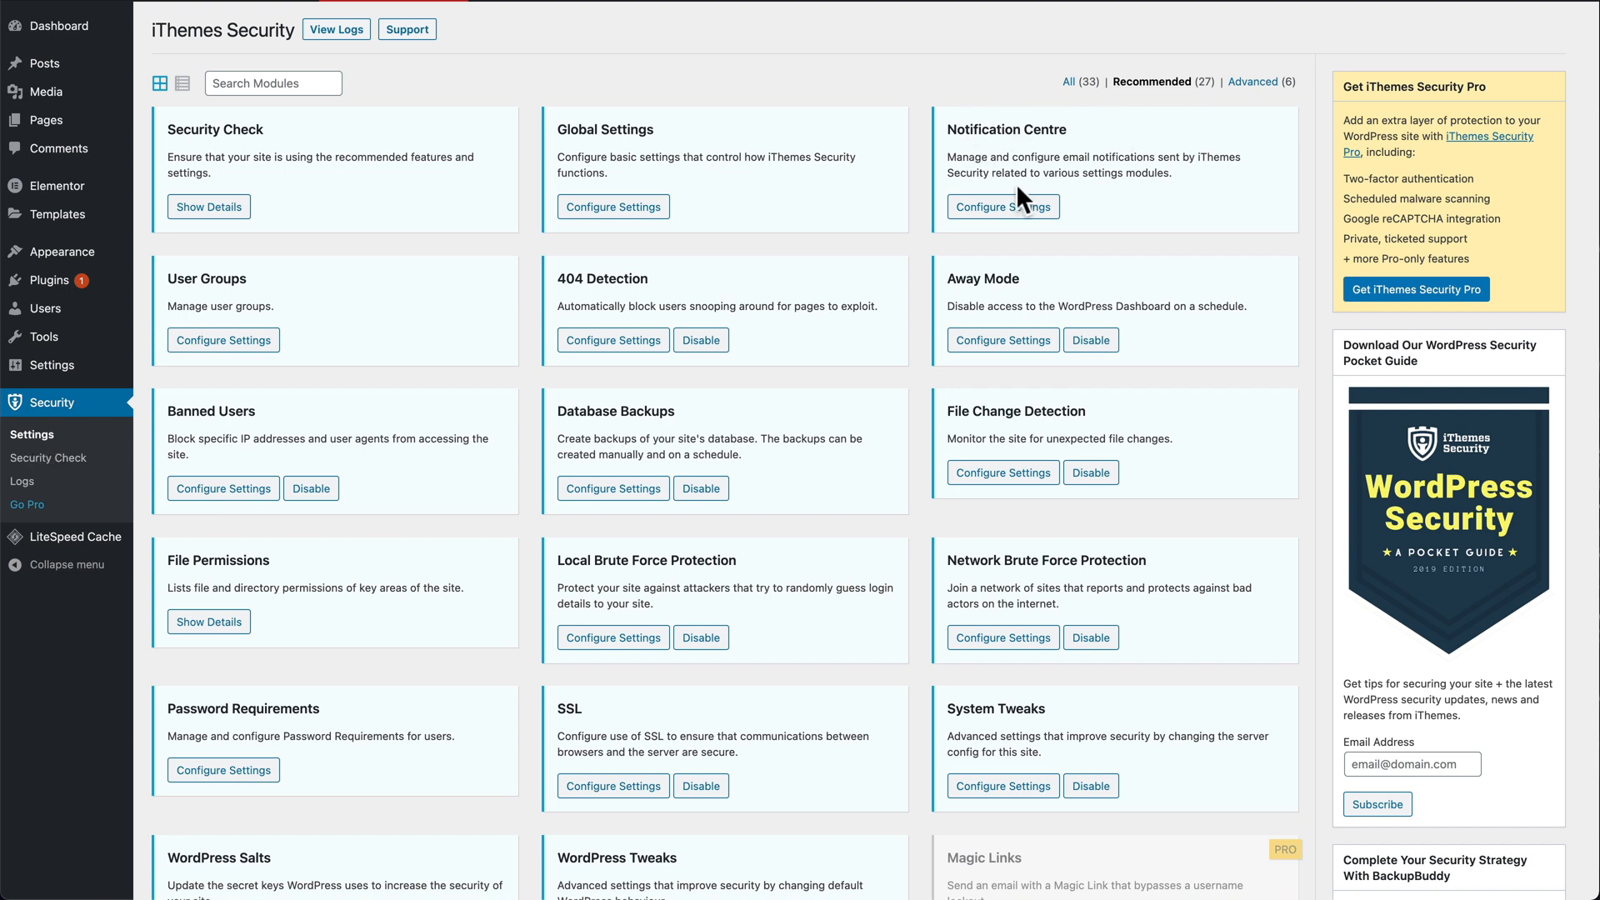
- In Notification Centre, untick All Administrator users and make the single user the default recipient
click(1002, 206)
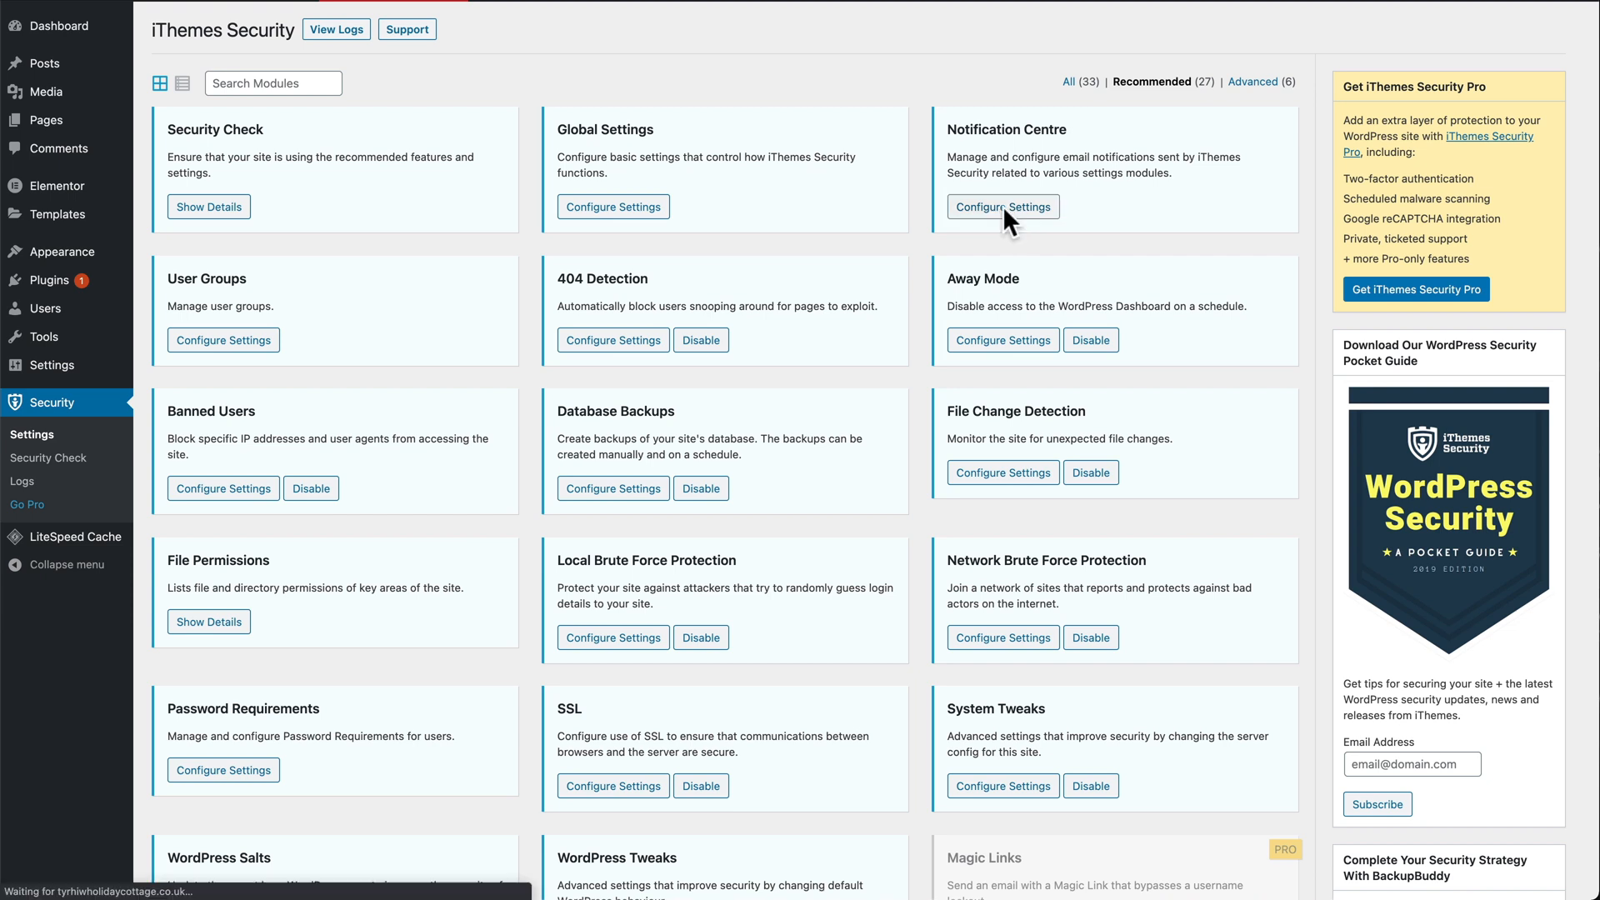
click(1002, 206)
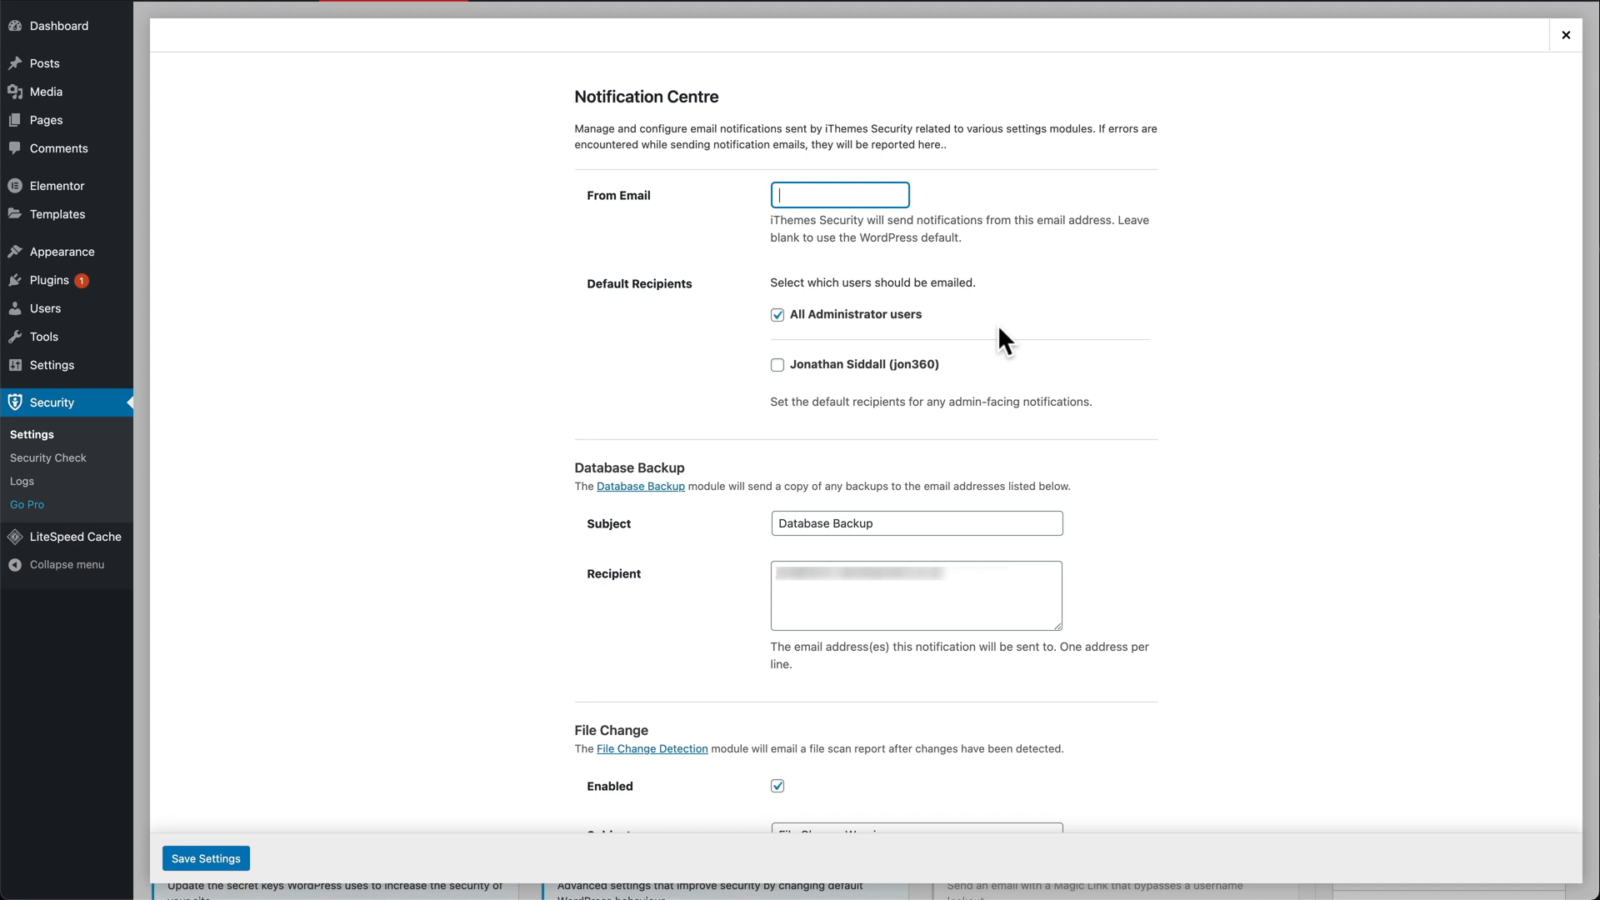
mouse_move(886, 335)
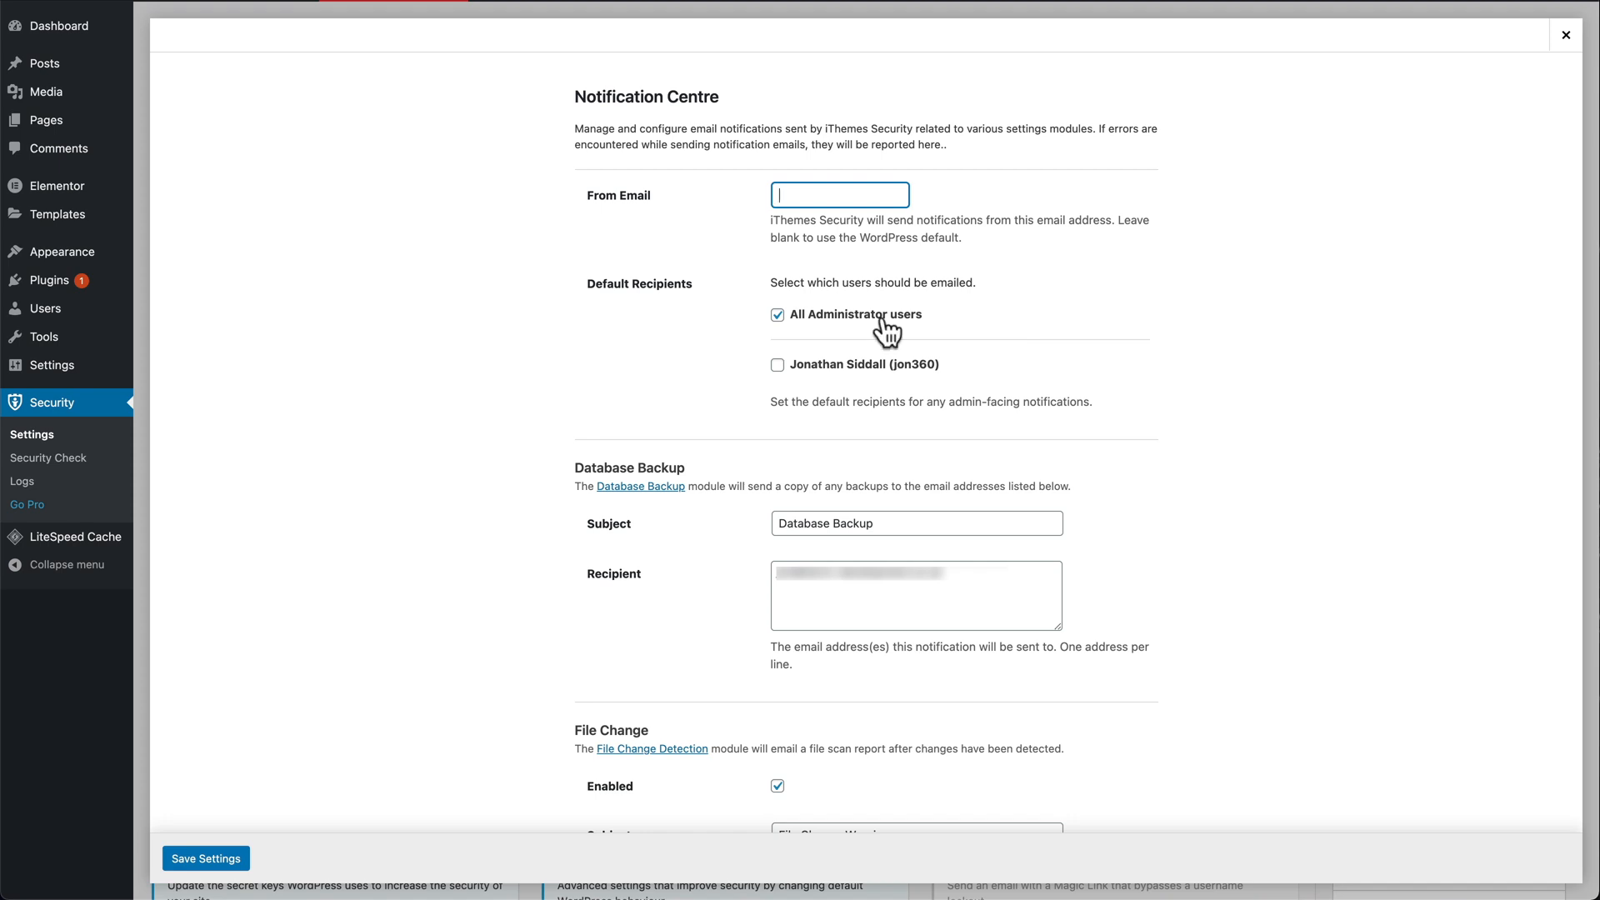
mouse_move(805, 337)
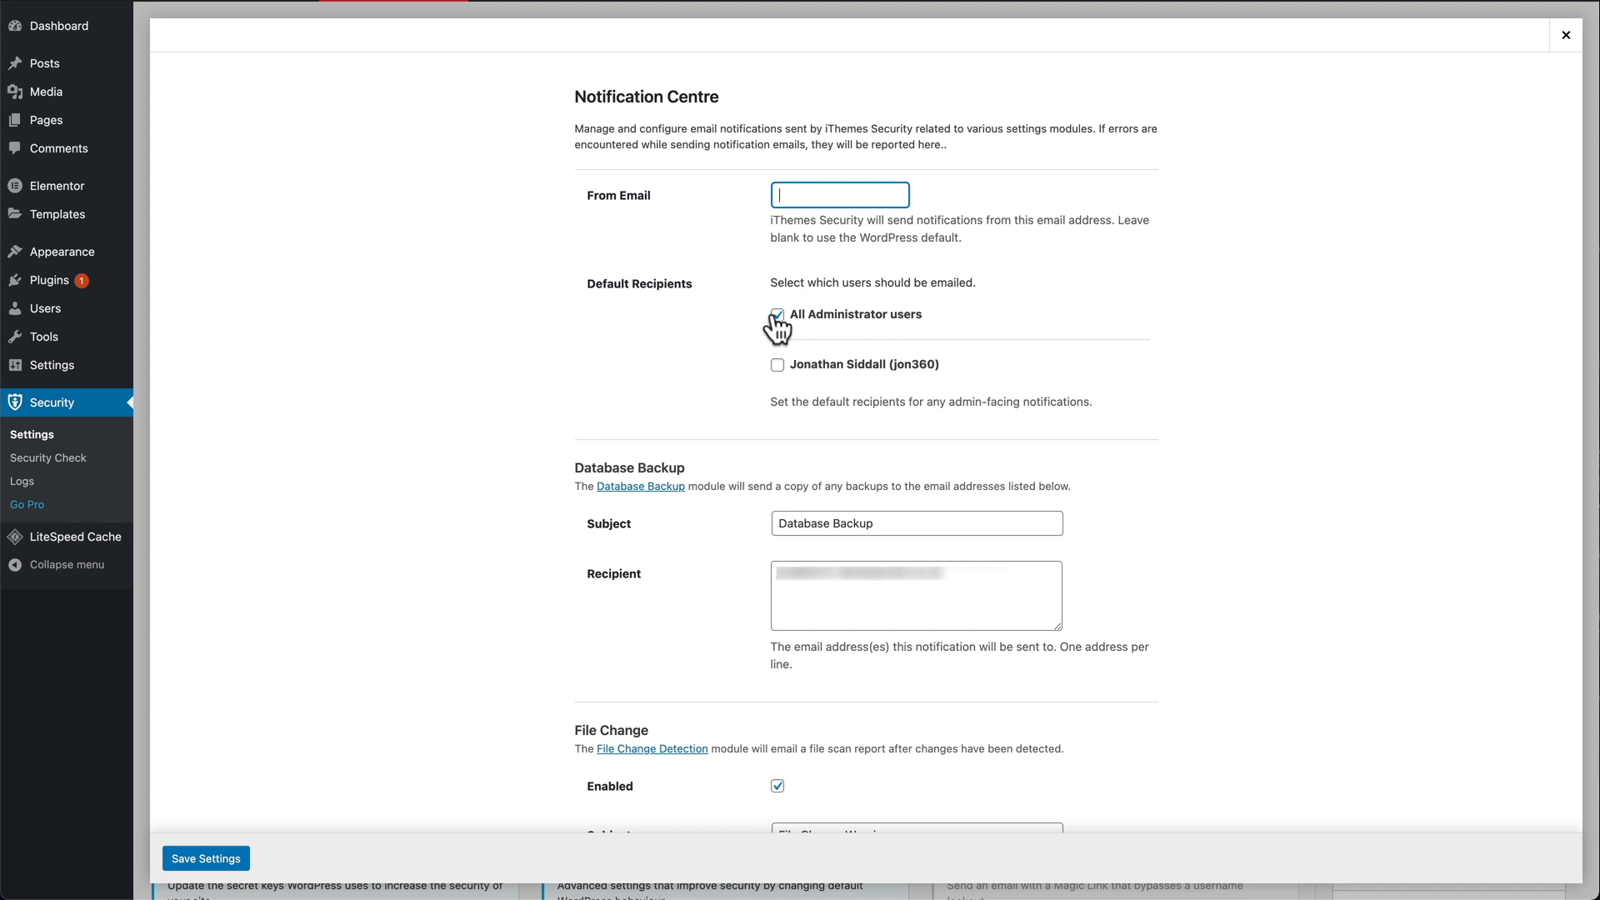
click(779, 365)
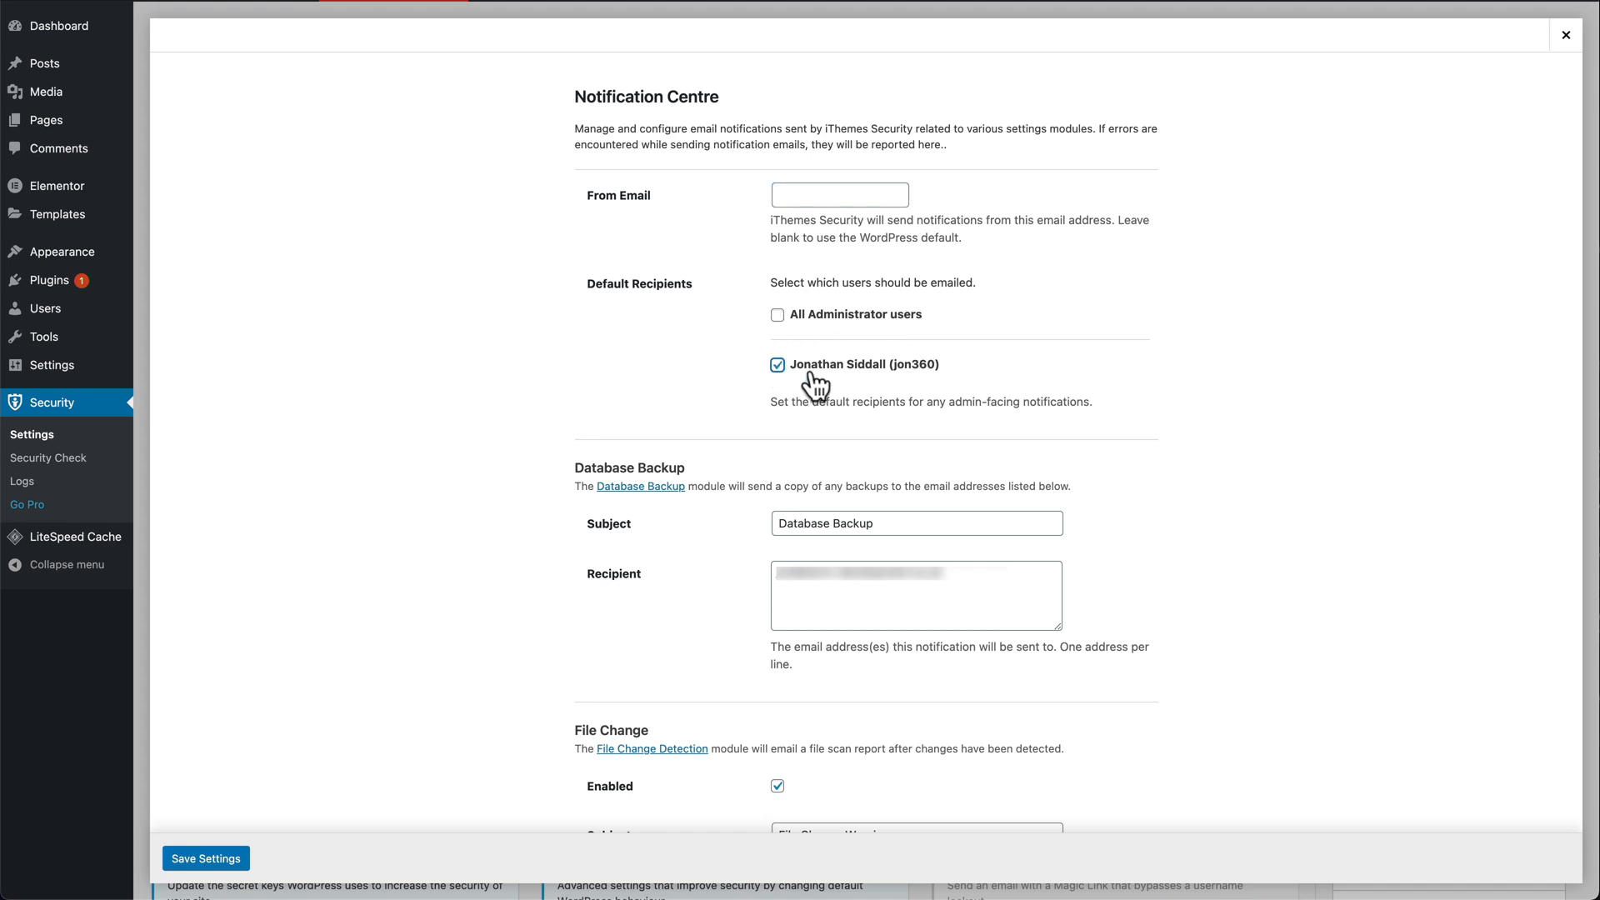
click(916, 595)
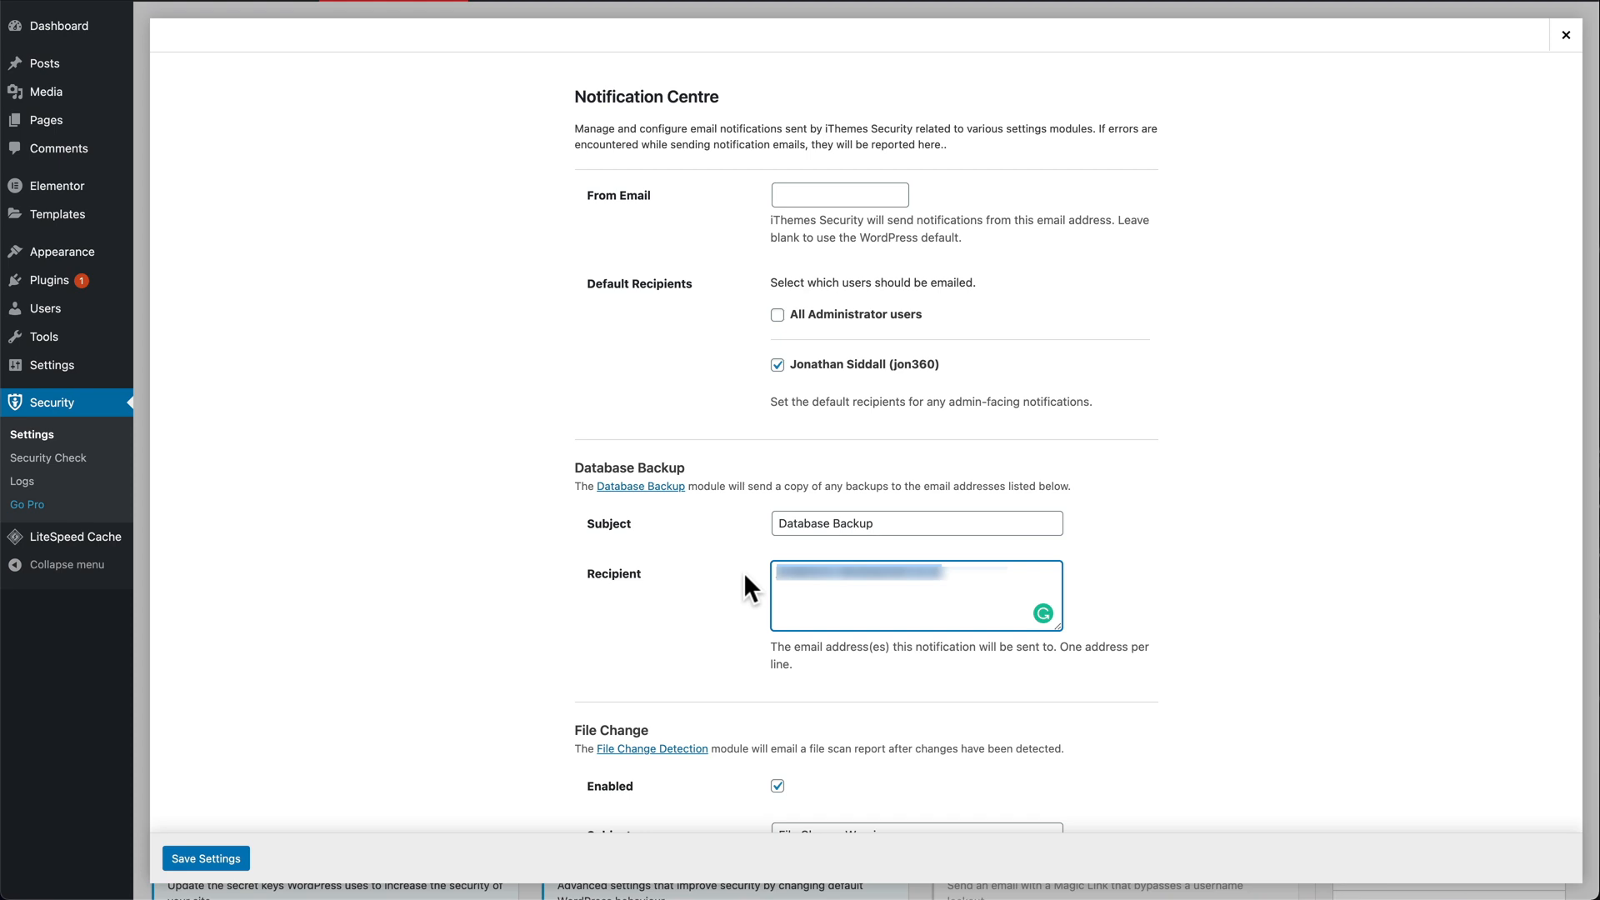
mouse_move(1187, 530)
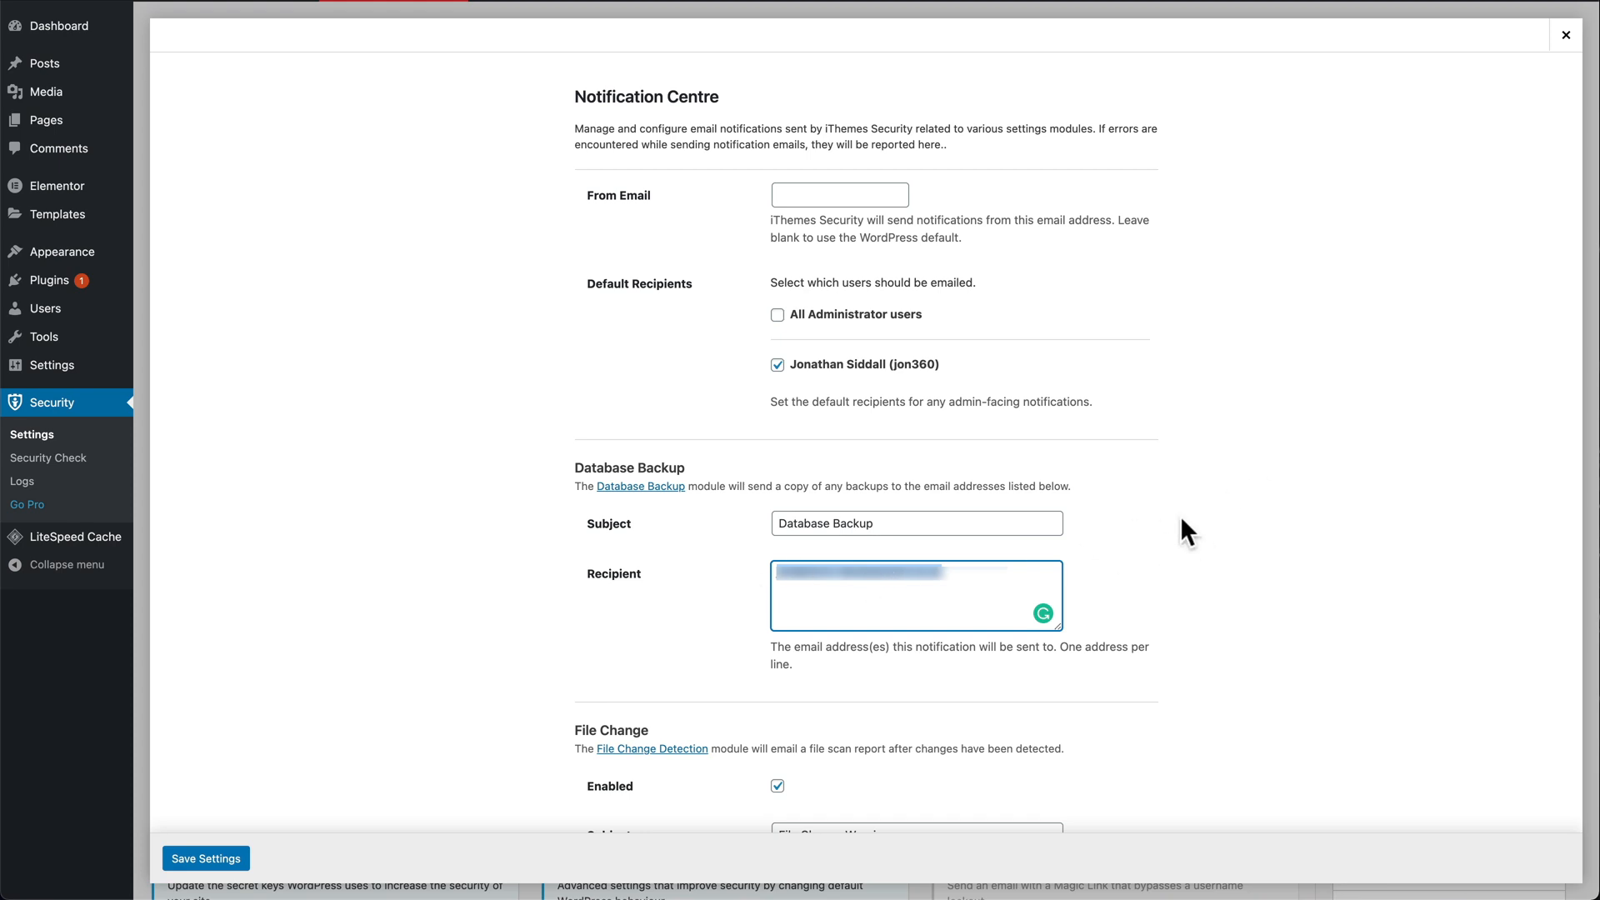